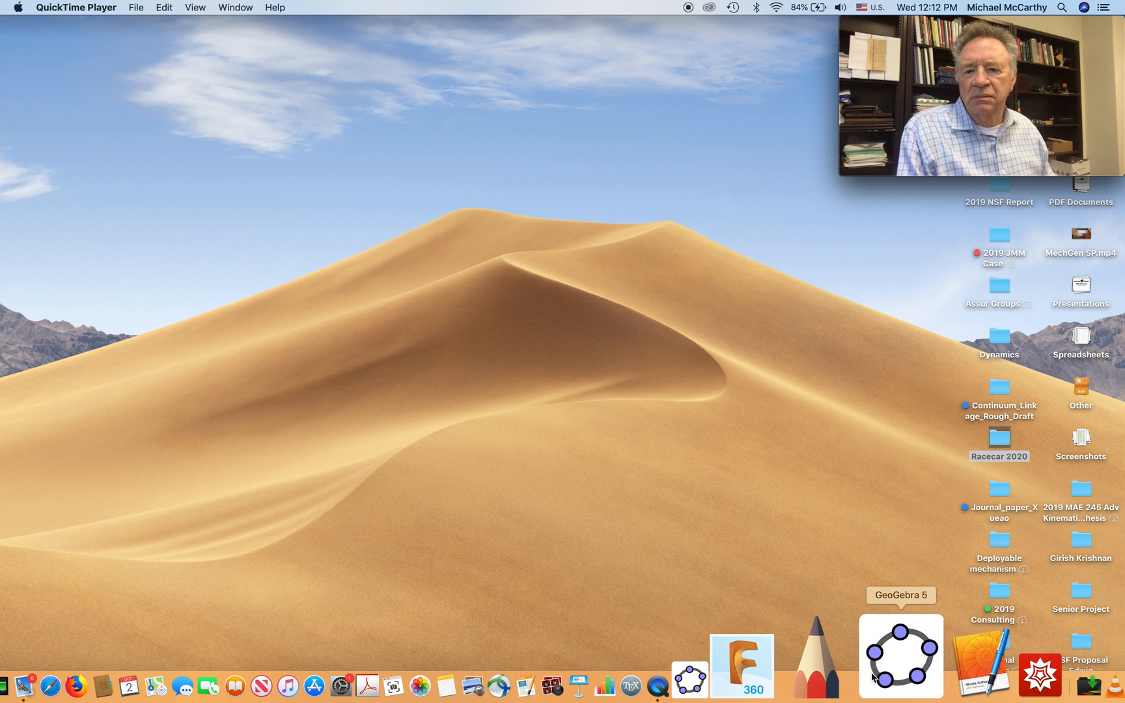
Step: Launch GeoGebra 5 from the Dock and move and enlarge its window to show more grid
left_click(900, 652)
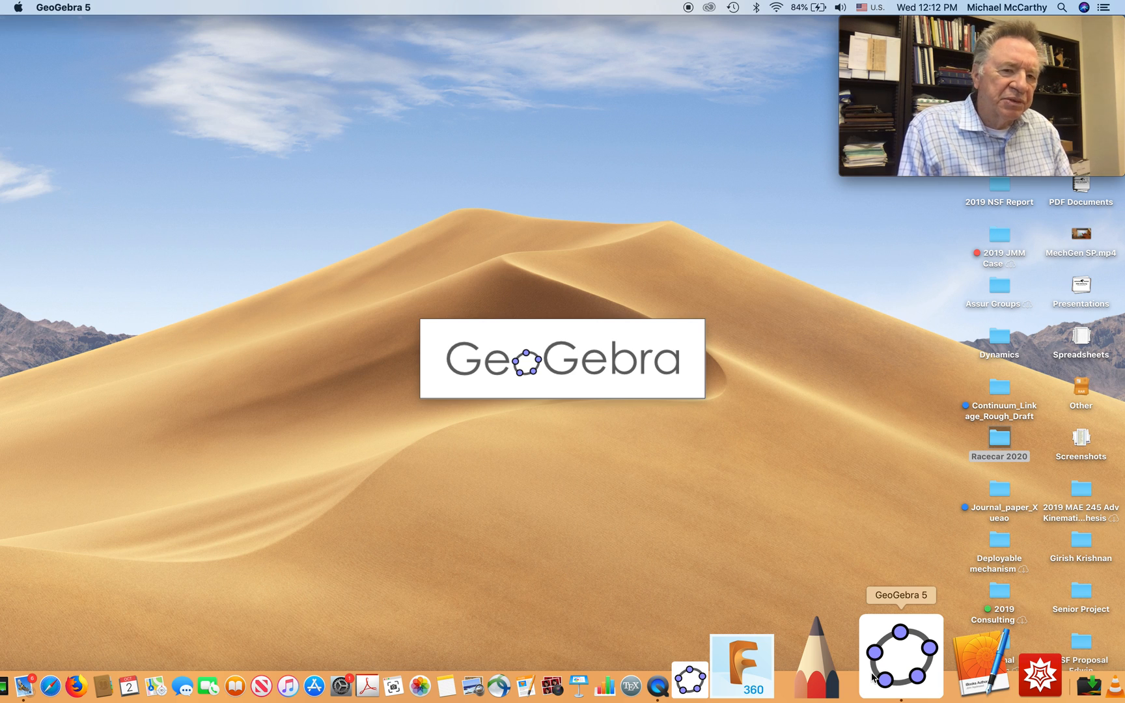
left_click(901, 652)
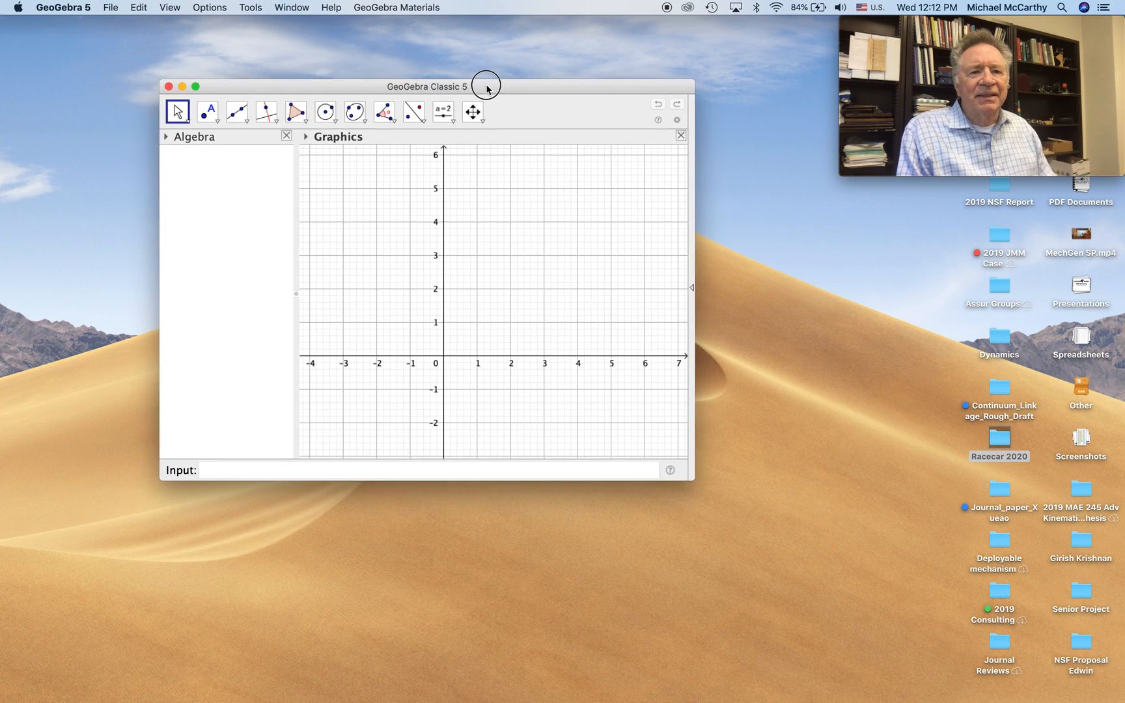
left_click_drag(487, 86, 364, 79)
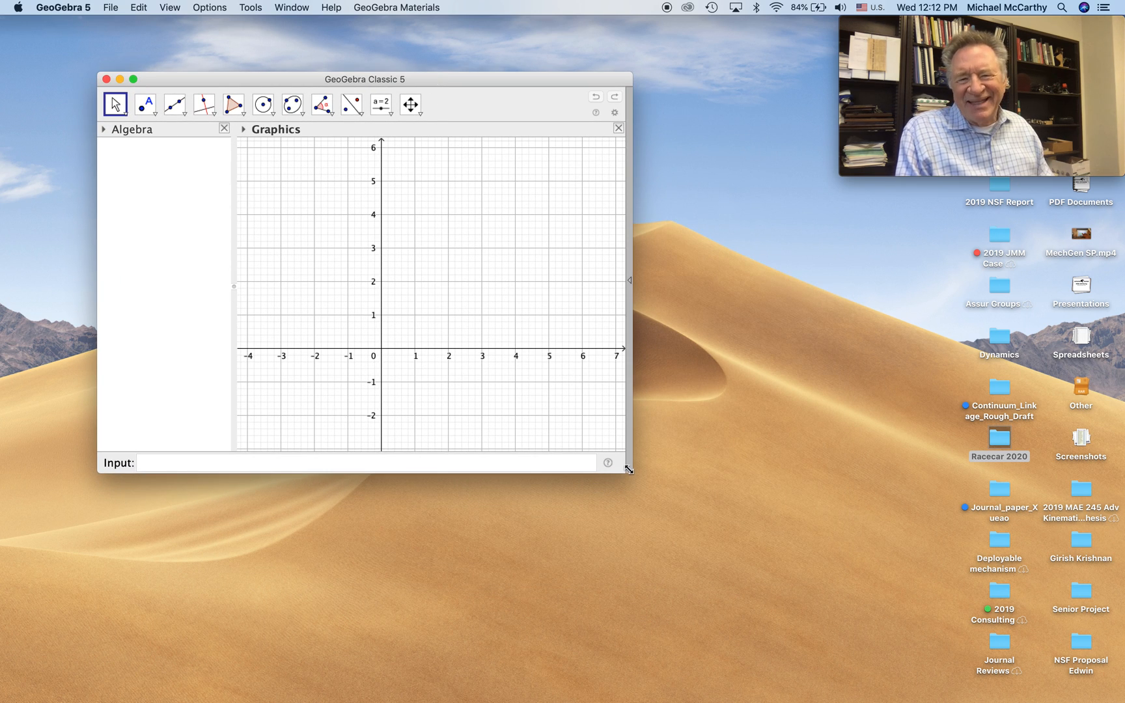
left_click_drag(627, 471, 820, 555)
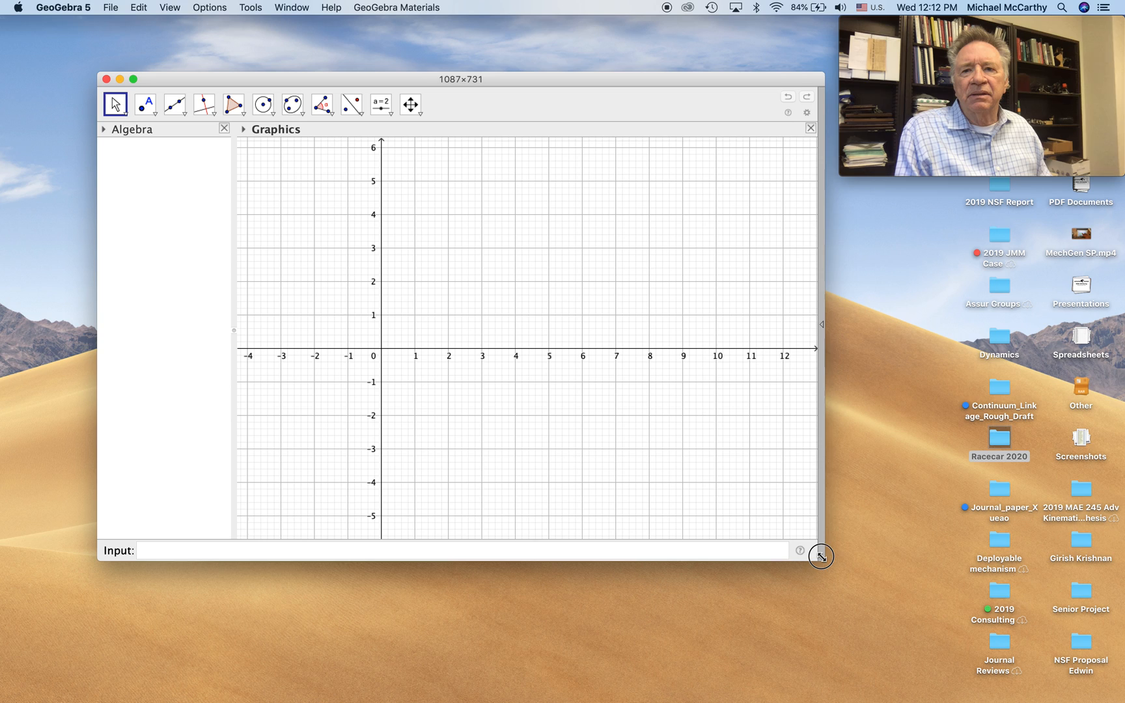
left_click_drag(820, 557, 825, 559)
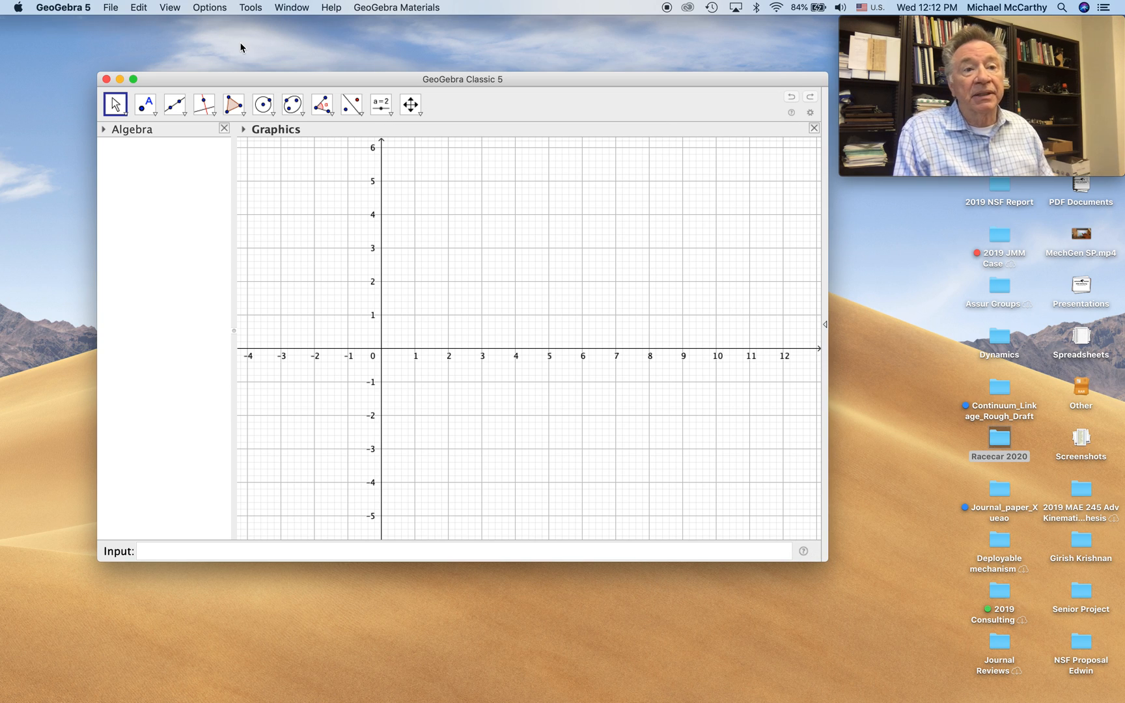
left_click(110, 8)
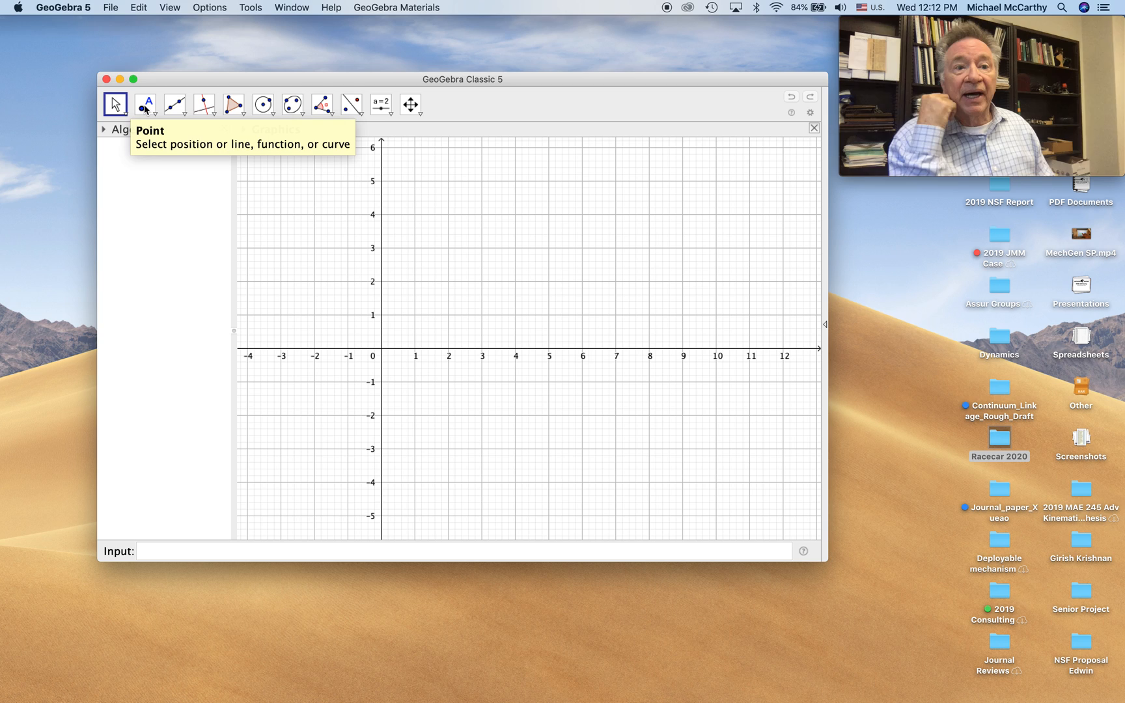
Step: Place points A through E with the Point tool around the upper right of the grid
left_click(145, 104)
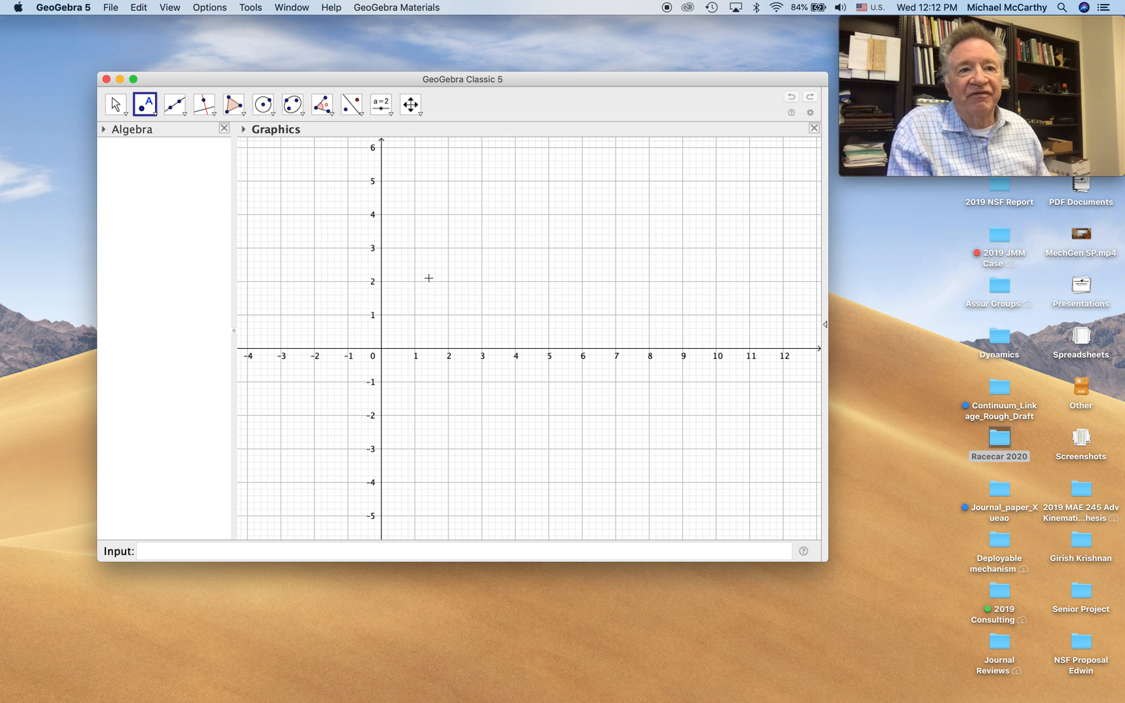
mouse_move(777, 245)
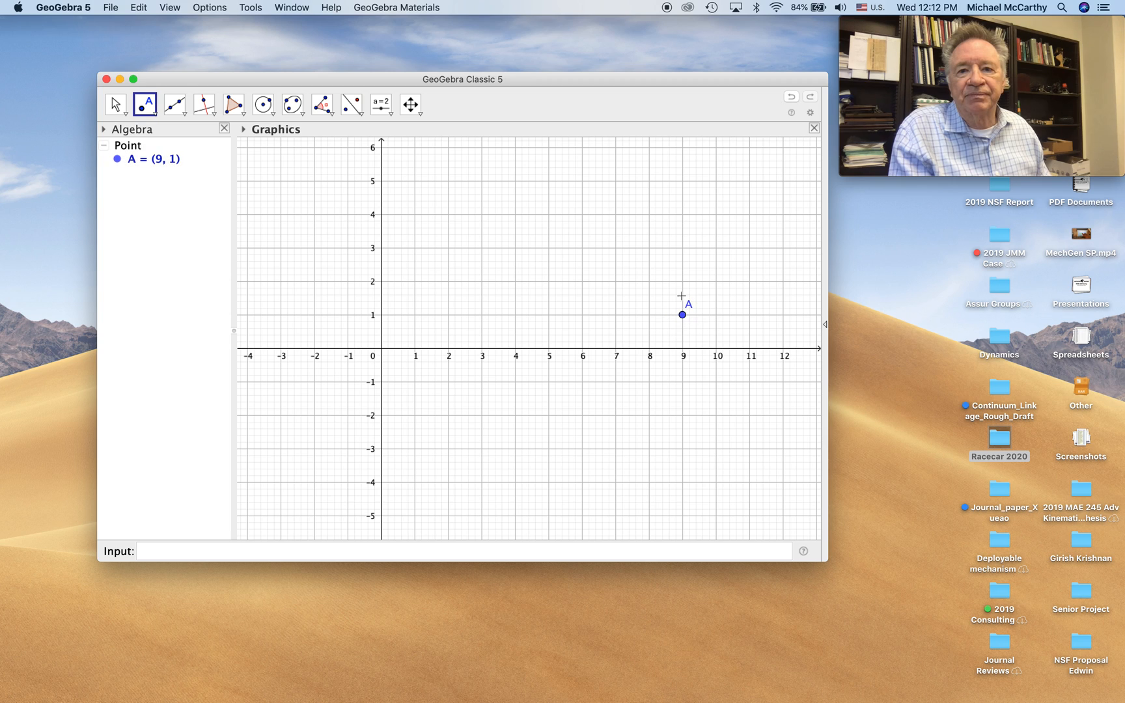
left_click(672, 268)
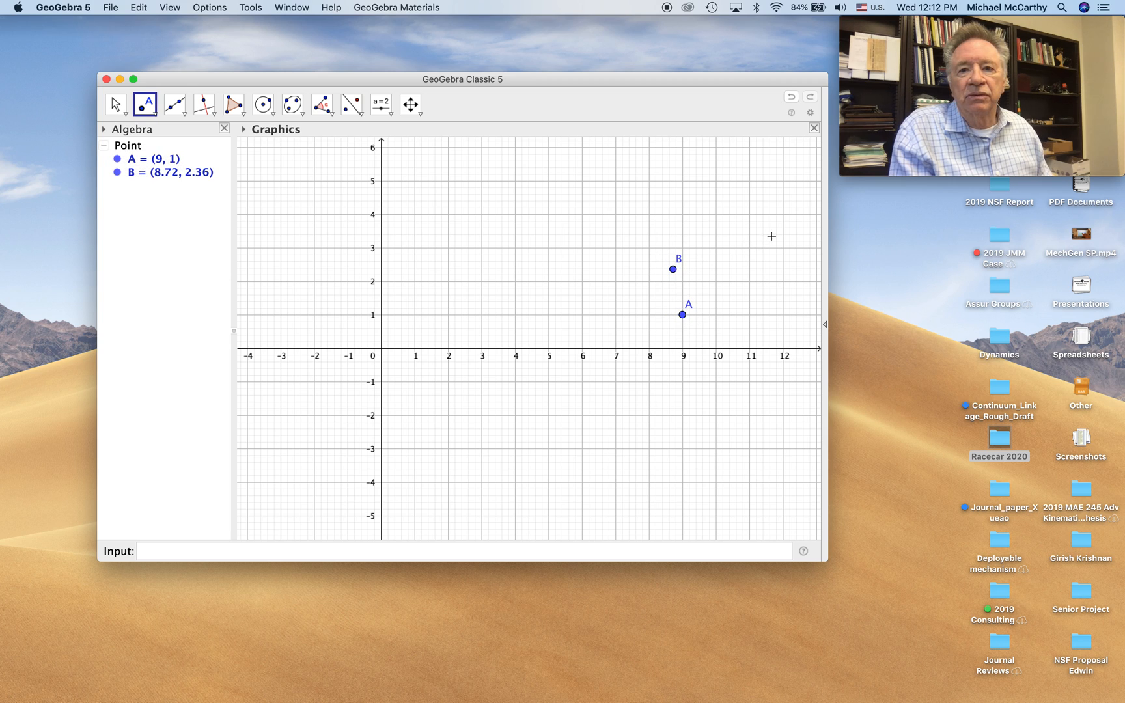
left_click(782, 313)
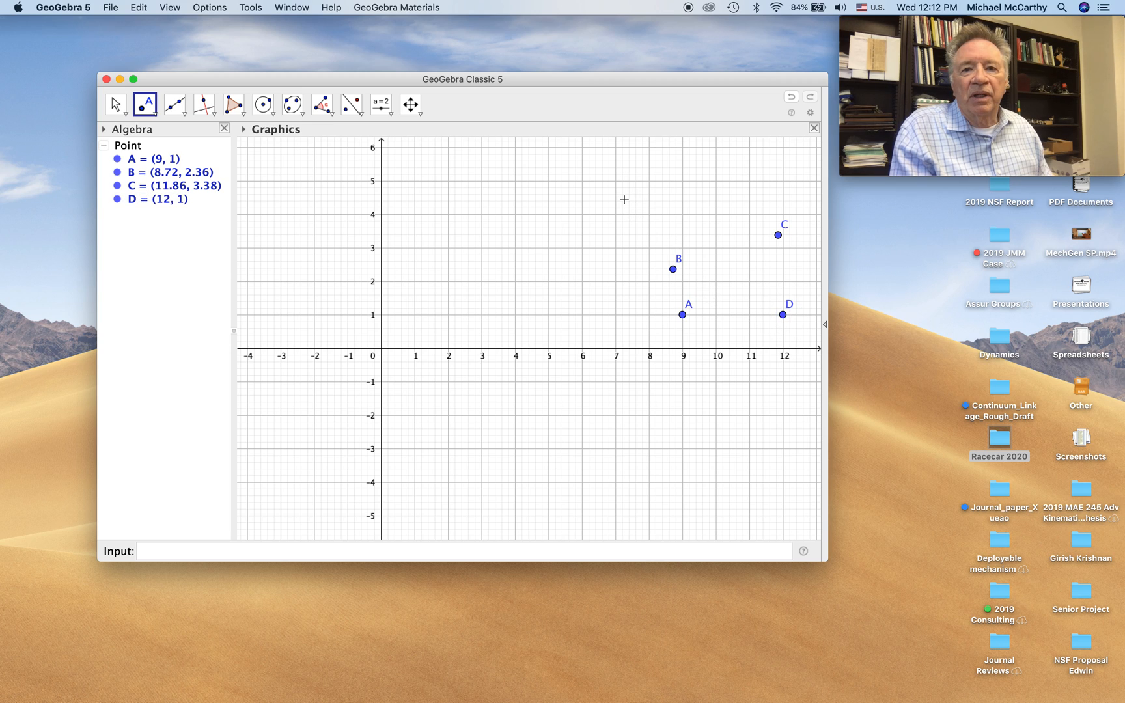
left_click(624, 200)
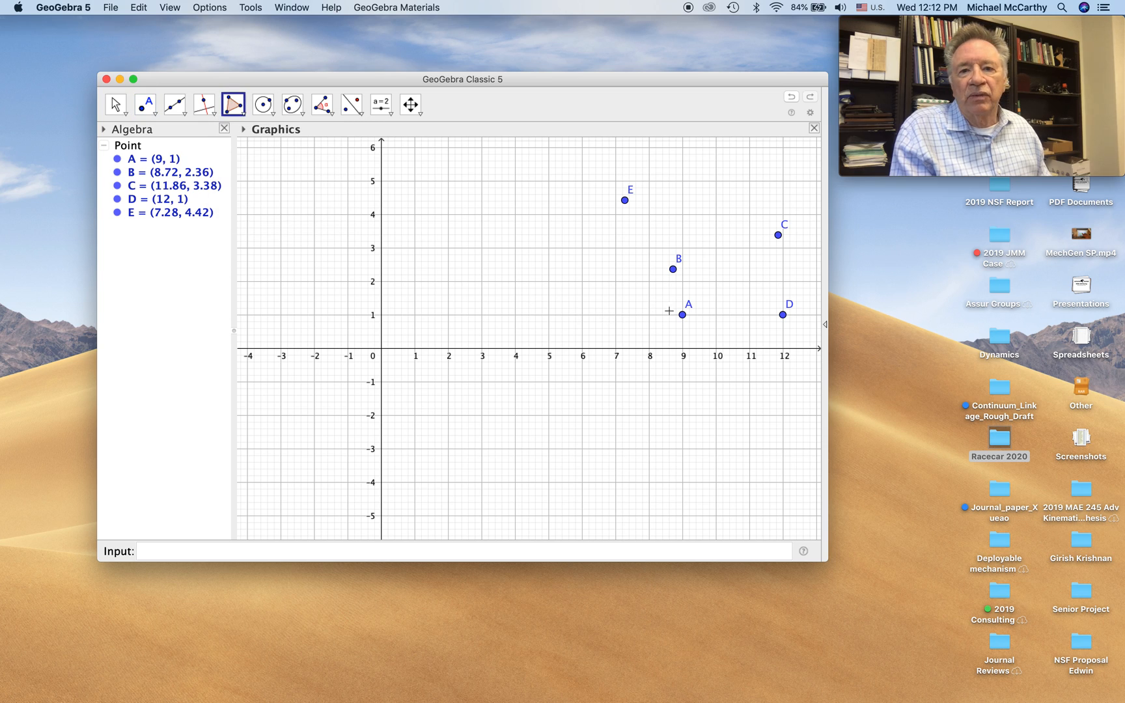
Step: Build quadrilateral ABCD (area 5.85) and triangle BCE (area 3.97) with the Polygon tool
left_click(682, 314)
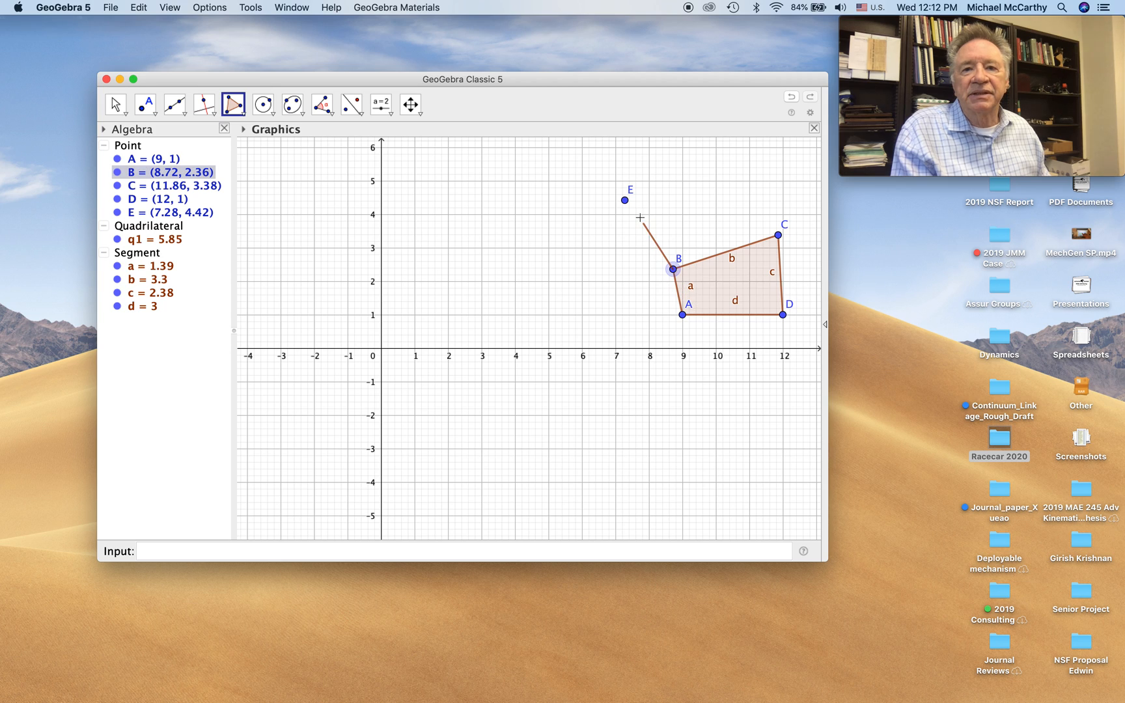
left_click_drag(629, 199, 777, 237)
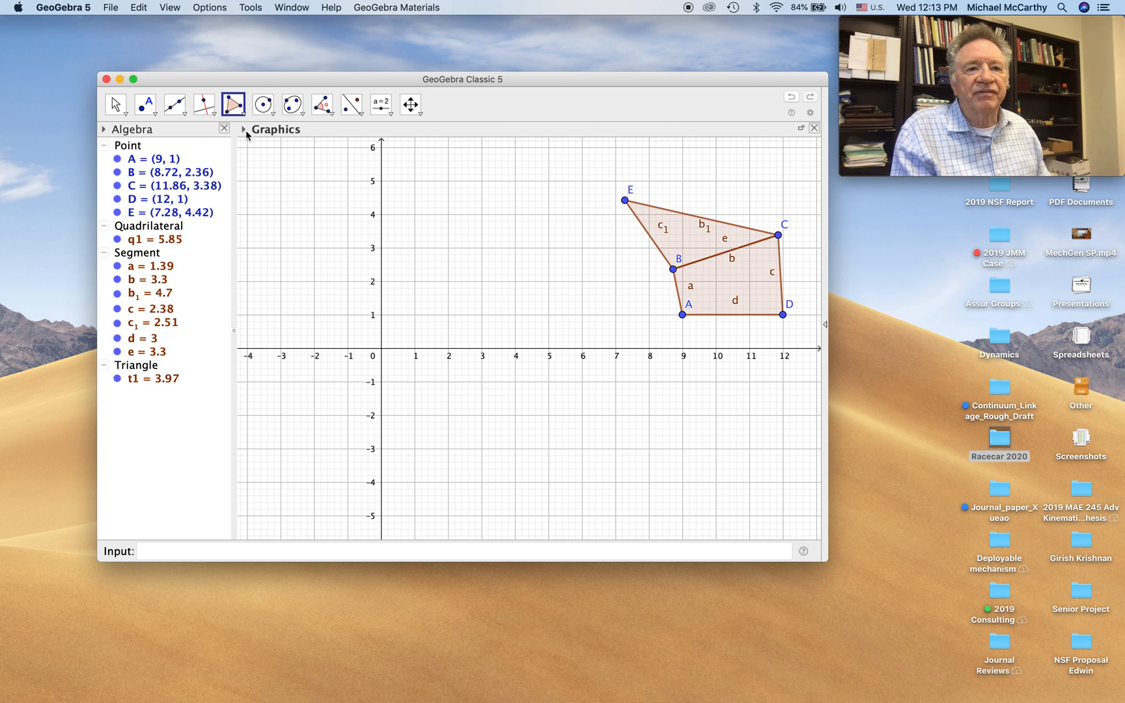
Step: Recolour triangle BCE blue via the style bar so it stands apart from brown ABCD
left_click(244, 129)
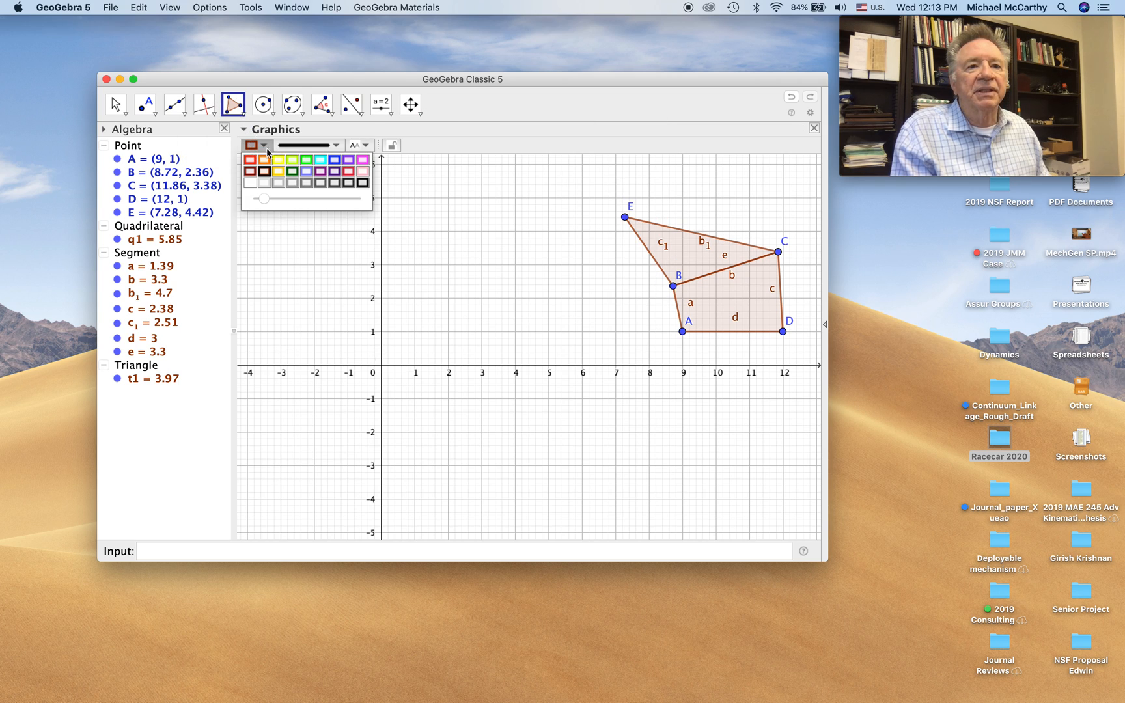
left_click(293, 158)
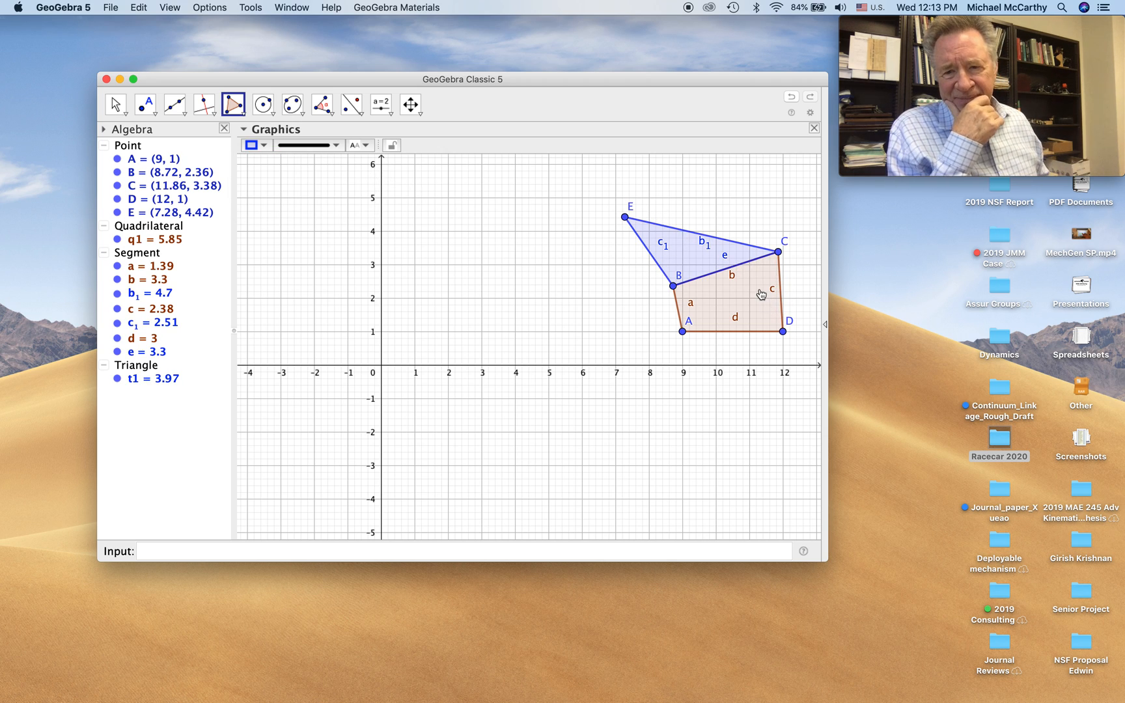
mouse_move(707, 286)
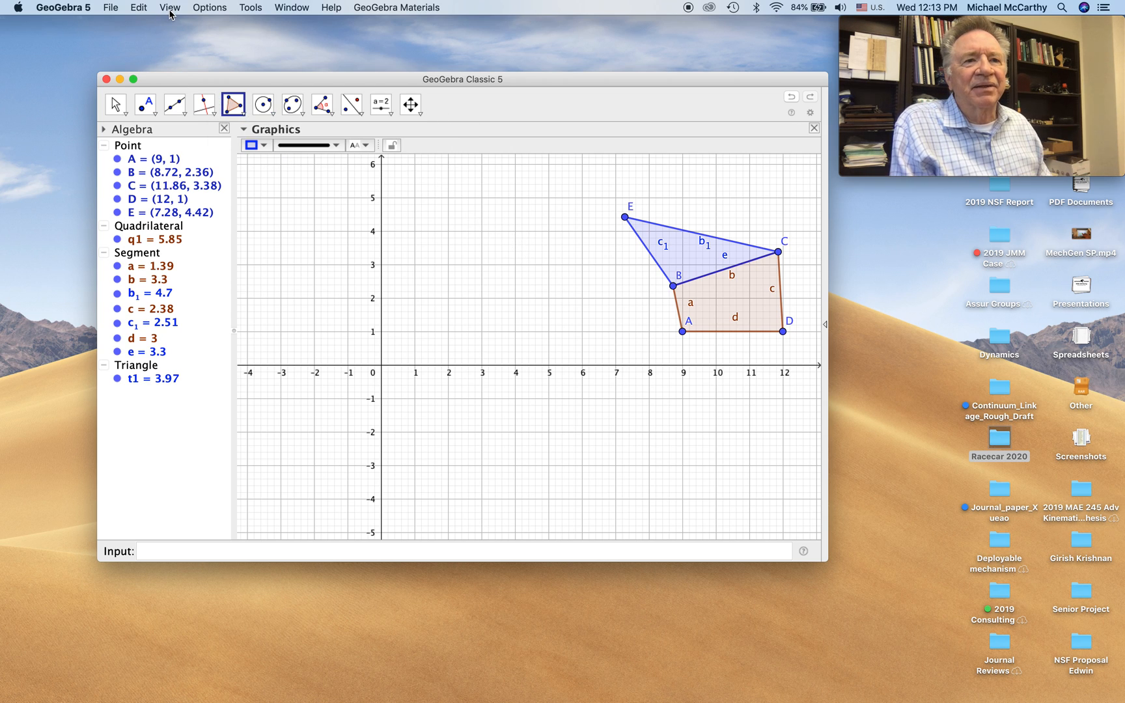
left_click(209, 8)
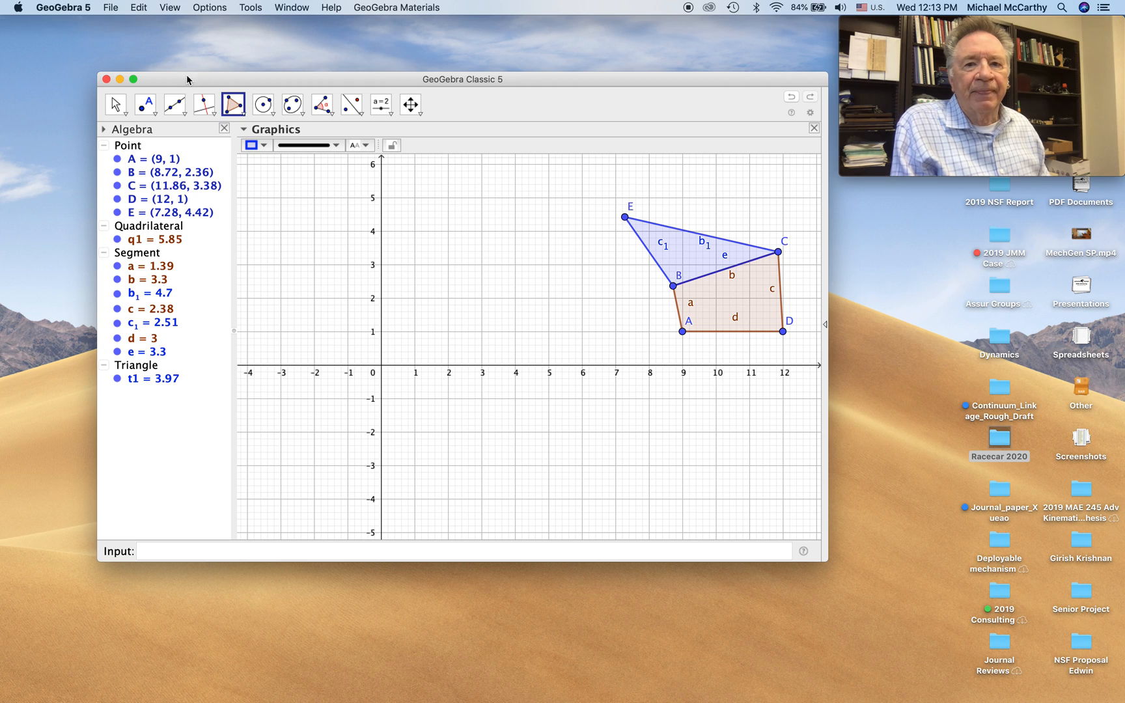
left_click(144, 104)
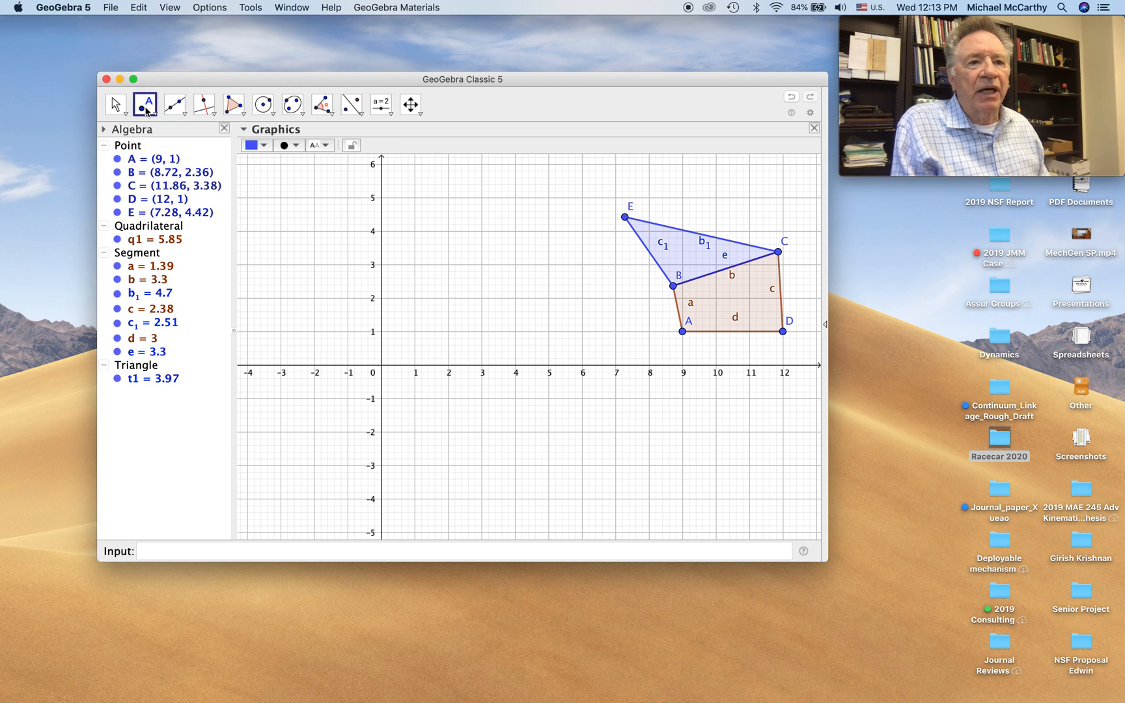
mouse_move(313, 329)
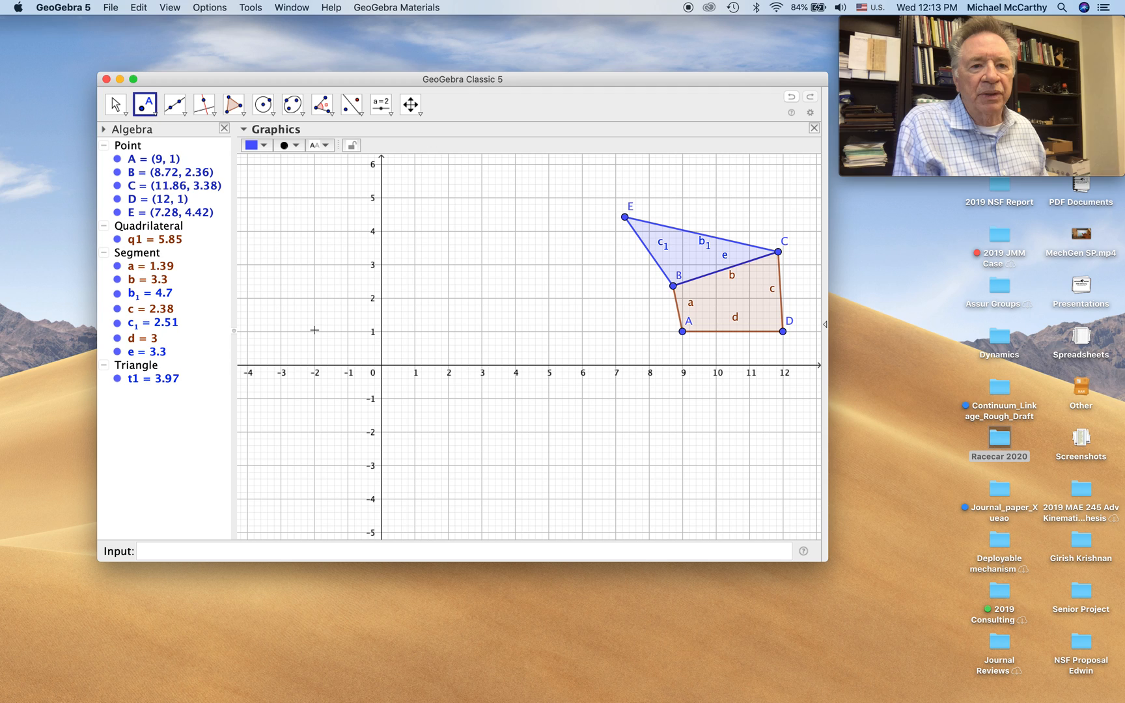
Step: Add point F at (−2, 1), draw ground line y = 1 through F and A, and fade it pale
left_click(313, 331)
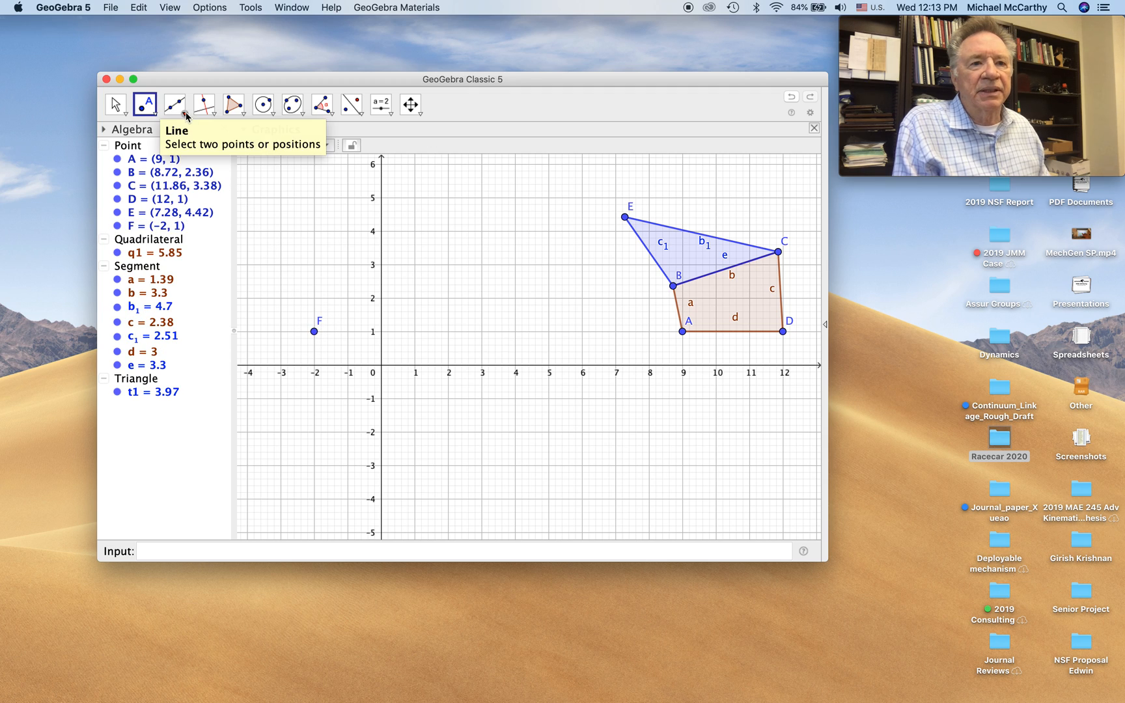
left_click(206, 104)
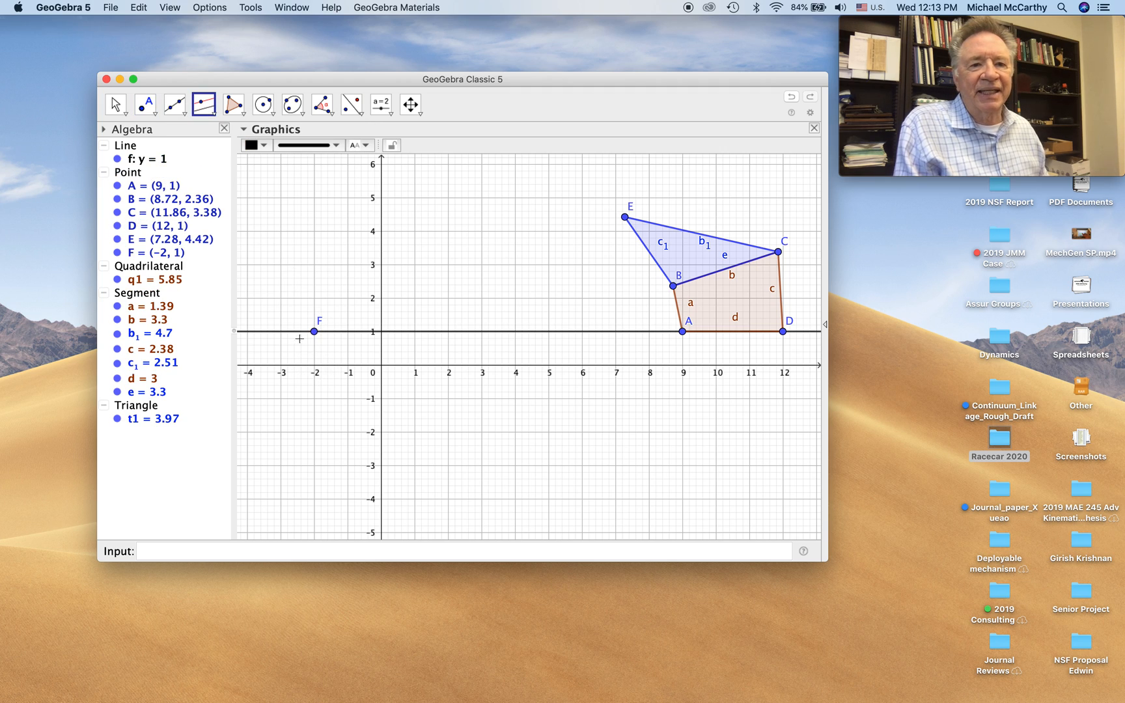
left_click(253, 145)
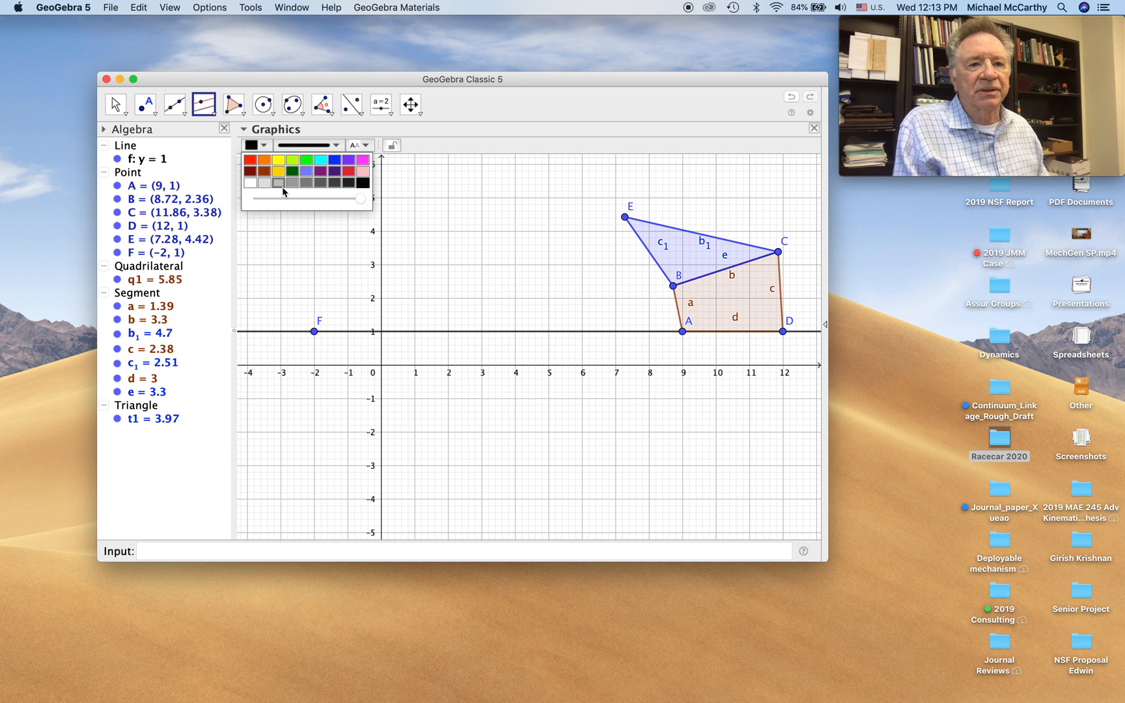
left_click(269, 182)
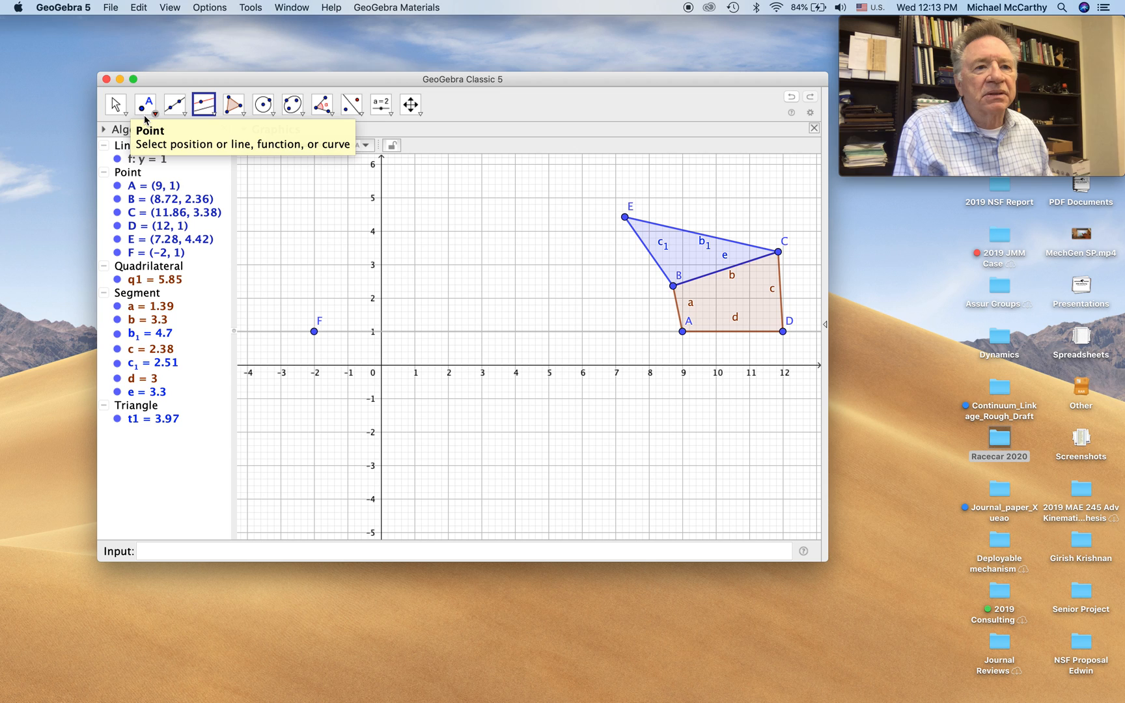
mouse_move(203, 105)
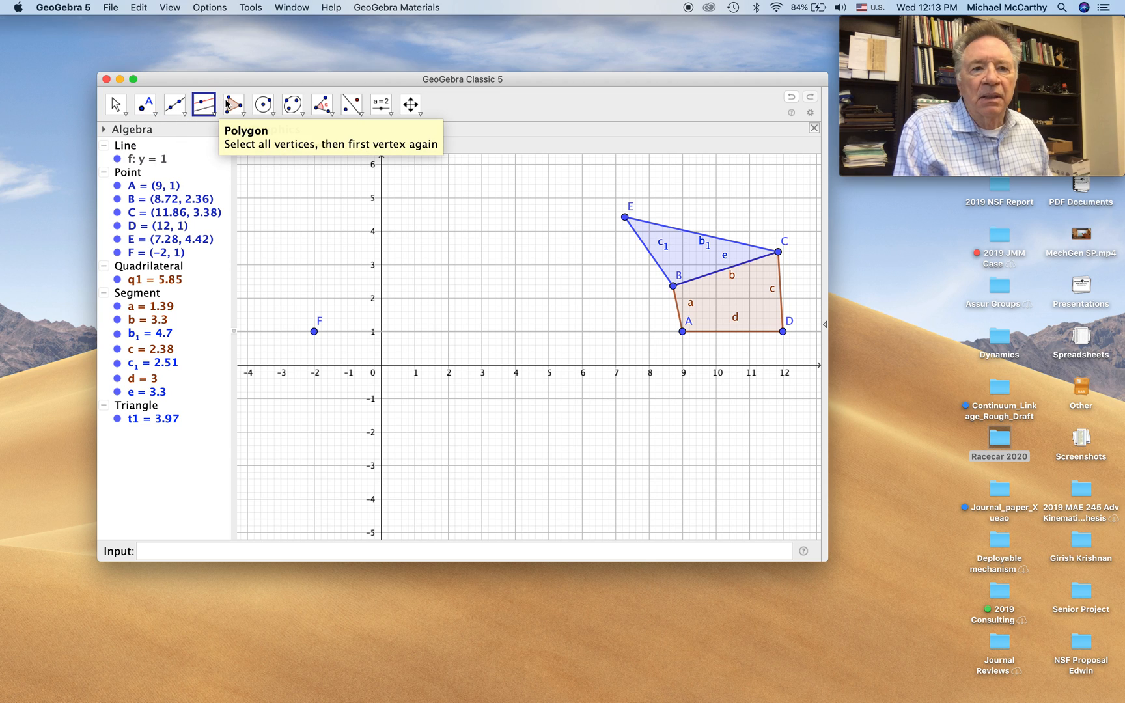
mouse_move(322, 104)
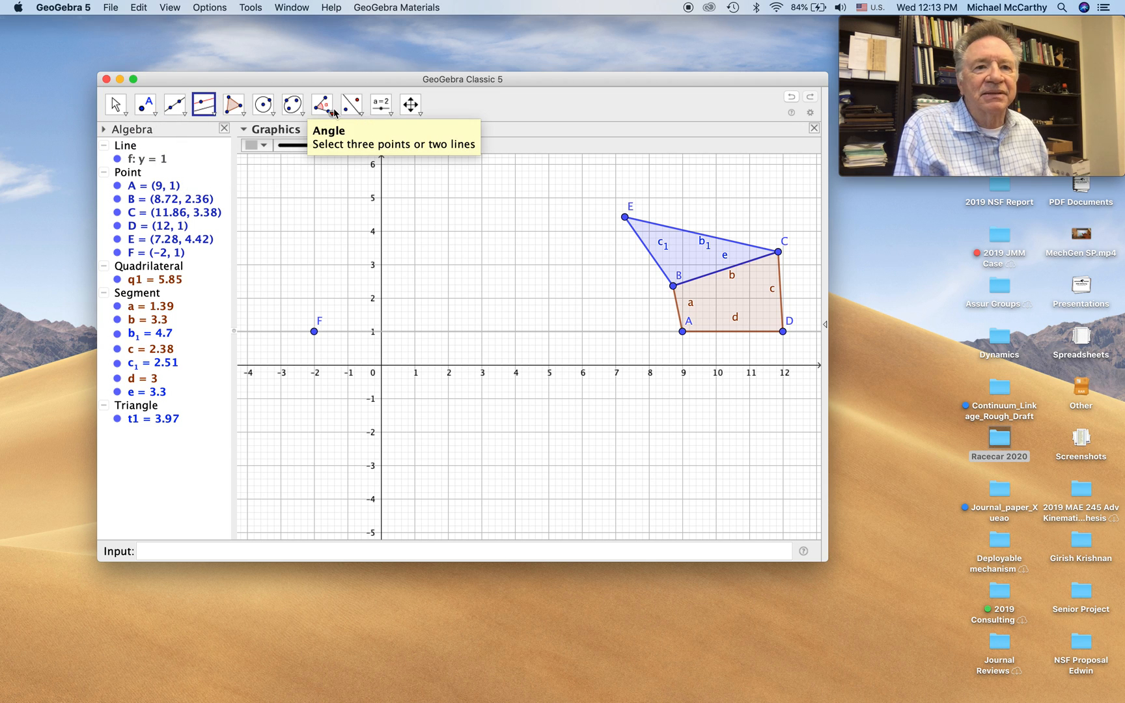
Step: Create an angle slider α ranging 0° to 360° on the canvas
left_click(380, 104)
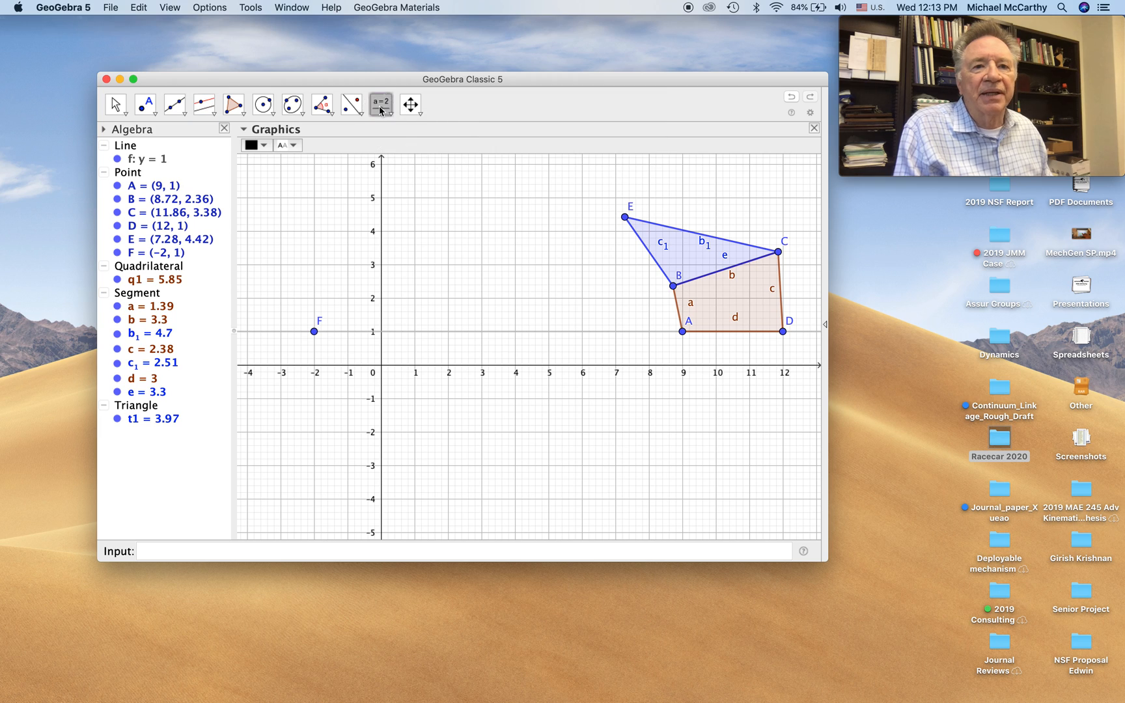
left_click(379, 103)
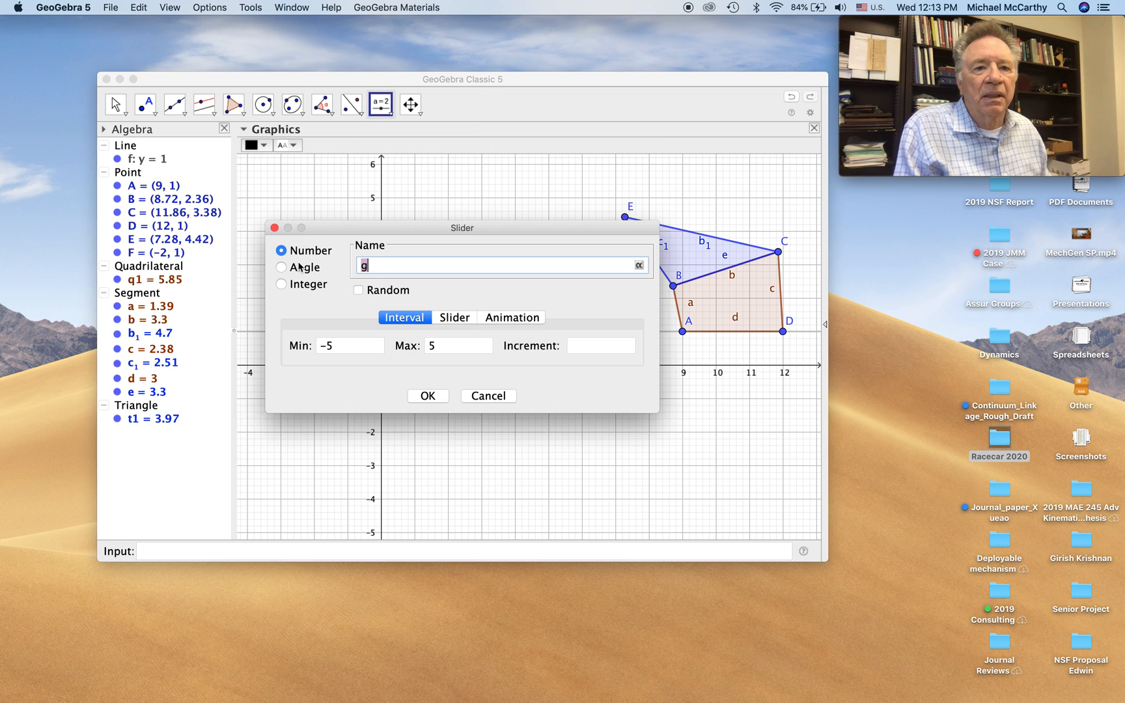
left_click(281, 267)
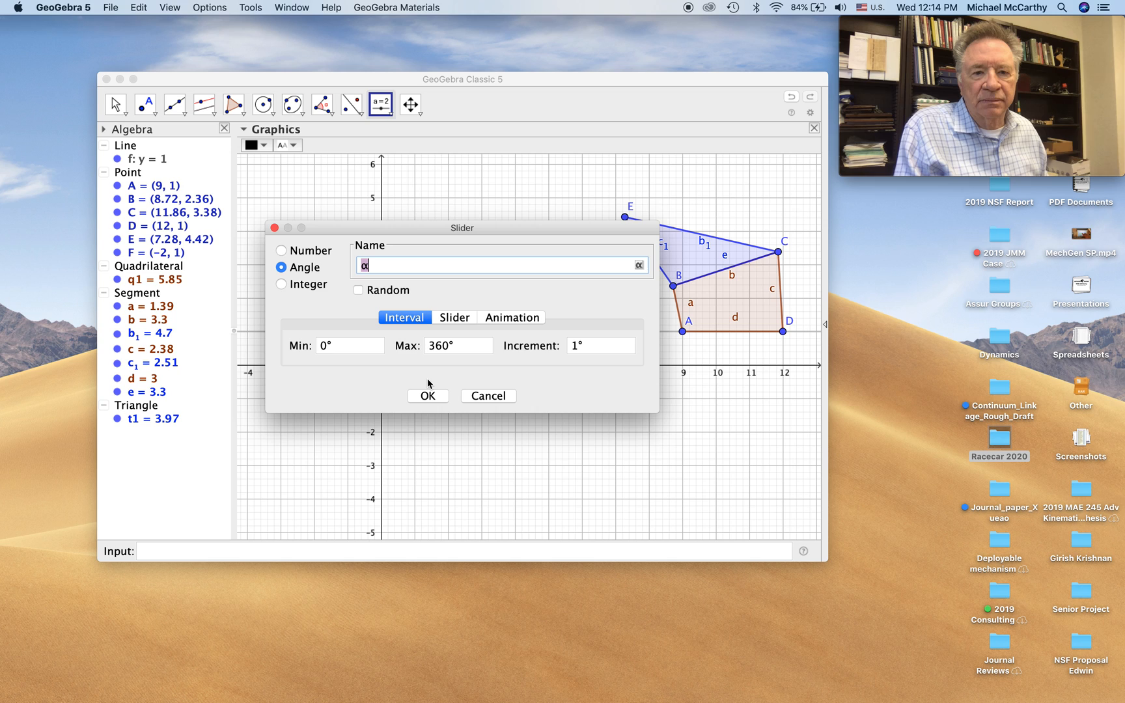
left_click(426, 396)
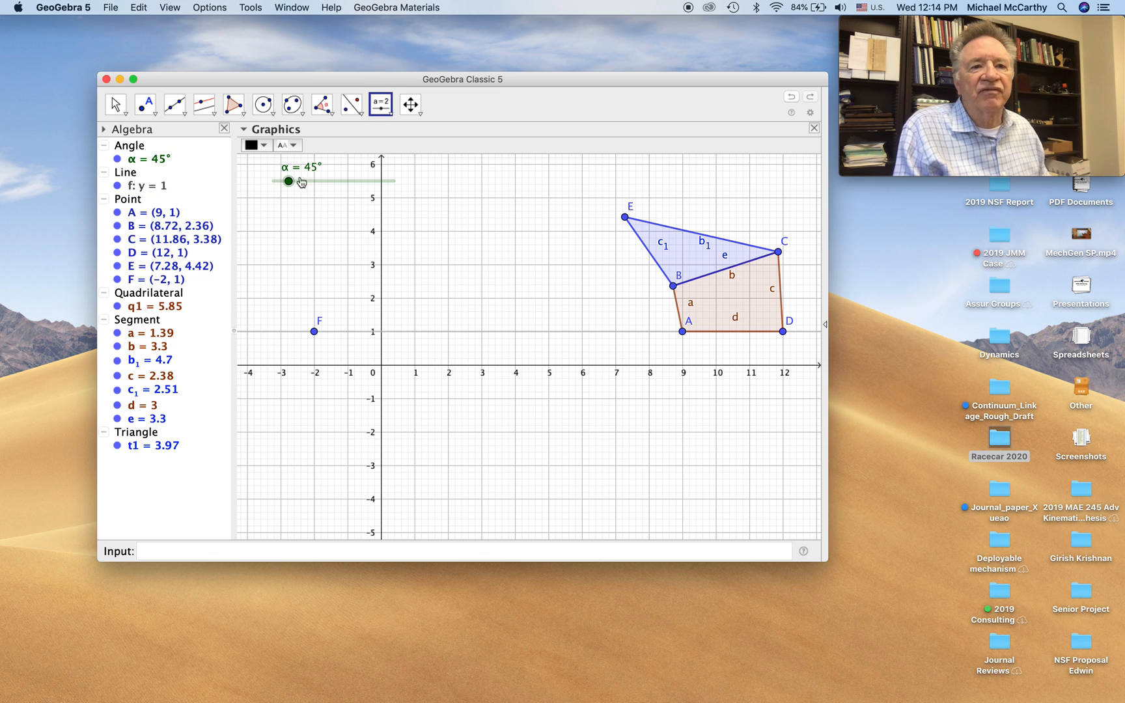
mouse_move(338, 223)
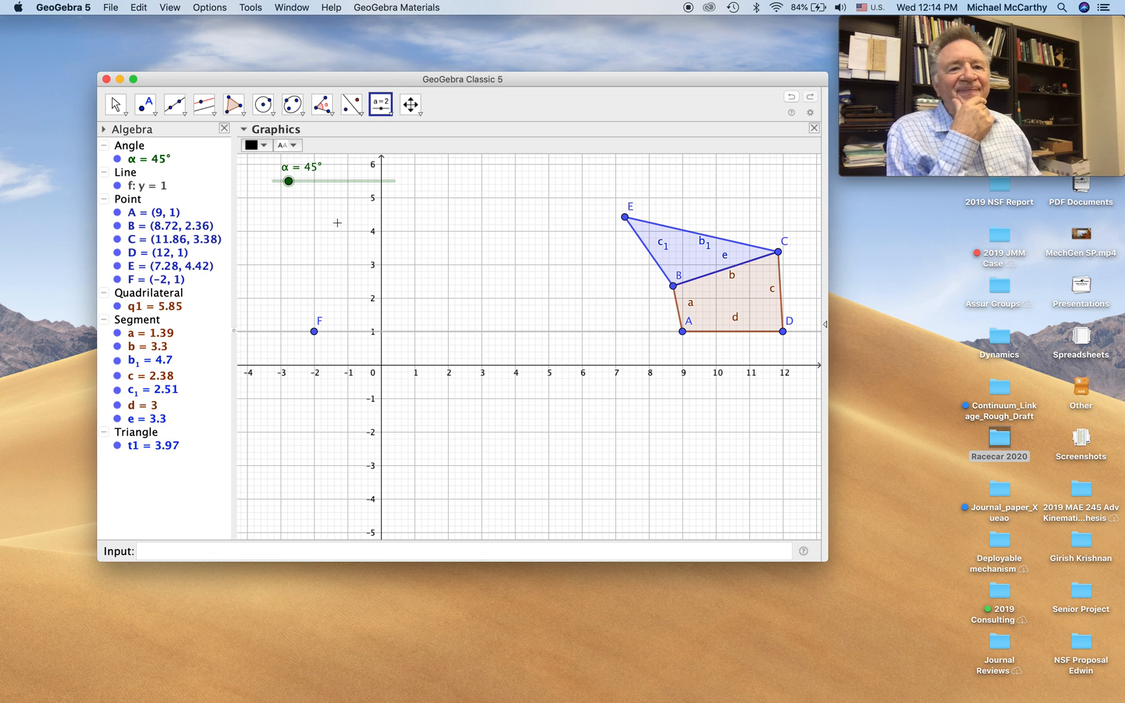
Step: Rotate G about F by α counterclockwise with Angle with Given Size, creating β and G'
left_click(318, 104)
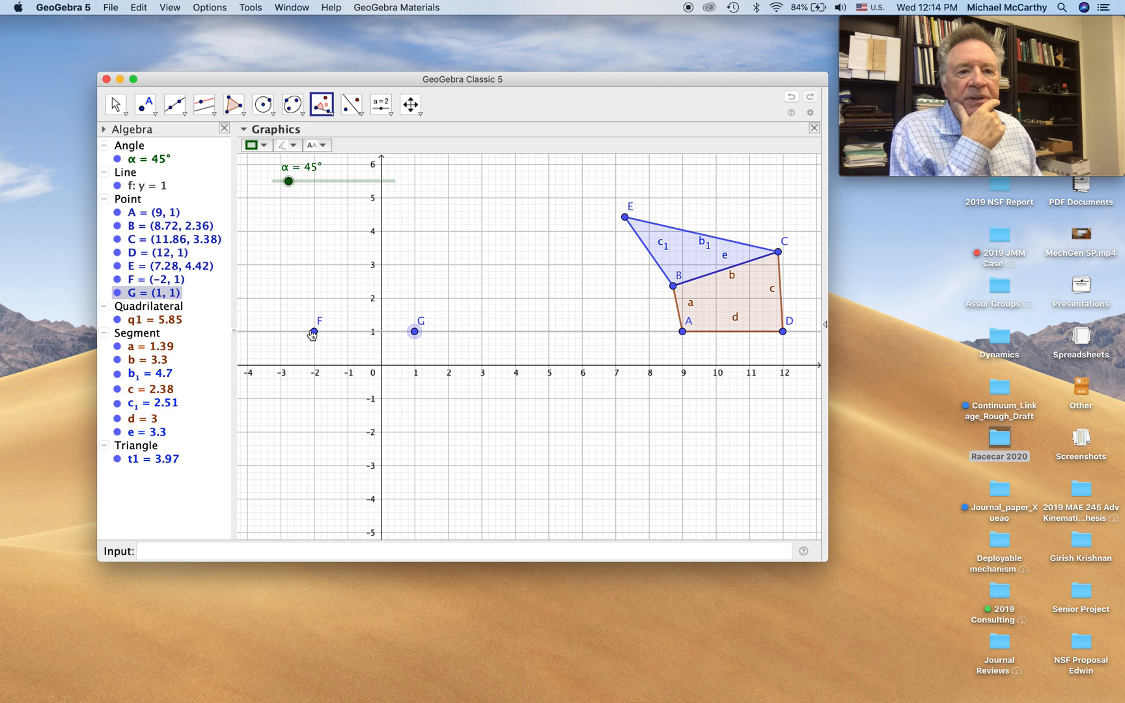
left_click(413, 330)
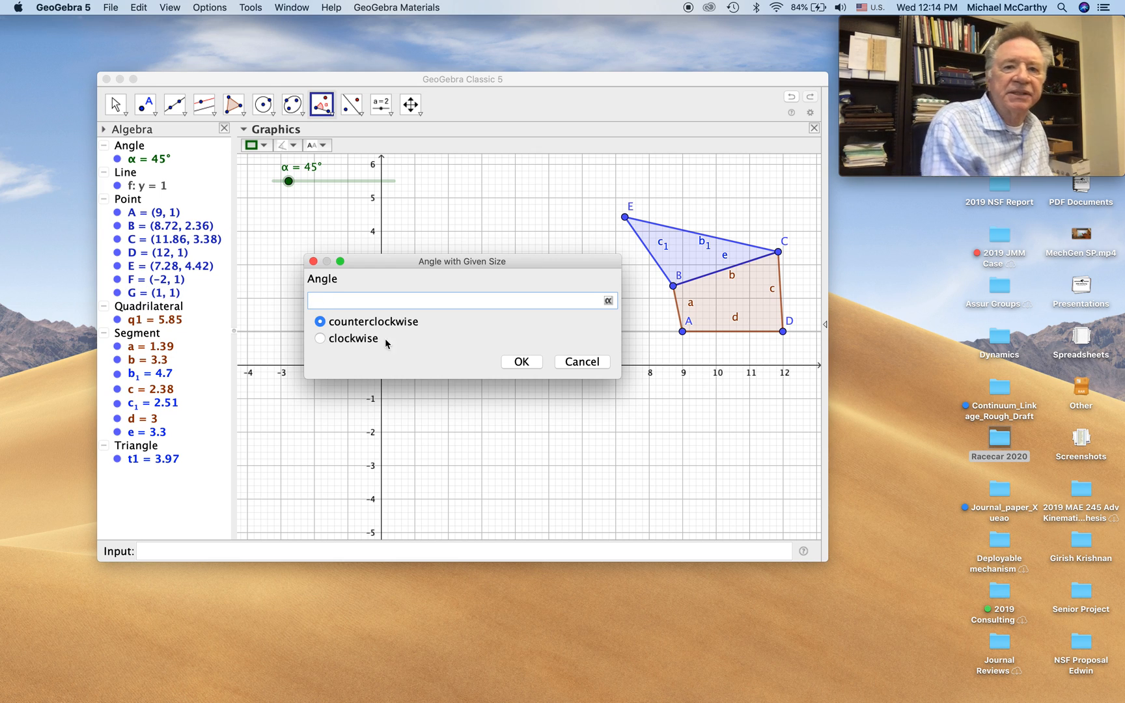
left_click(607, 299)
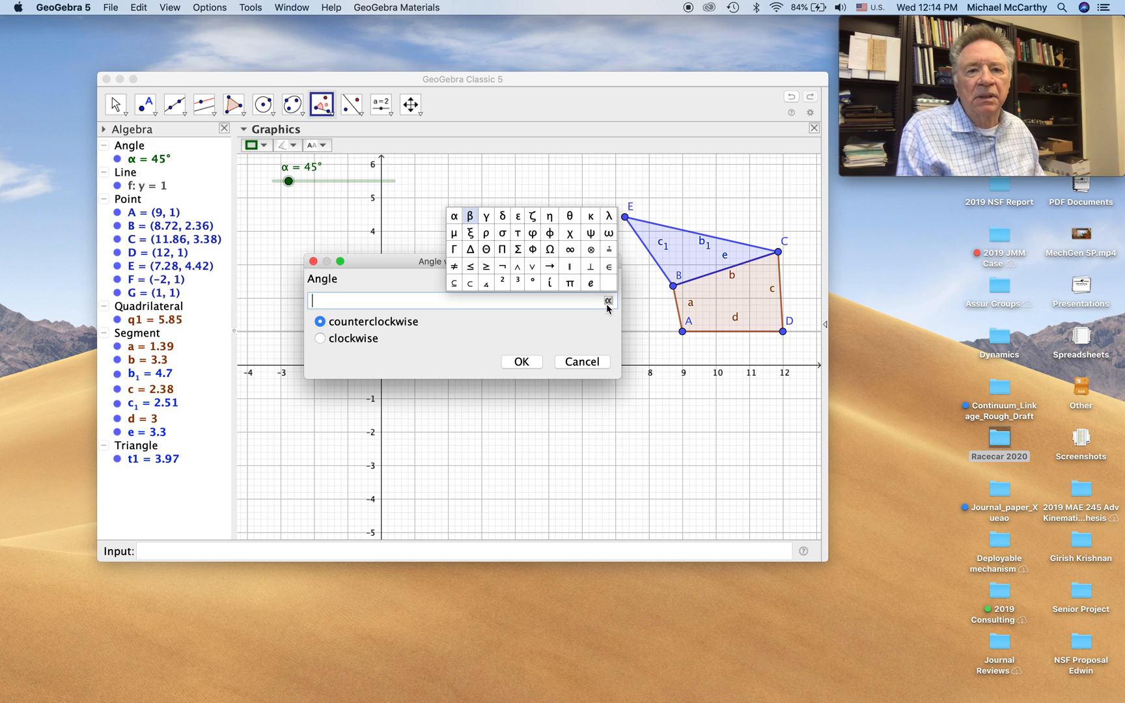
left_click(453, 216)
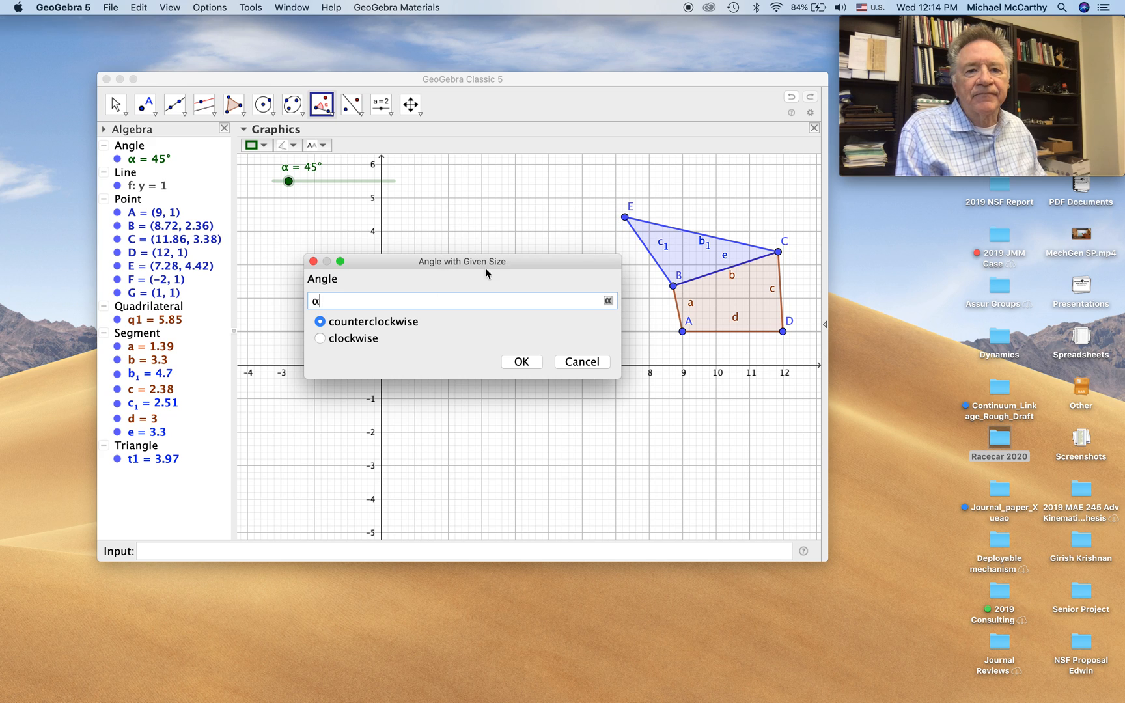
left_click(519, 362)
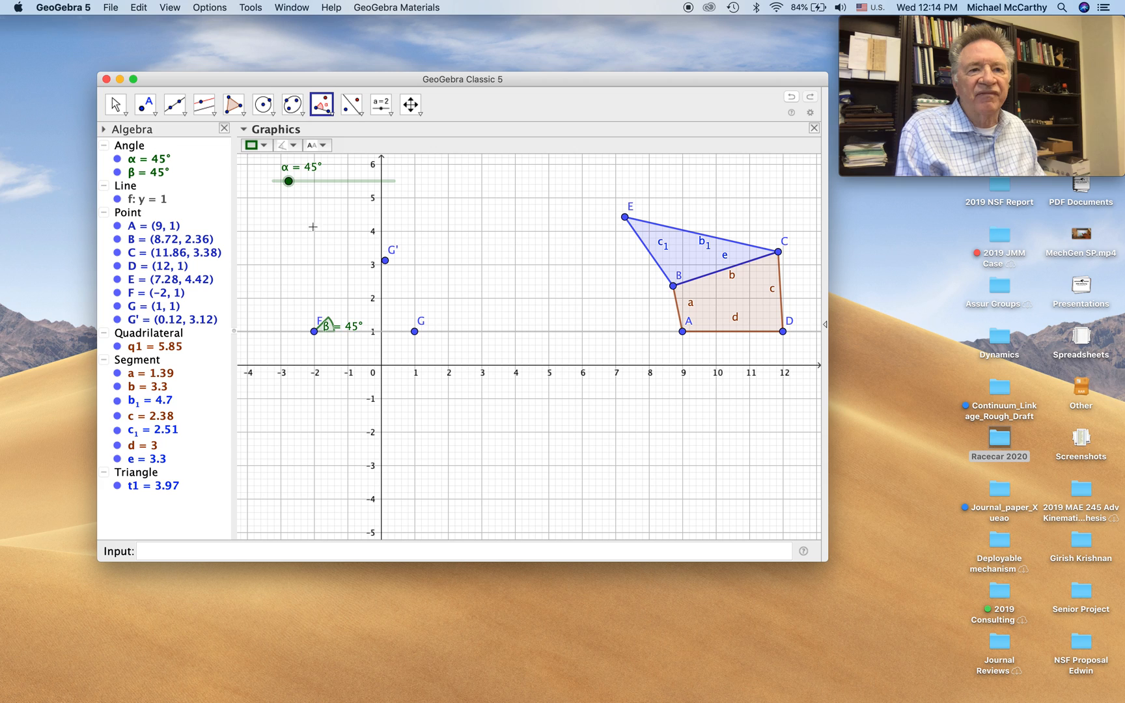
Step: Draw line g through F and G' and drag slider α to 58° to confirm g follows
left_click(209, 8)
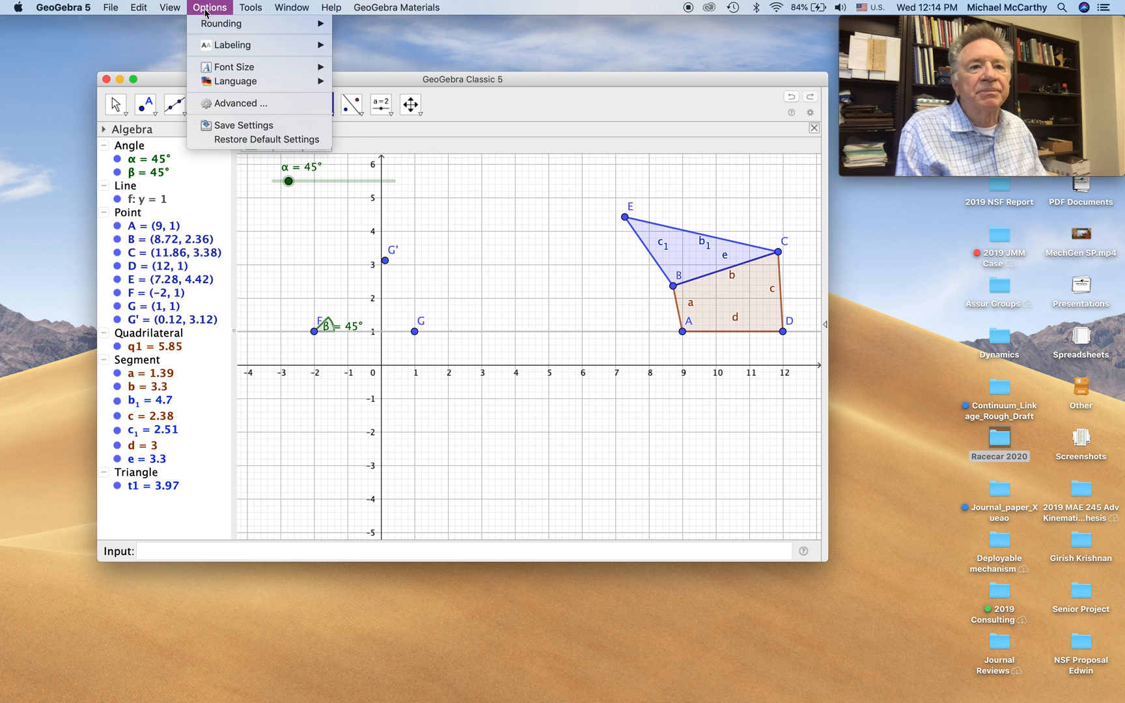
mouse_move(231, 44)
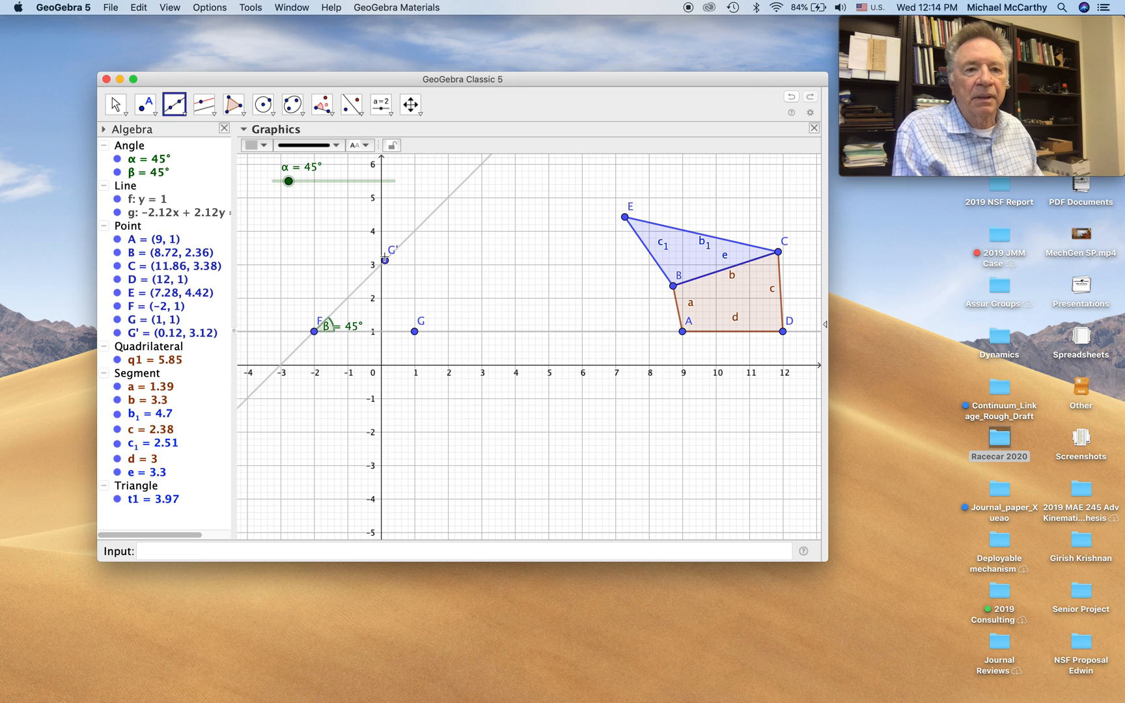
mouse_move(289, 180)
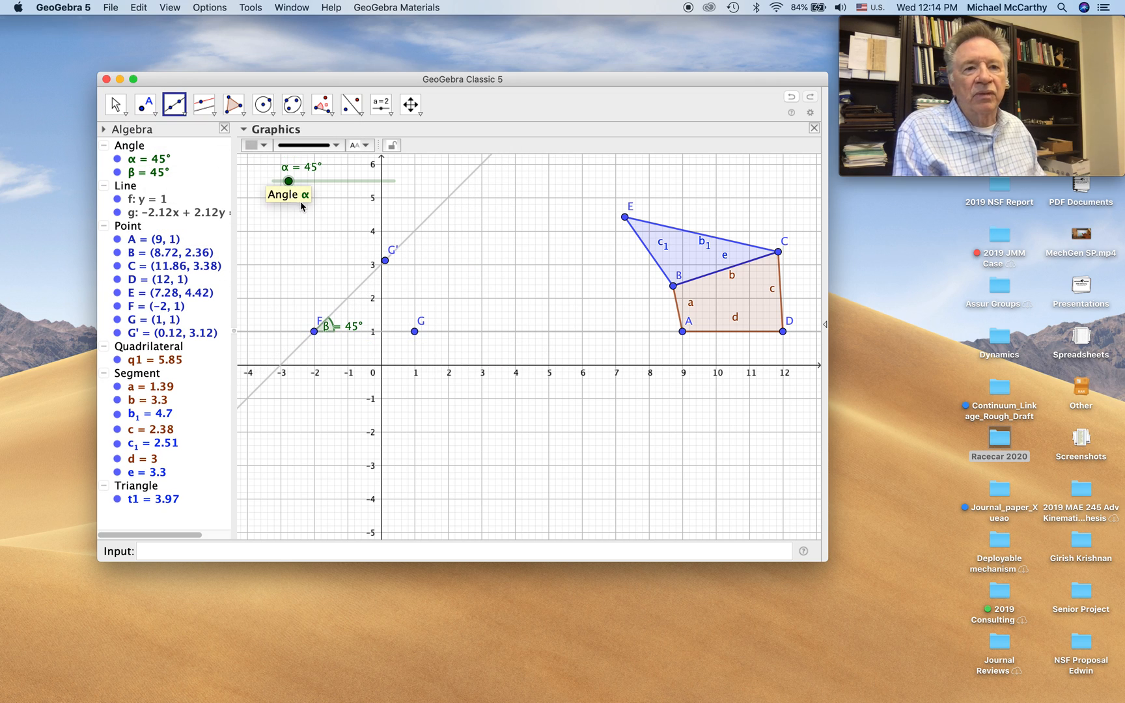
left_click(115, 104)
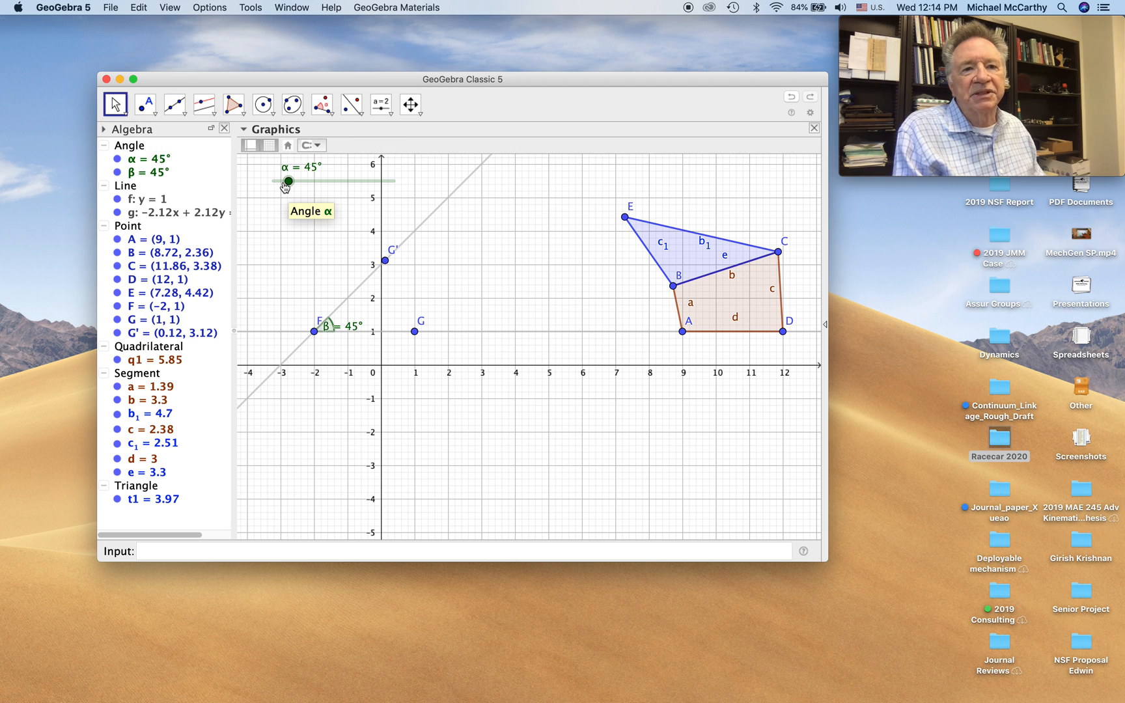
left_click_drag(286, 181, 281, 181)
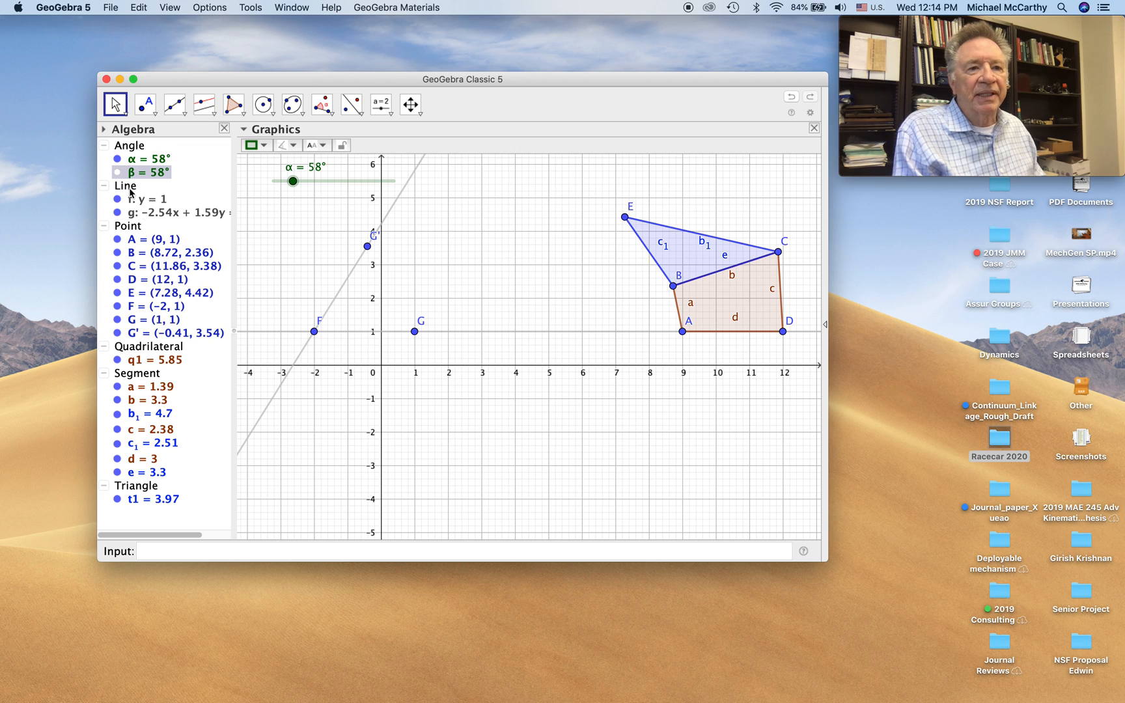
mouse_move(418, 337)
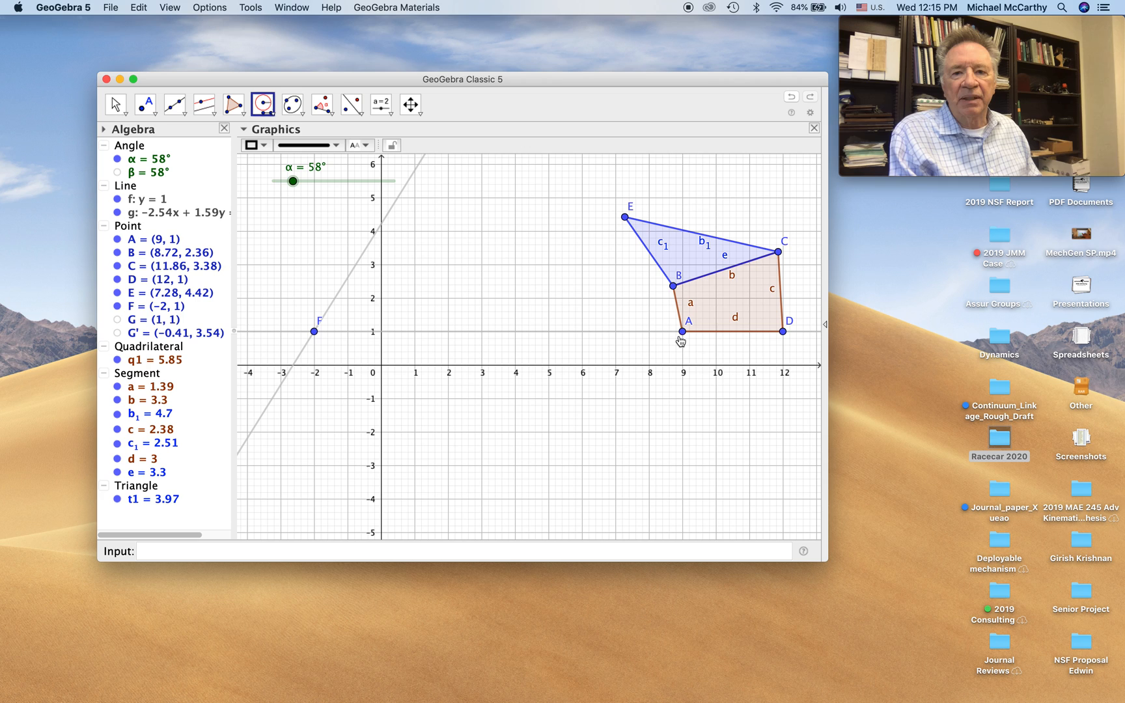
Step: Draw a yellow circle centred on F and mark its intersection I with line g
left_click(681, 332)
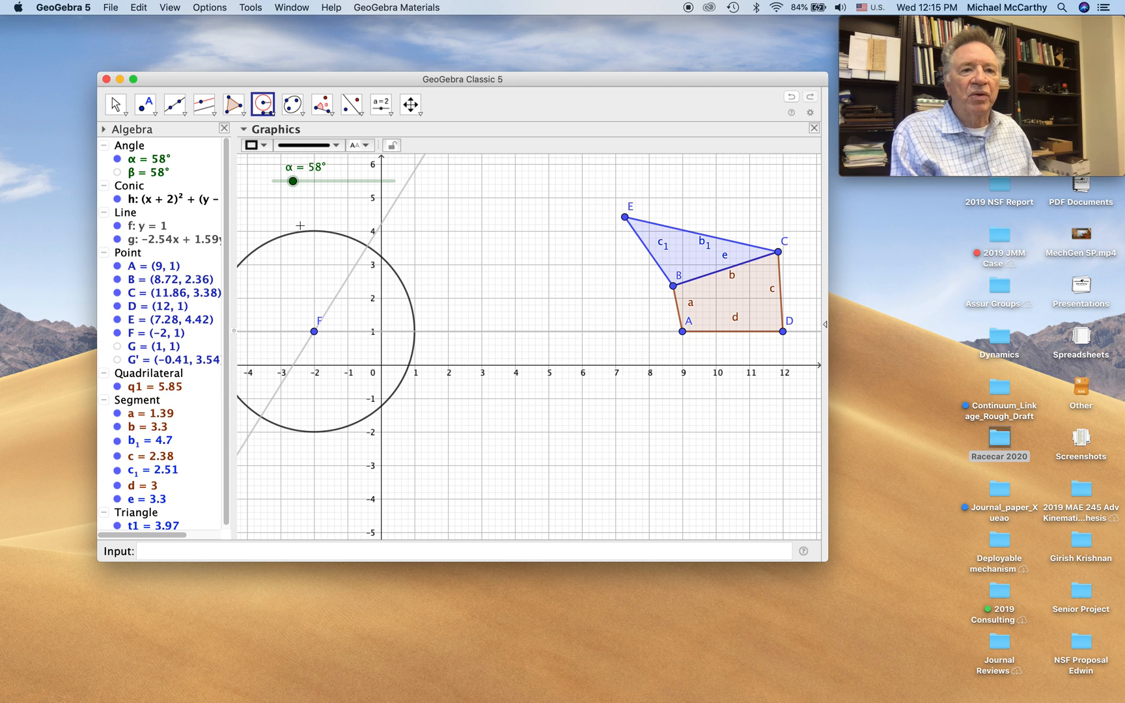
left_click(252, 144)
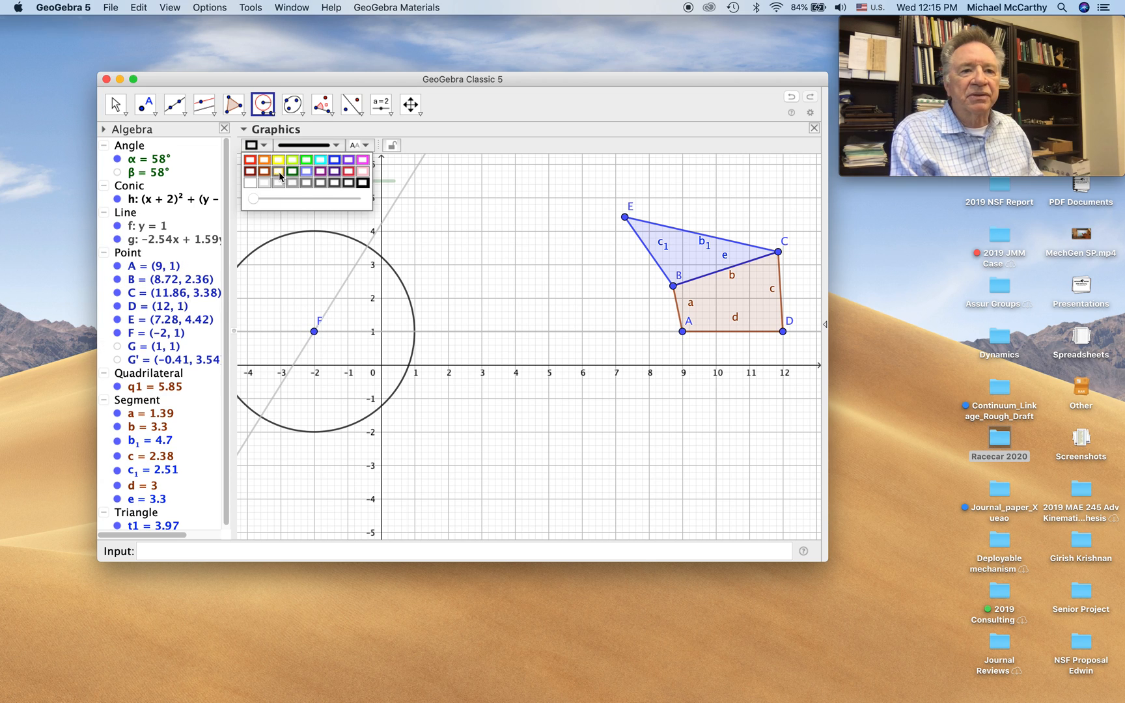
left_click(250, 158)
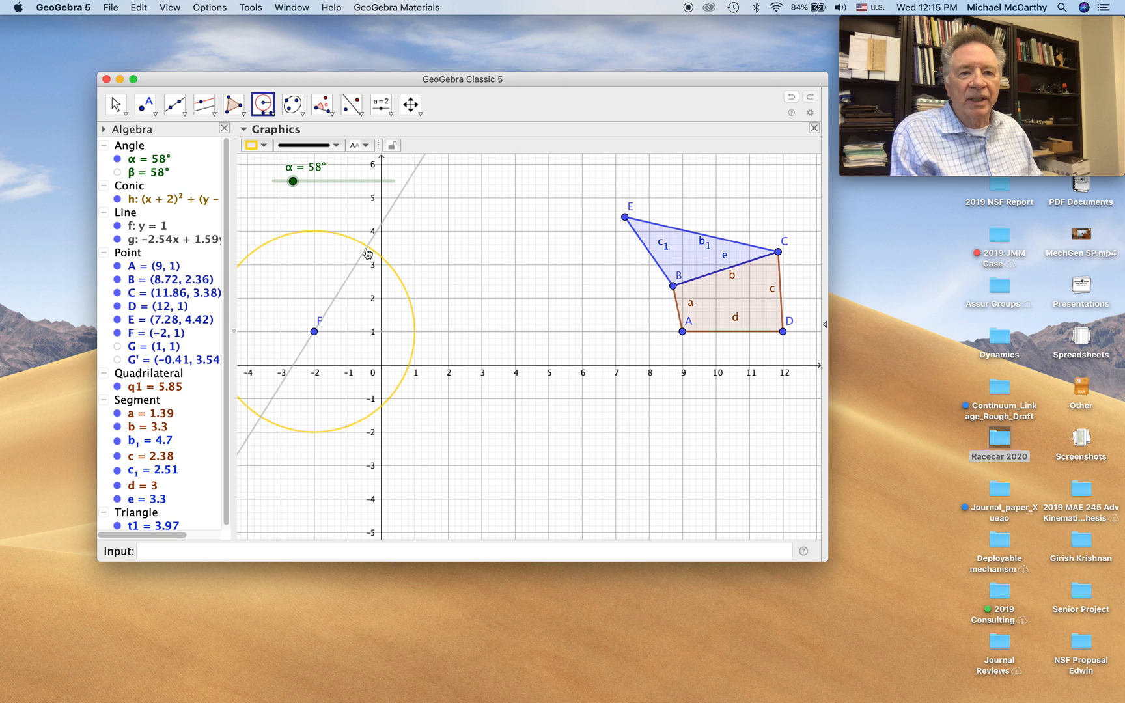
left_click(144, 104)
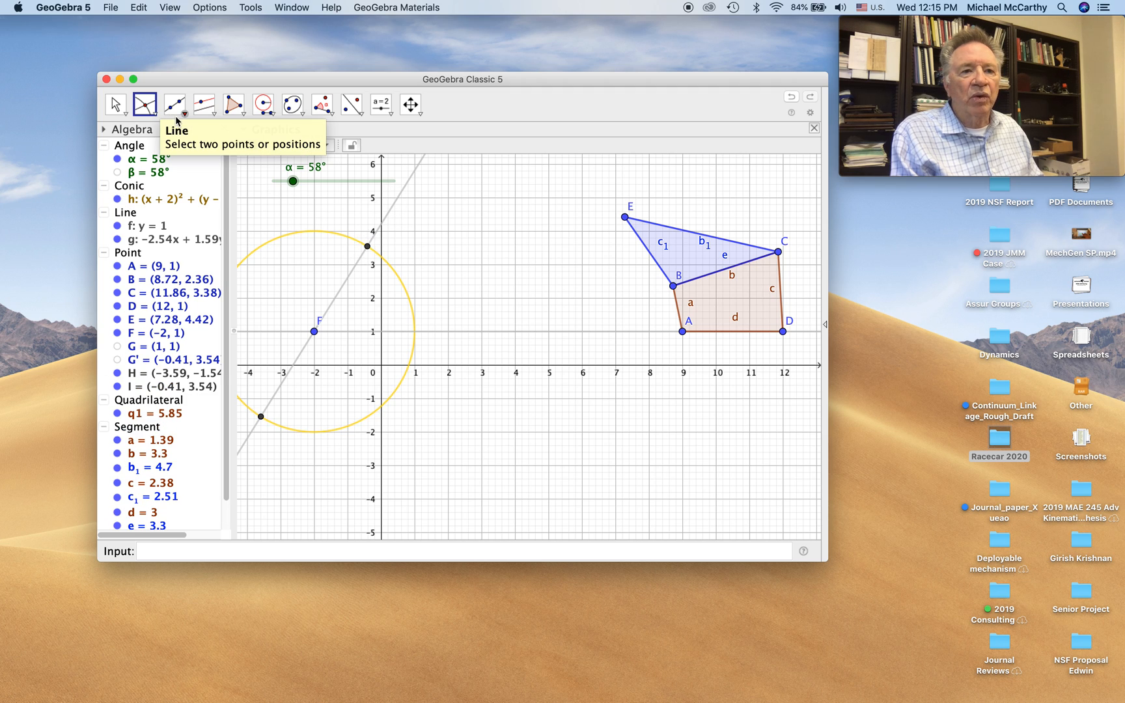
Step: Draw a thicker brown crank segment from F to I
left_click(174, 104)
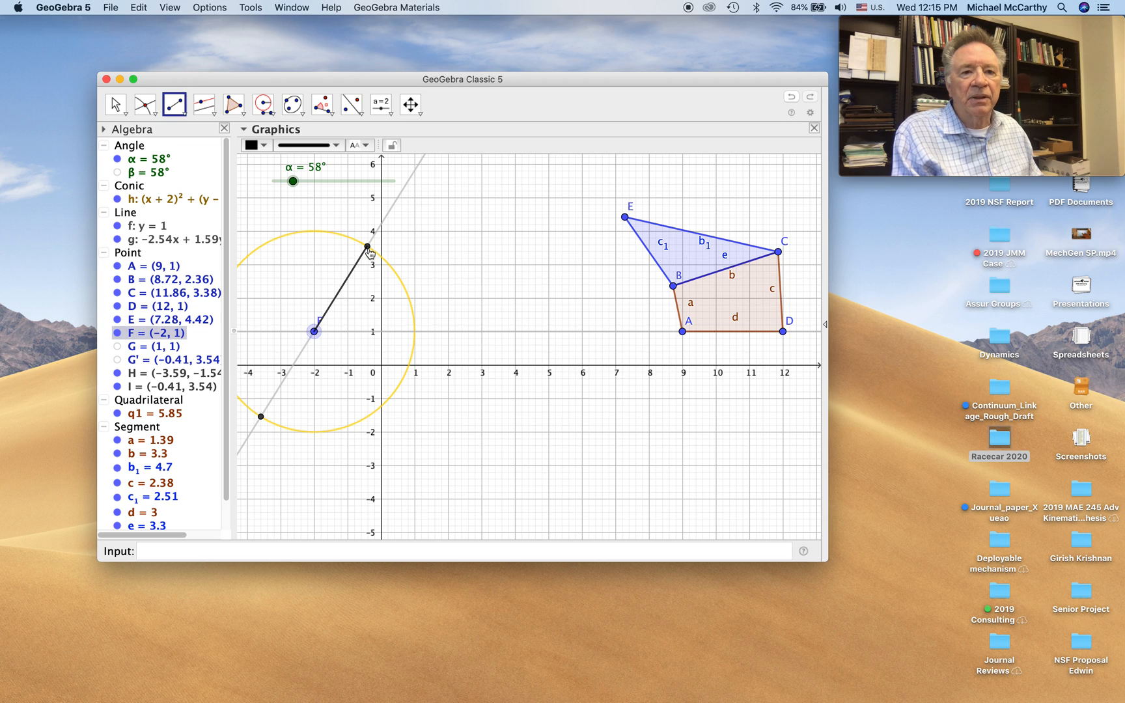
left_click(255, 145)
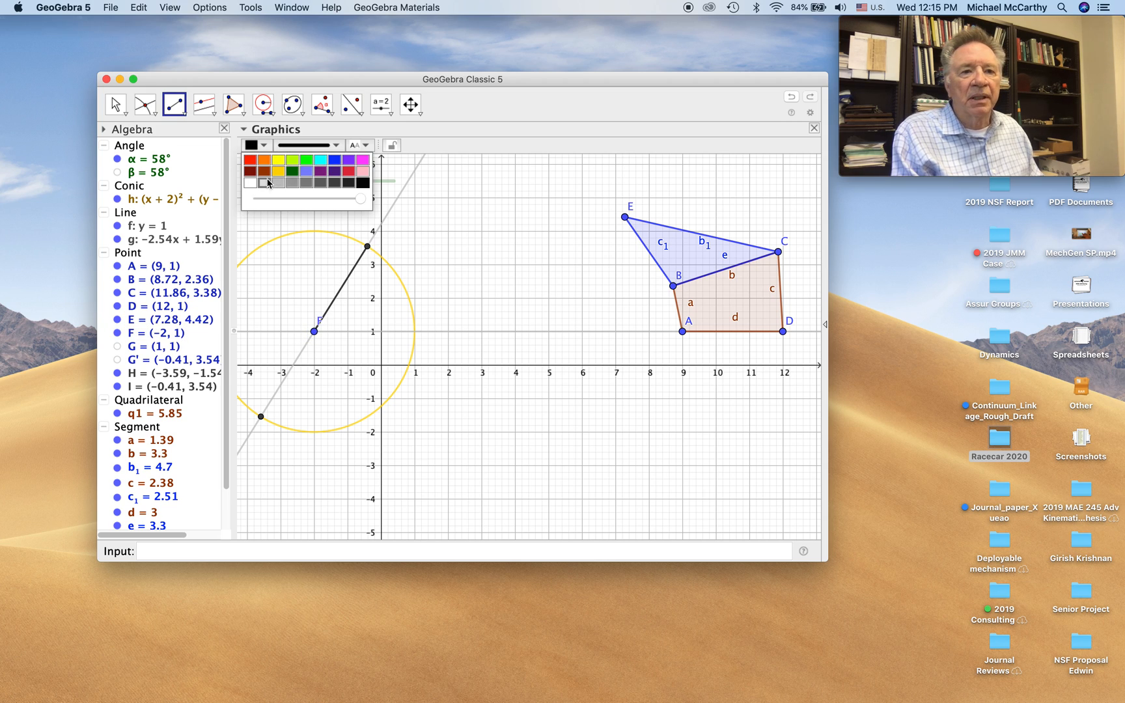
left_click(333, 145)
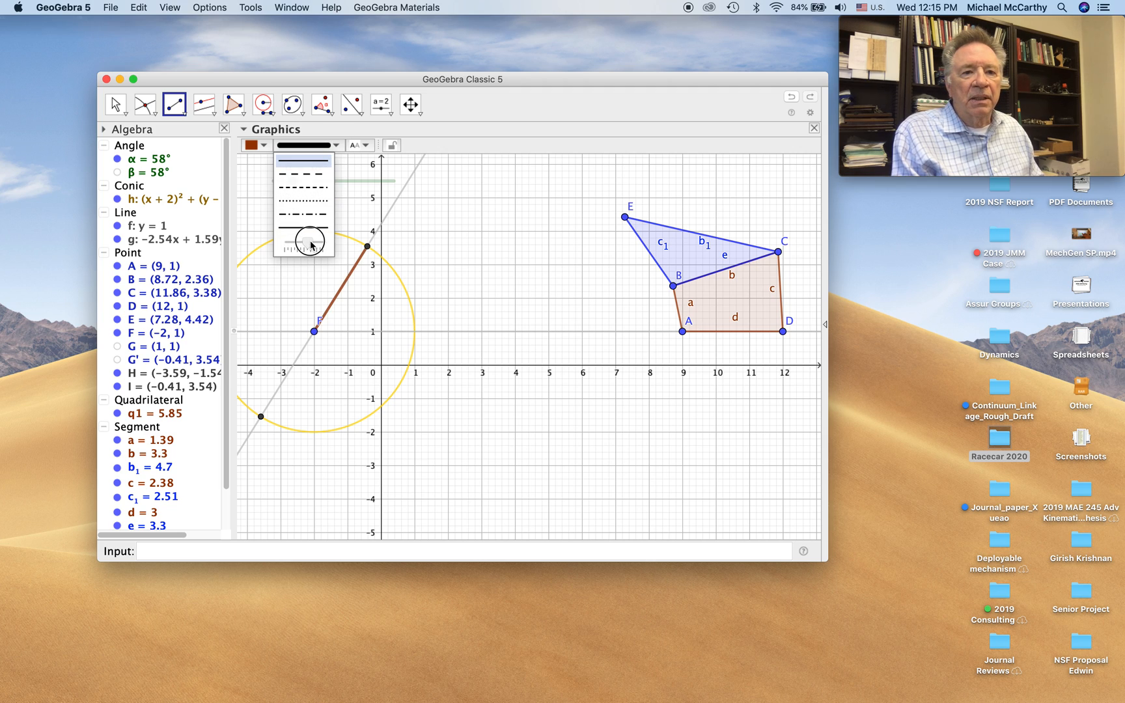
left_click(115, 104)
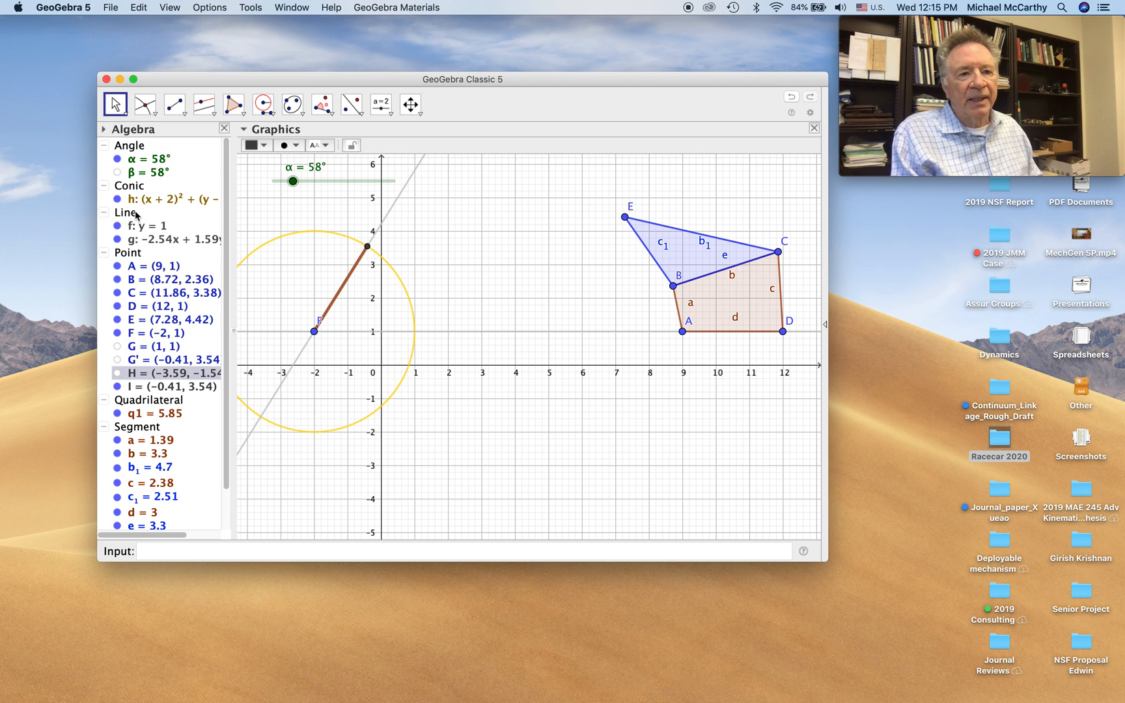
Step: Hide the helper circle, line g and point H, then bring slider α down to 8°
left_click(172, 200)
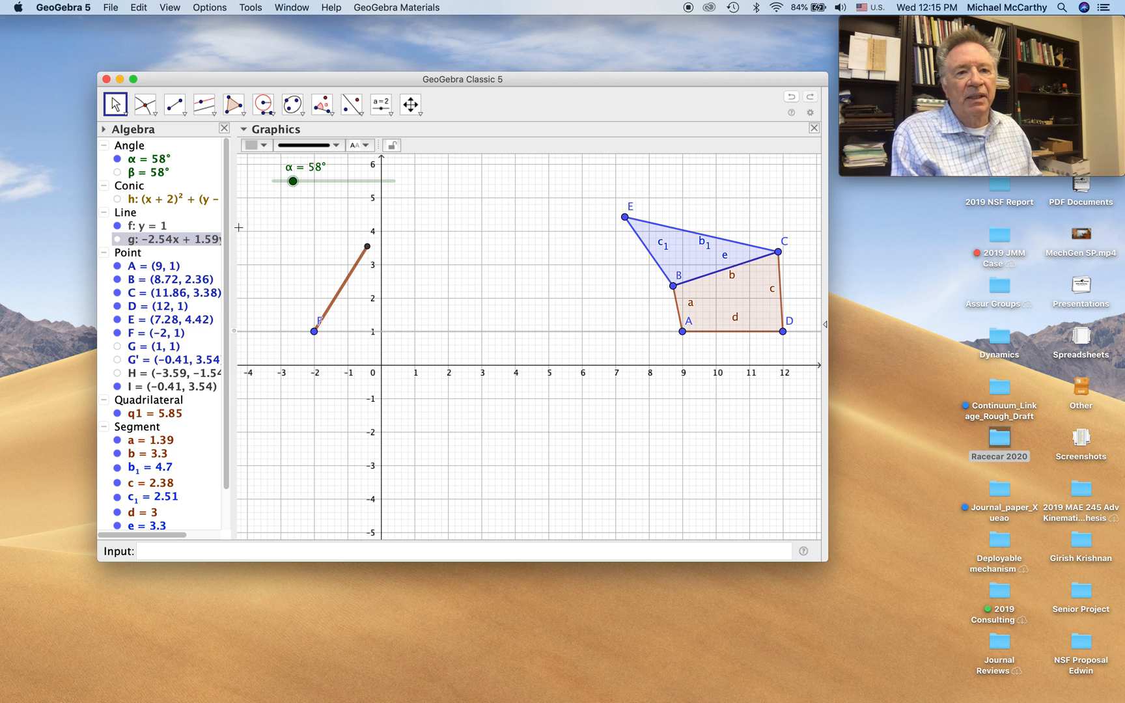
left_click_drag(295, 179, 276, 181)
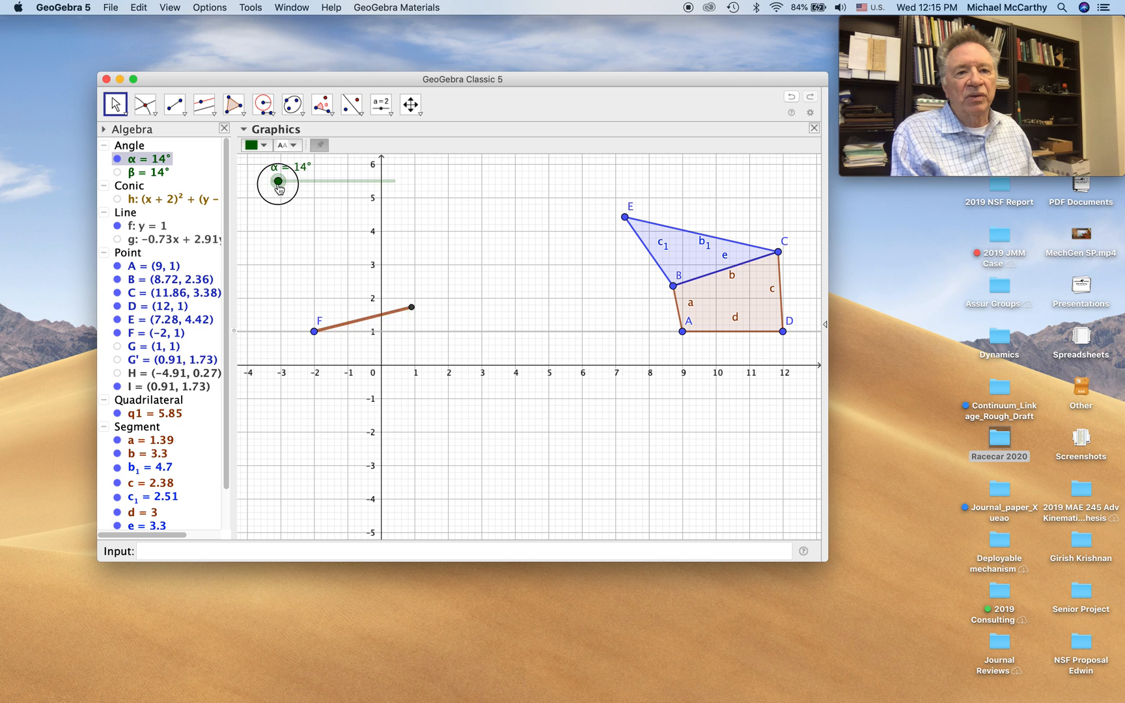
left_click_drag(279, 180, 275, 179)
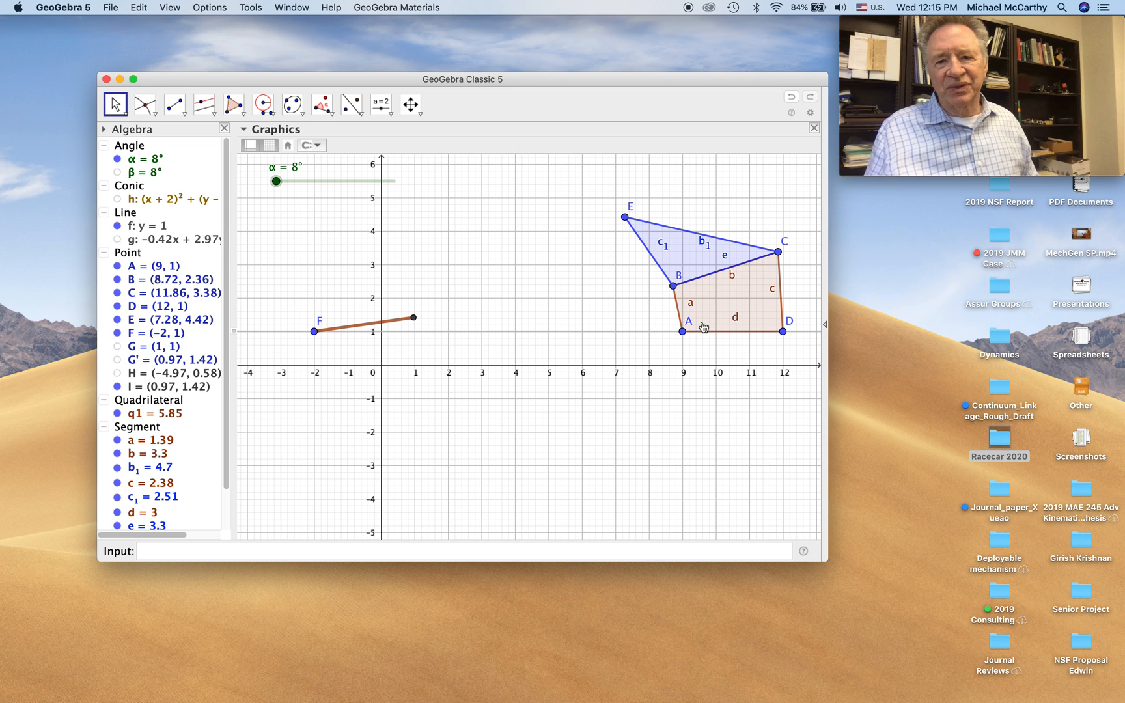
mouse_move(679, 315)
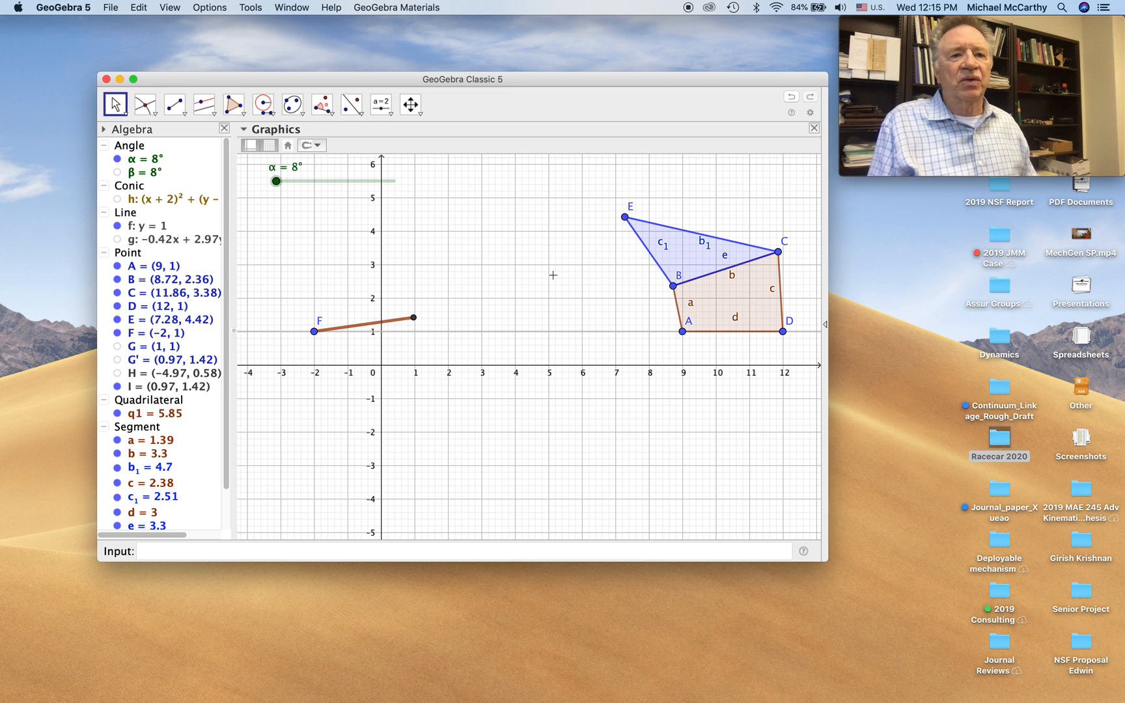
mouse_move(324, 104)
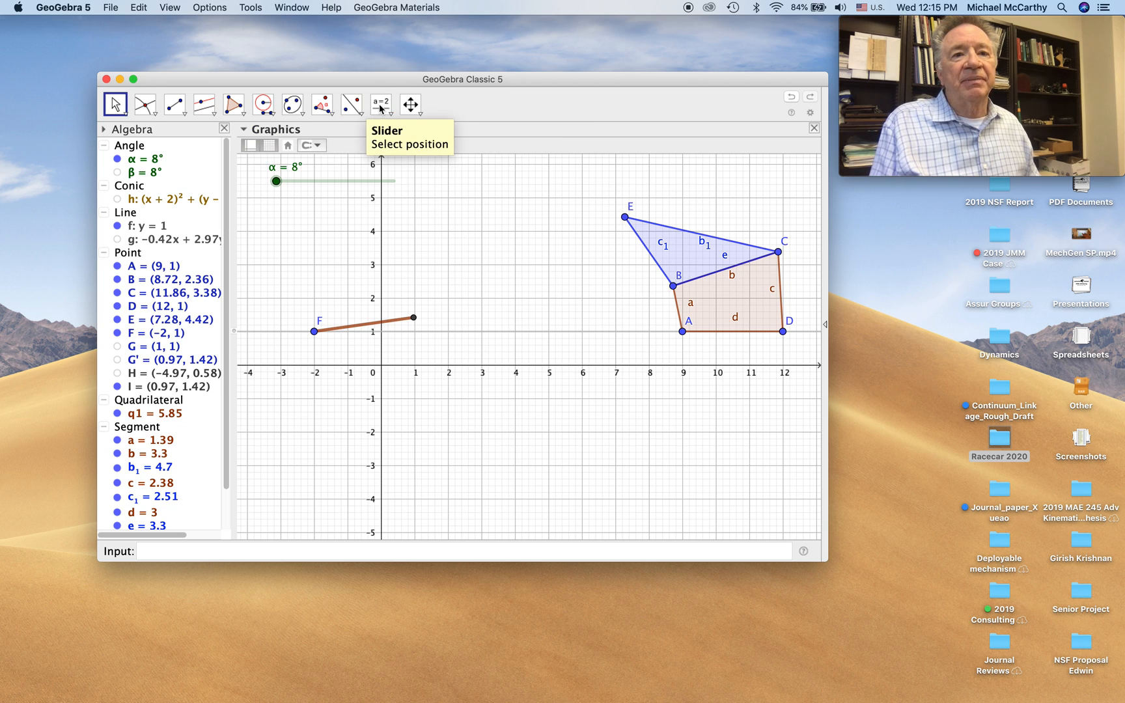
Step: Create angle slider γ, build angle δ at F sized by γ counterclockwise giving I', and draw line j
left_click(382, 104)
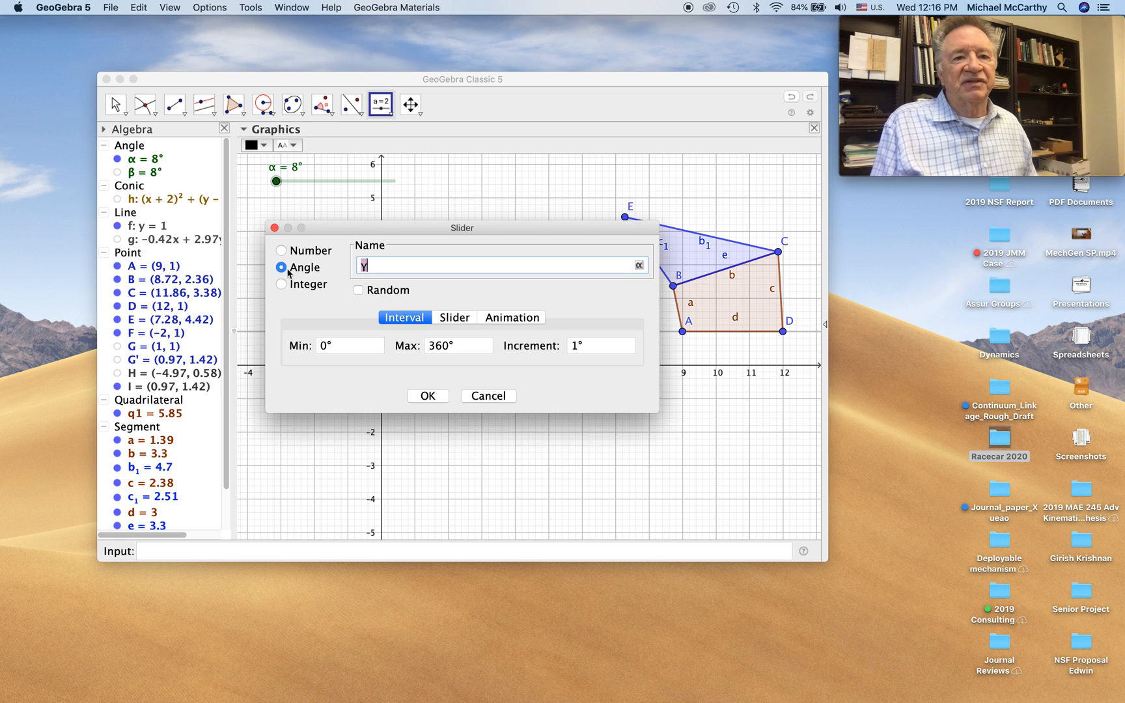
left_click(427, 396)
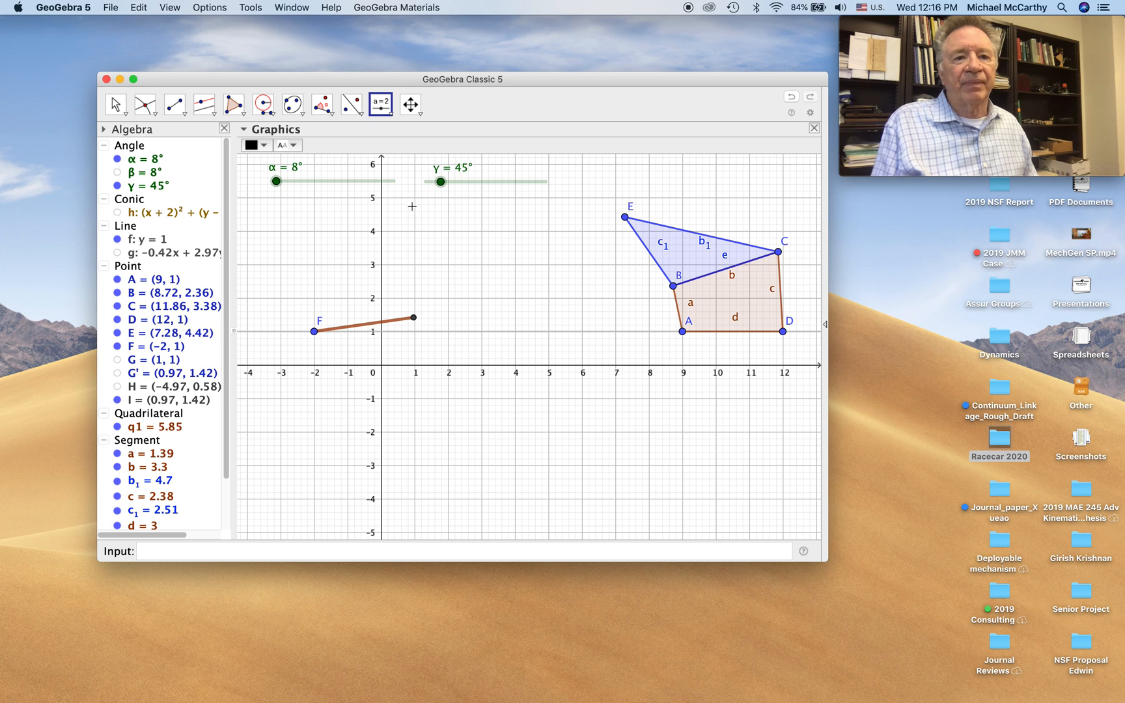
mouse_move(321, 104)
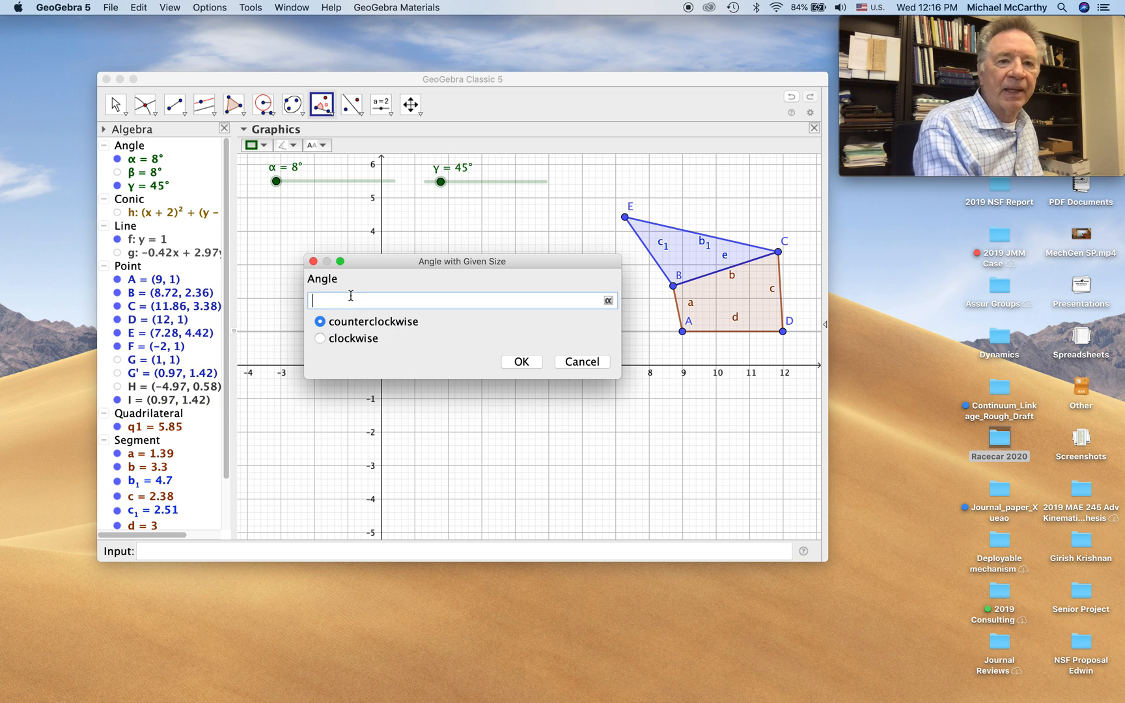
left_click(608, 299)
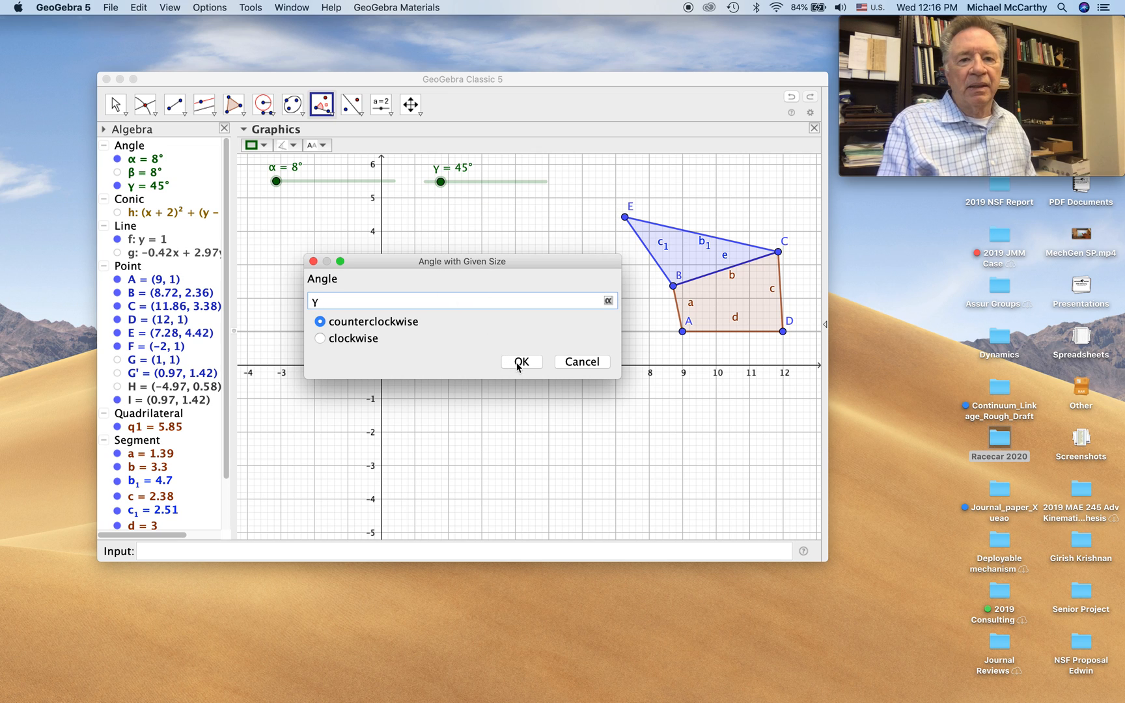
left_click(521, 362)
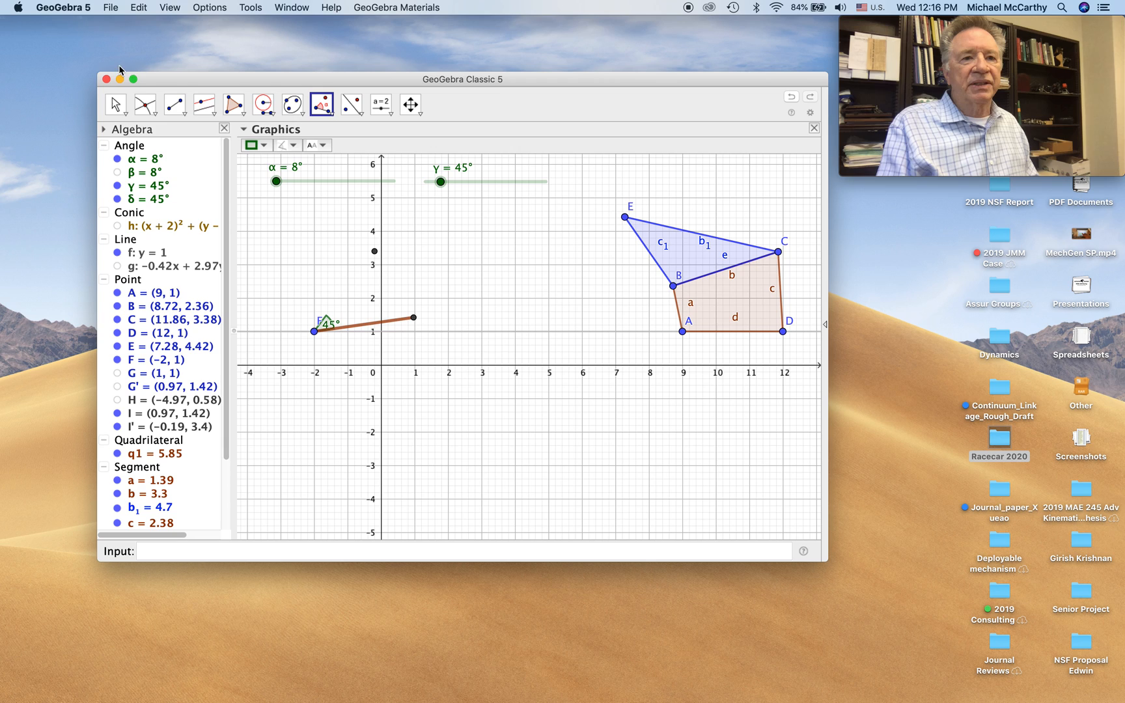
left_click(175, 104)
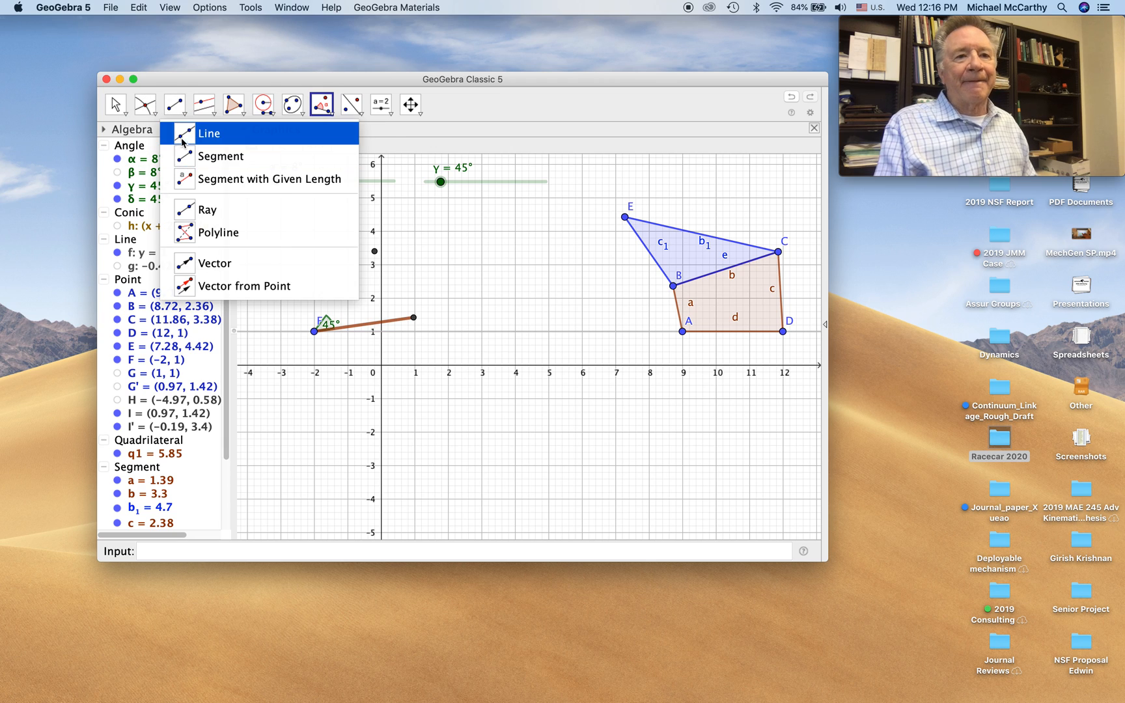
left_click(208, 132)
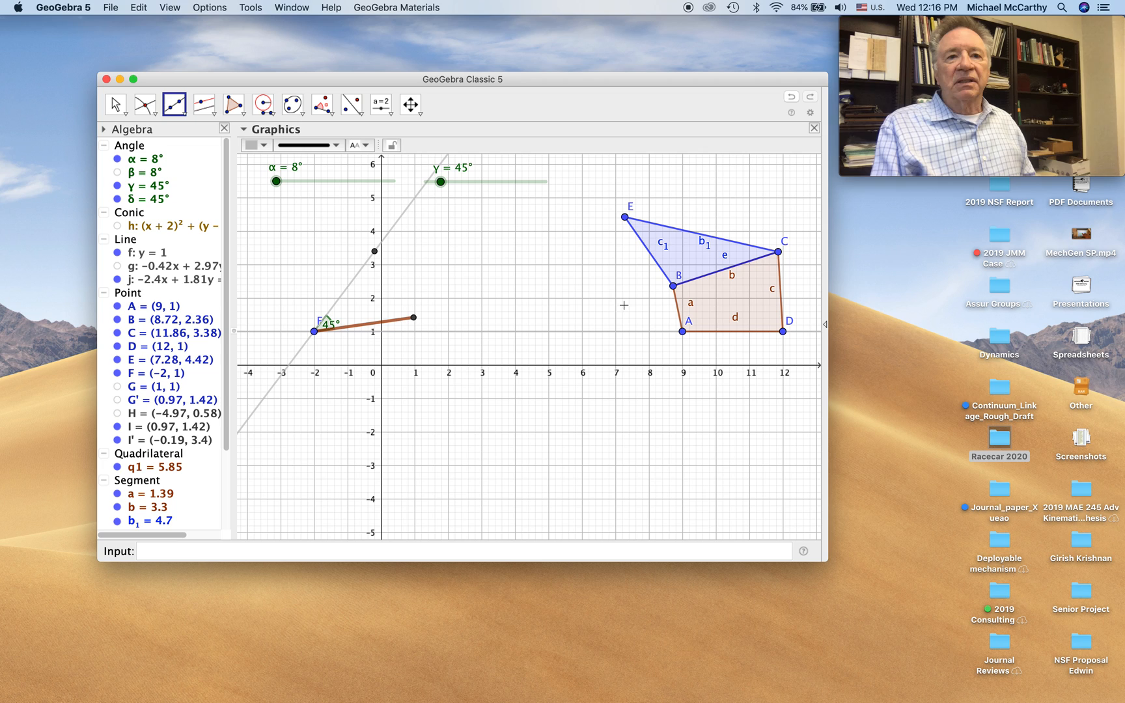
Step: Circle centred on F, intersect with line j at K, and draw a green segment F–K
left_click(263, 104)
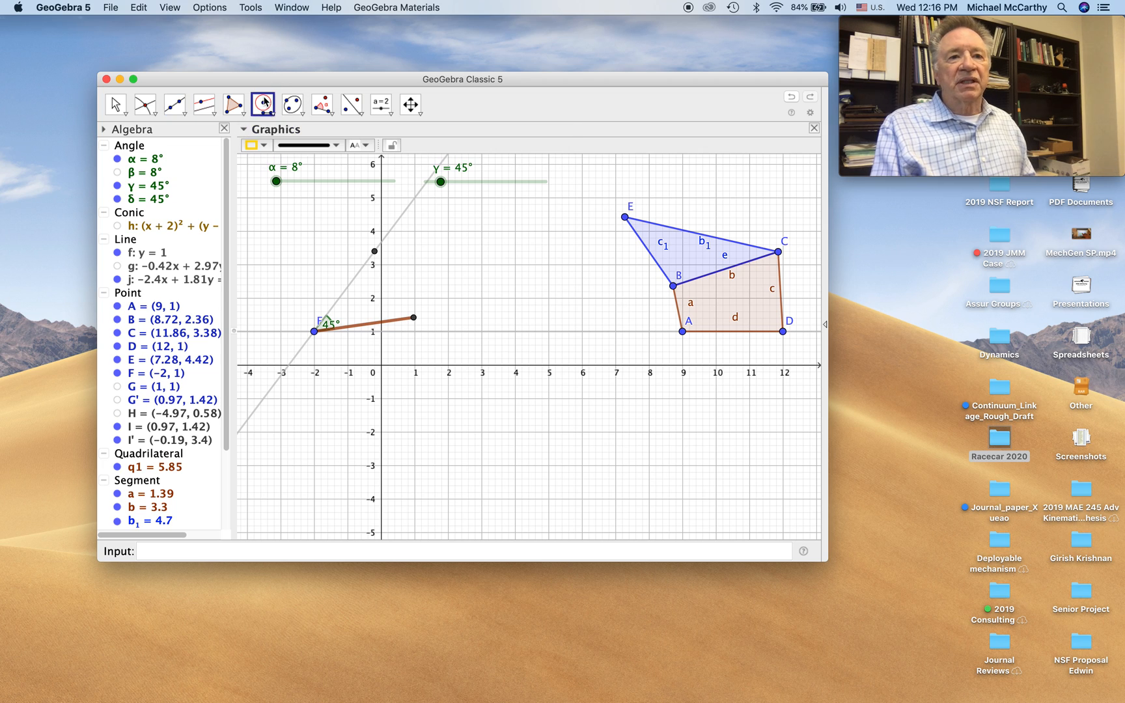
left_click(681, 332)
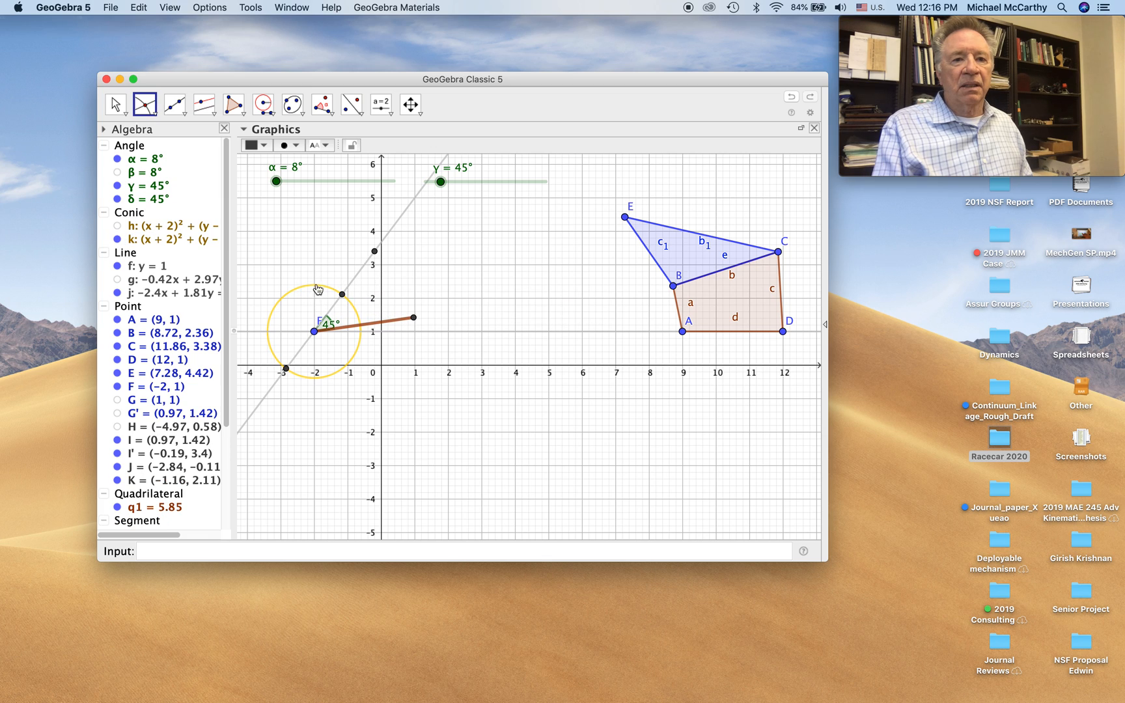
left_click(174, 104)
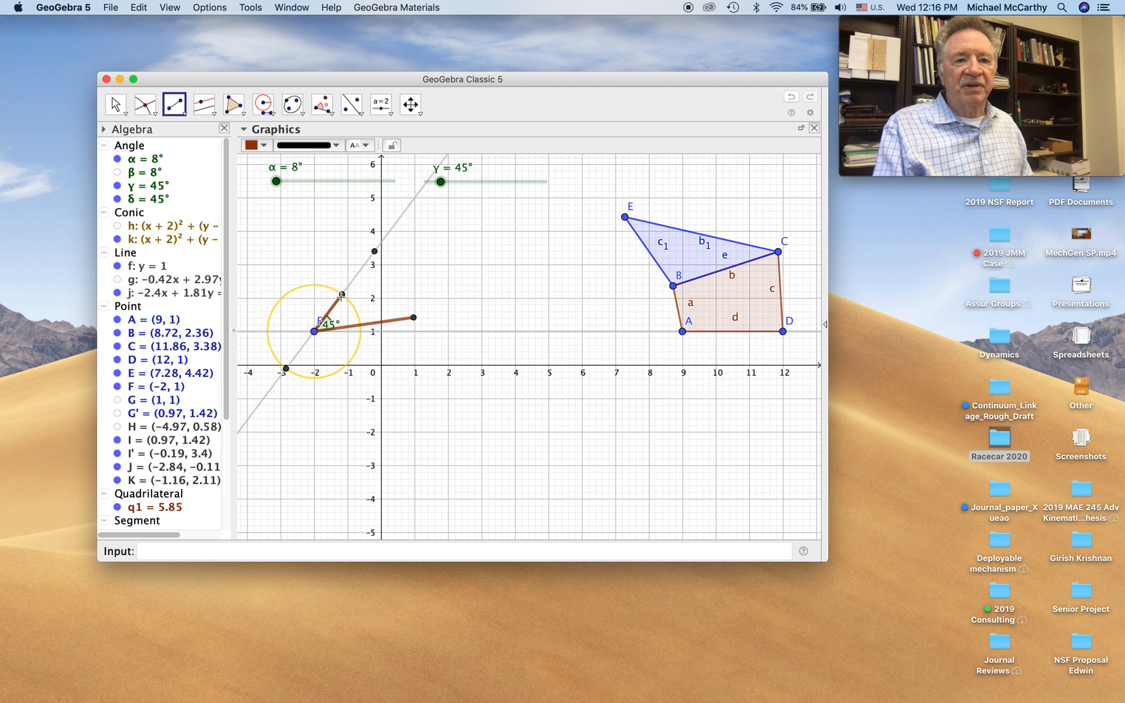
left_click(252, 144)
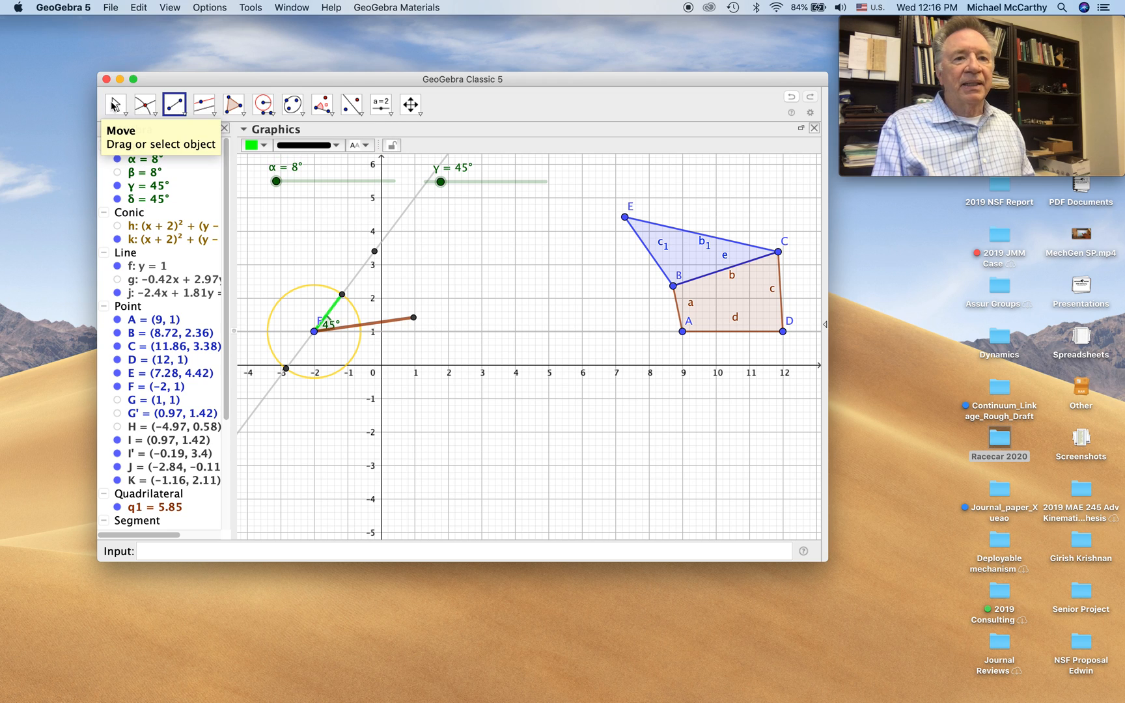
Step: Test the crank by turning γ to 32°, then hide line j and leftover points I' and J
left_click_drag(440, 180, 440, 180)
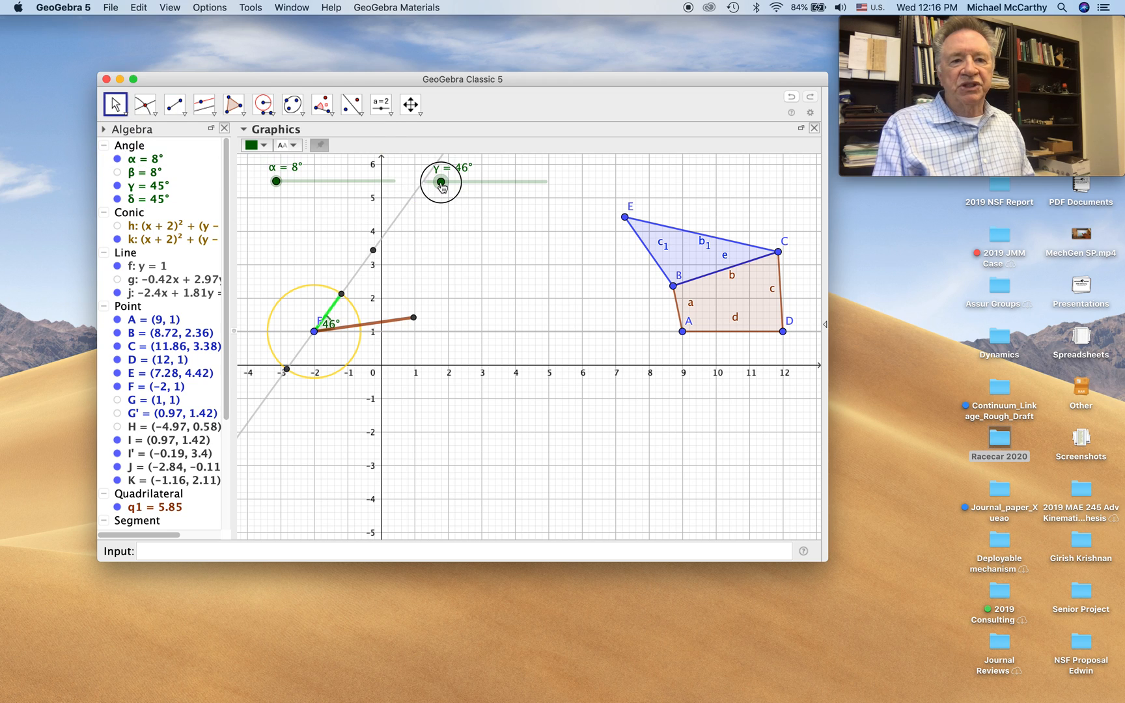
left_click_drag(440, 181, 452, 179)
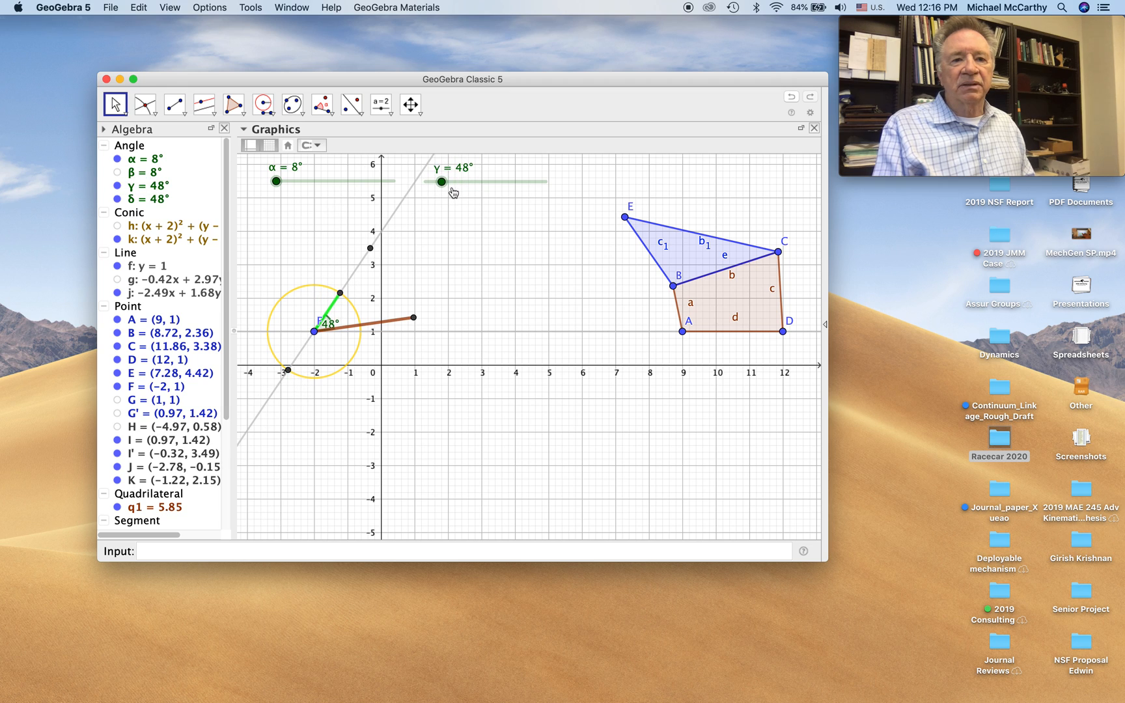
left_click_drag(440, 181, 427, 181)
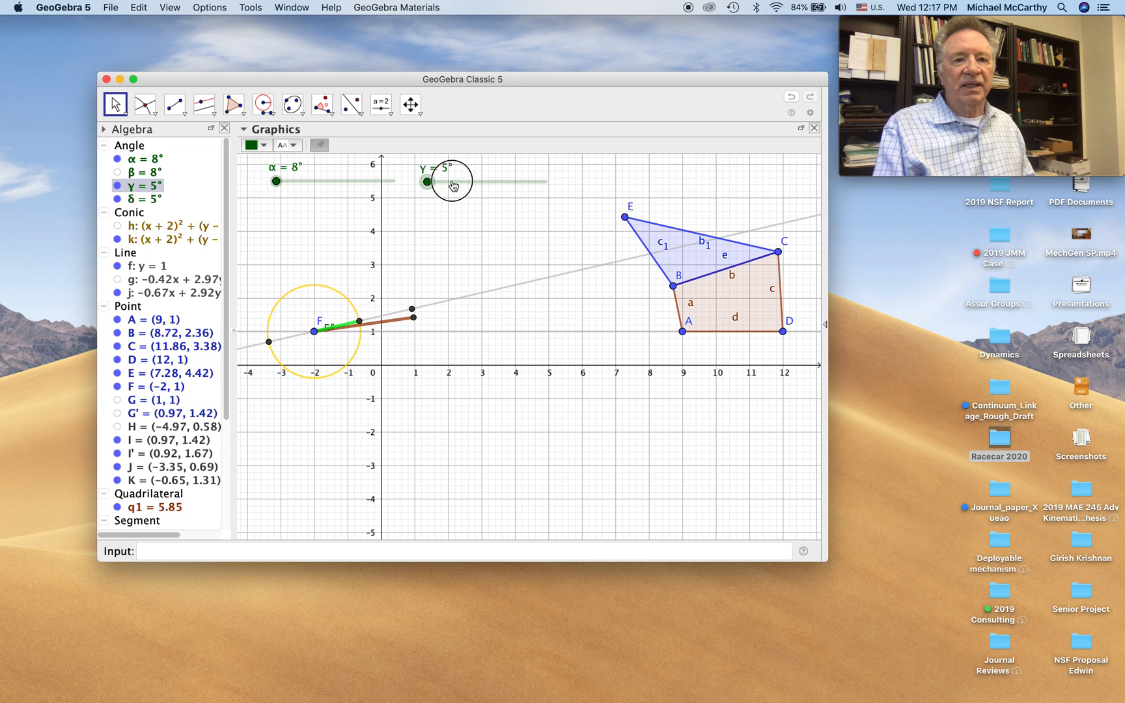
left_click_drag(425, 181, 435, 181)
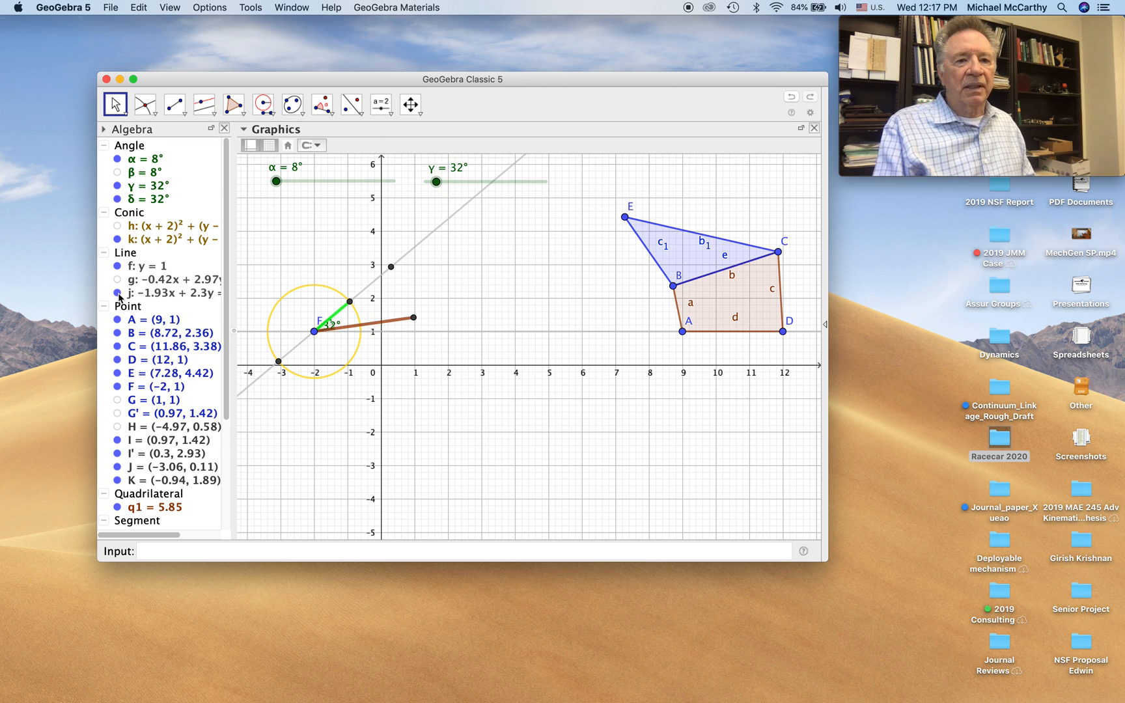
left_click(179, 238)
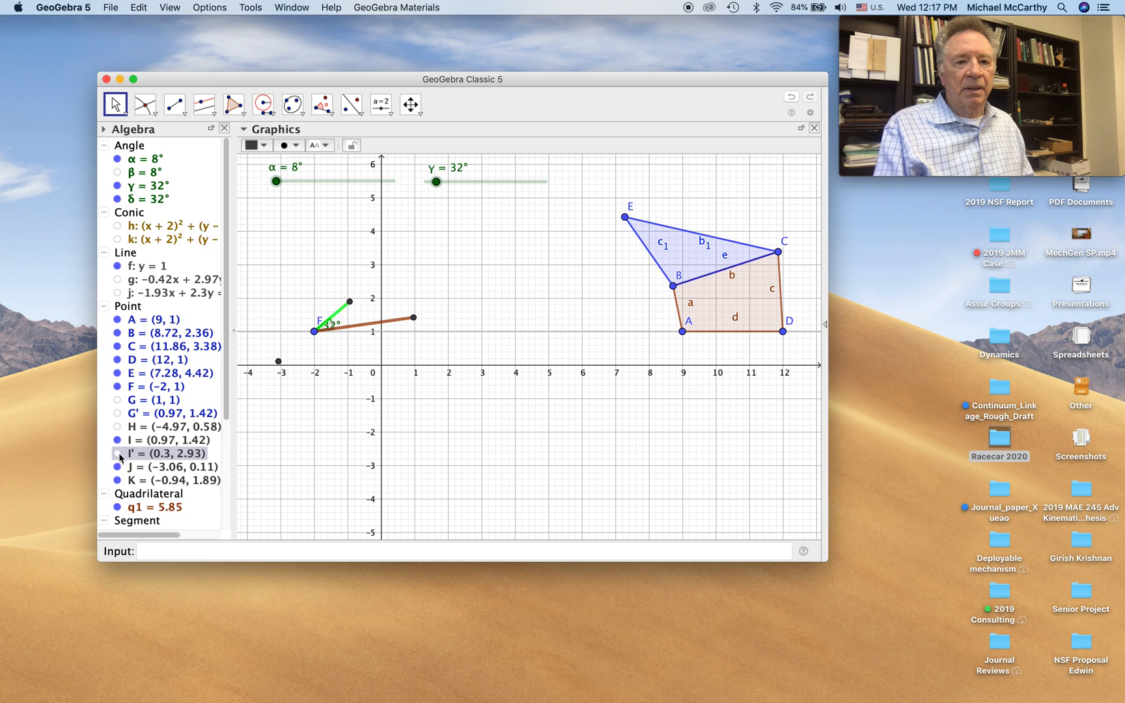
left_click(172, 466)
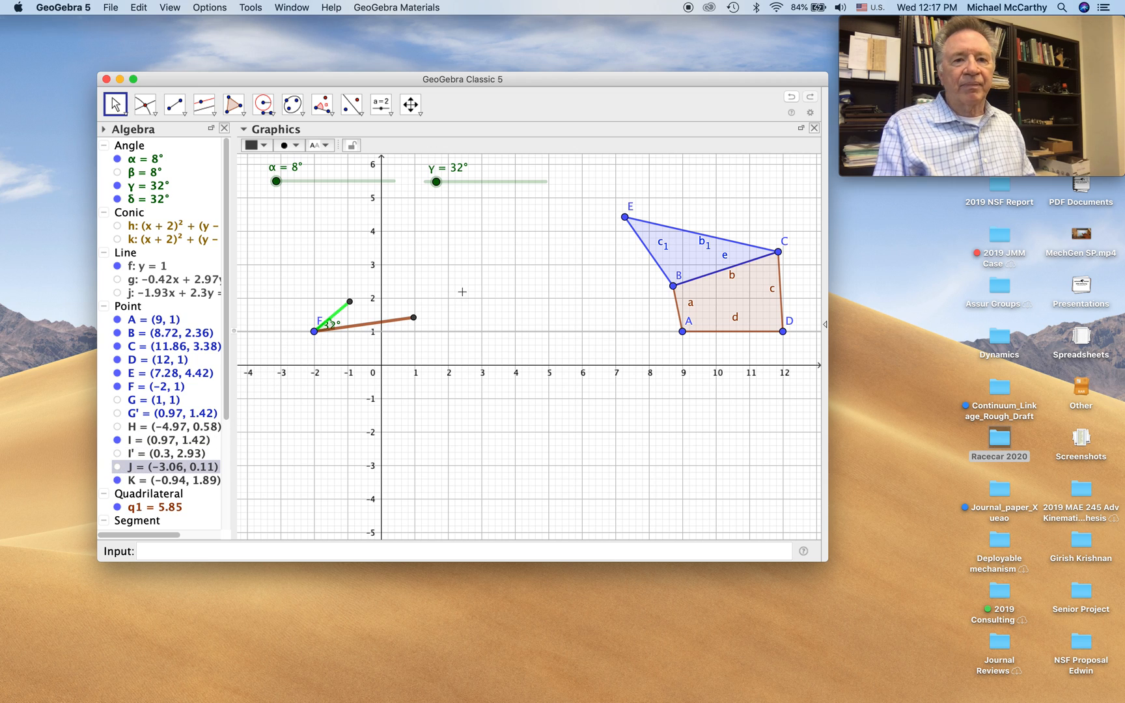
Step: Set γ to 62° and start Compass circles centred at K and I
left_click_drag(442, 181, 447, 187)
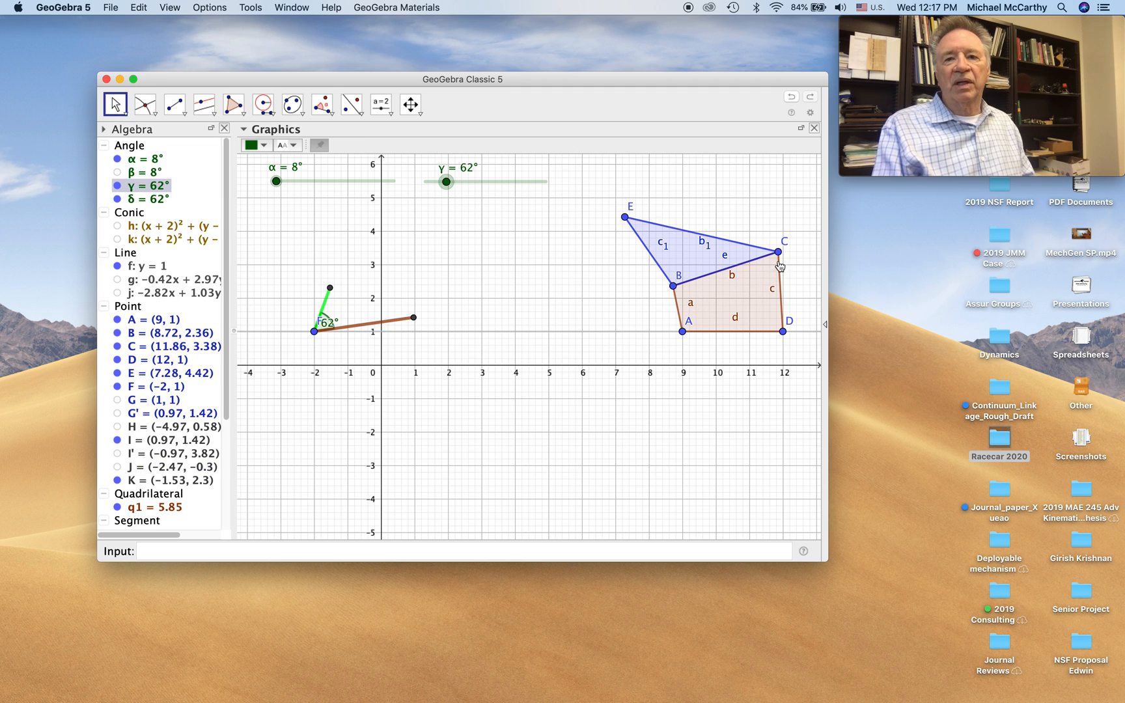
mouse_move(527, 206)
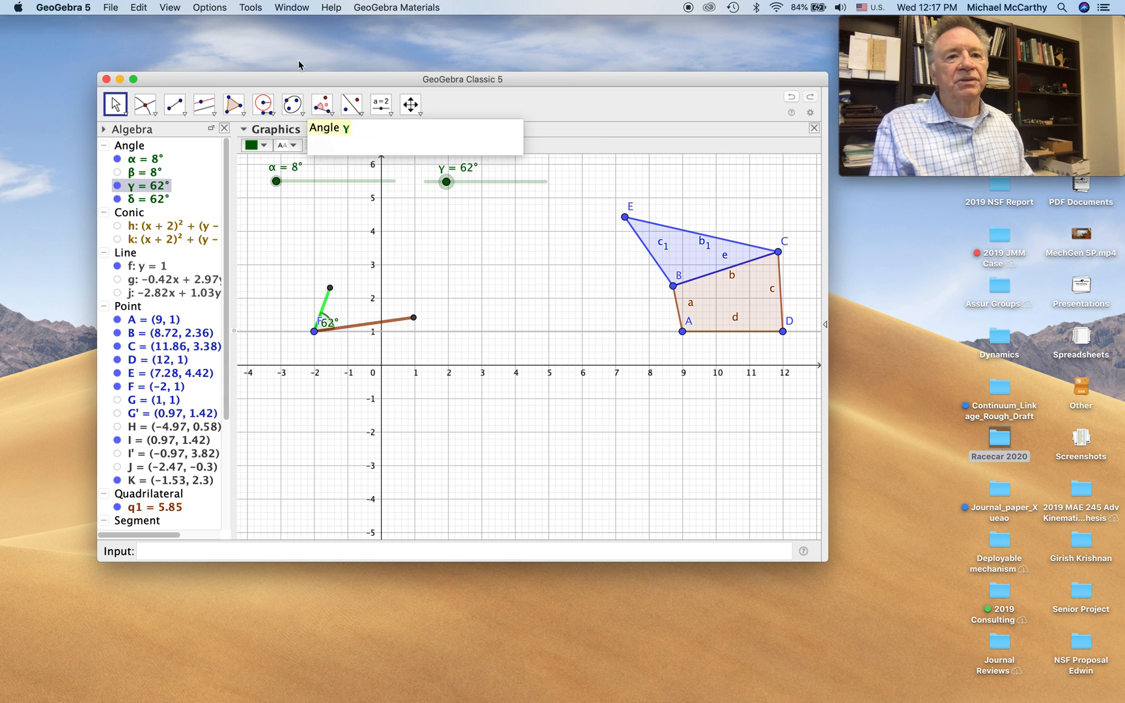
left_click(262, 104)
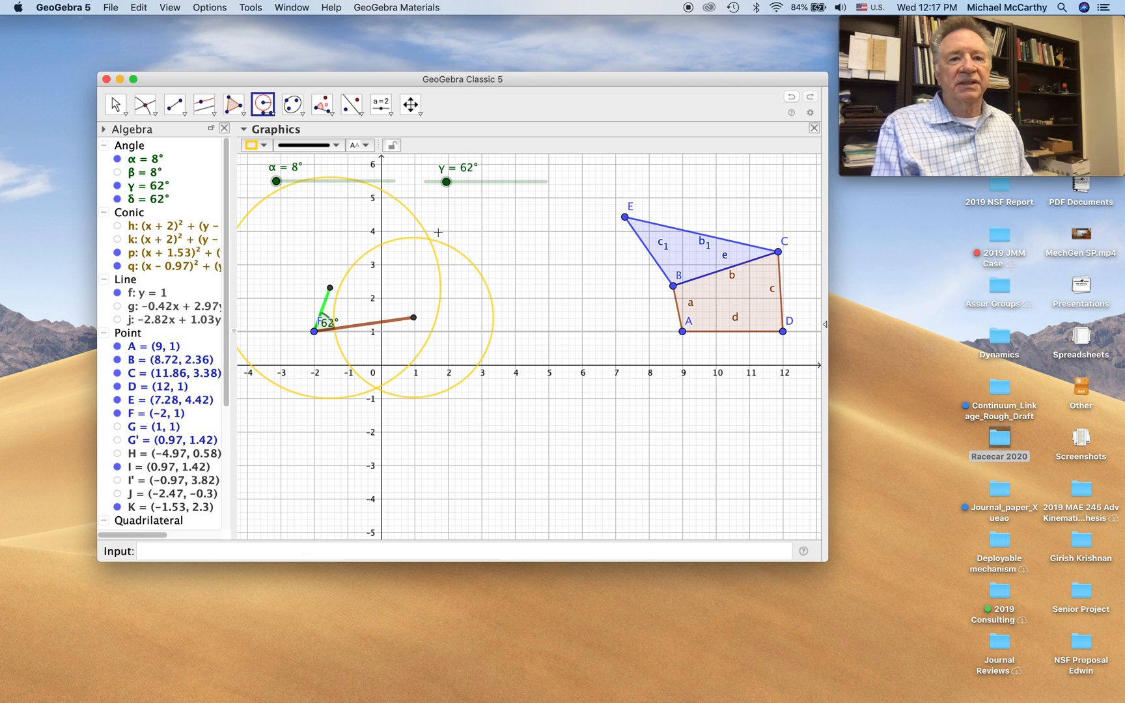
mouse_move(146, 105)
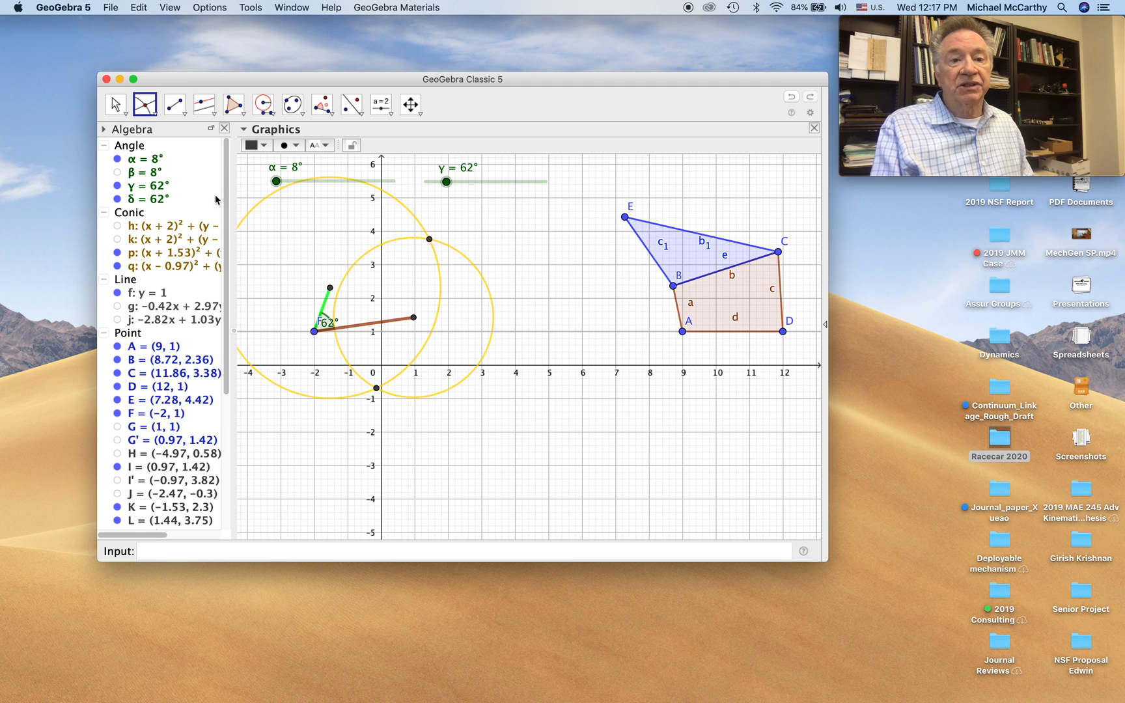
Step: Draw the link from L to I as a segment and colour it red
left_click(173, 104)
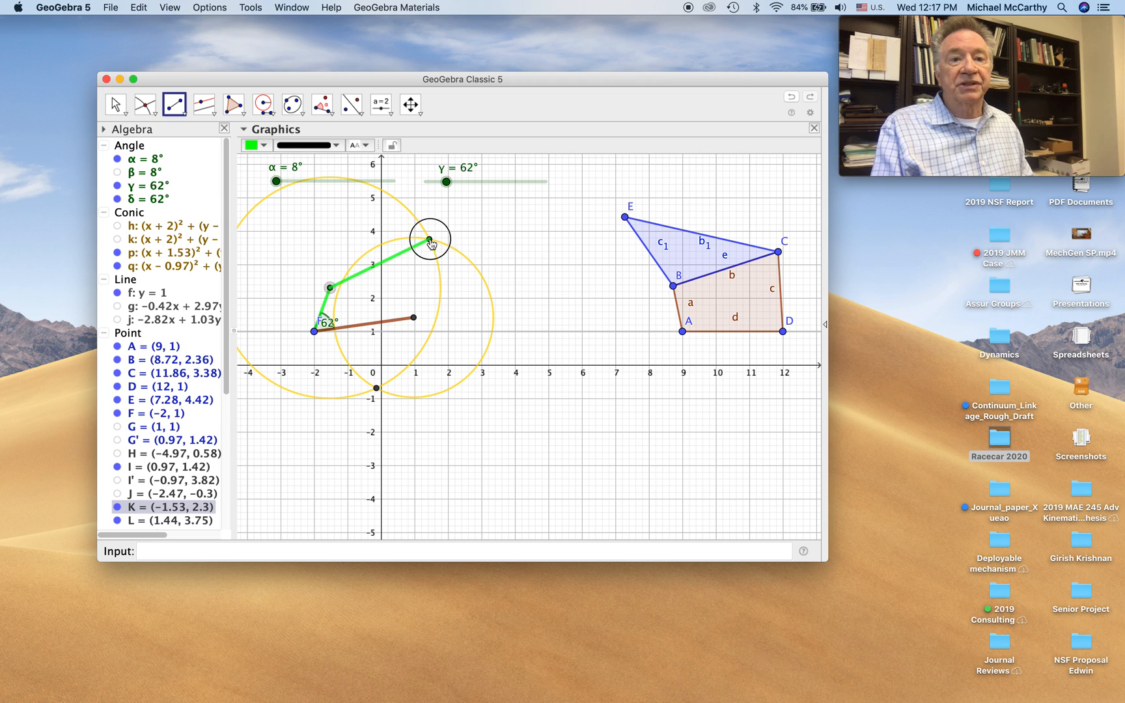
left_click(308, 145)
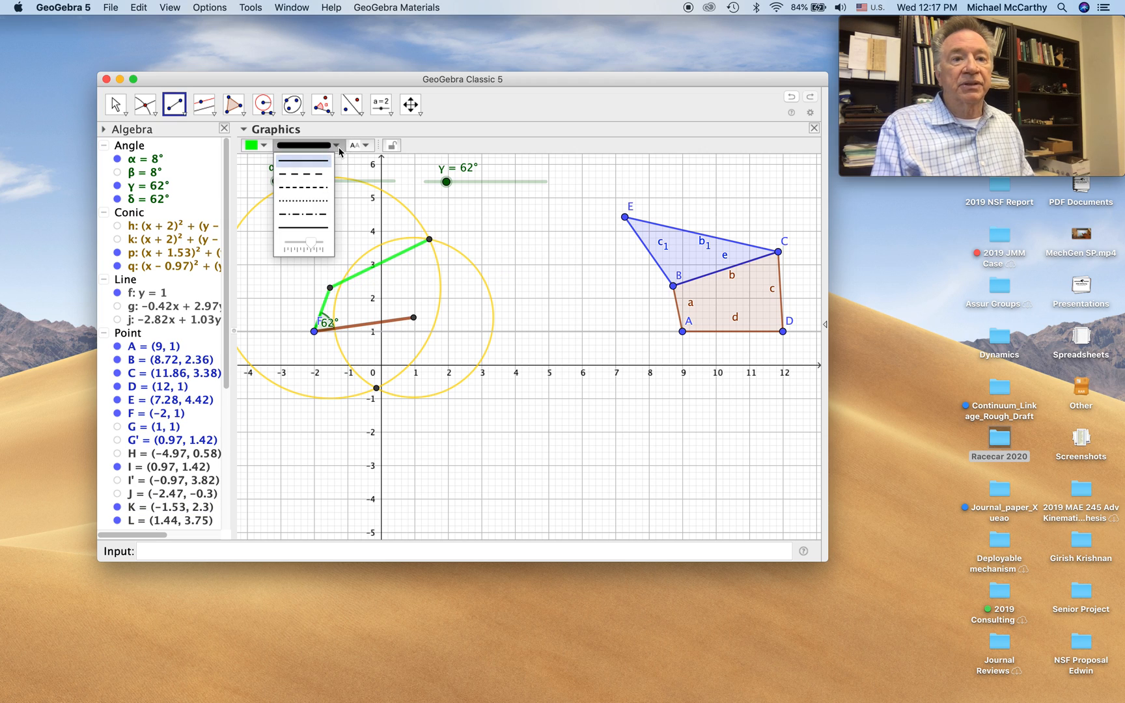
left_click(335, 145)
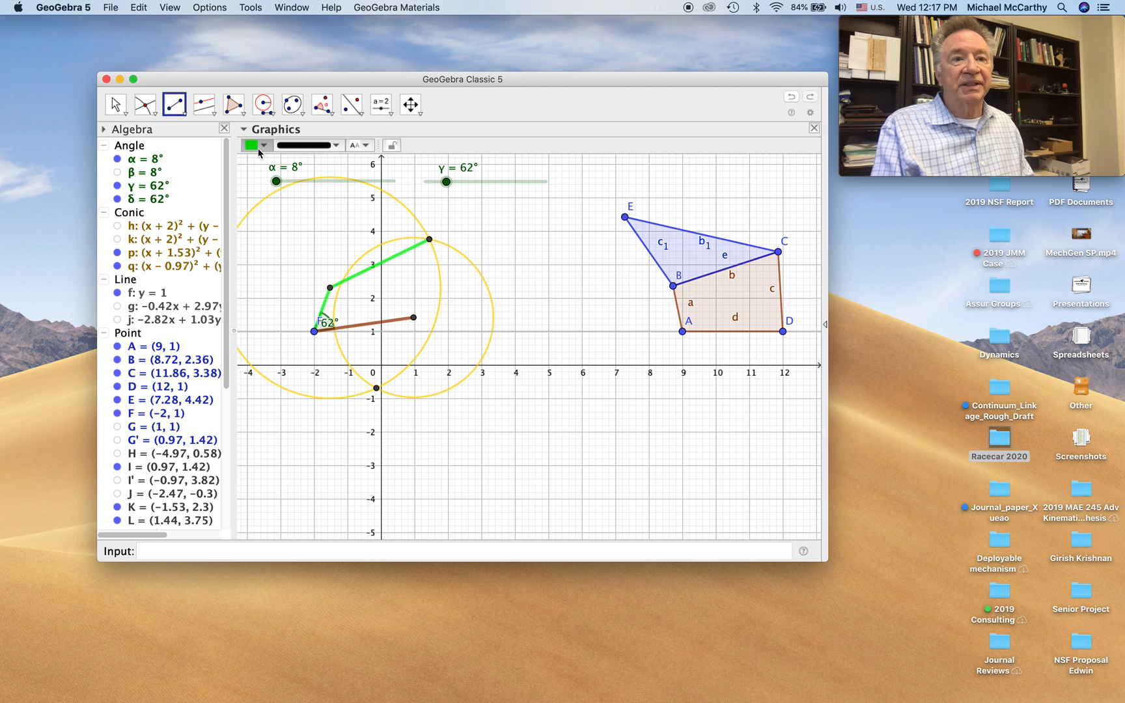
left_click(255, 145)
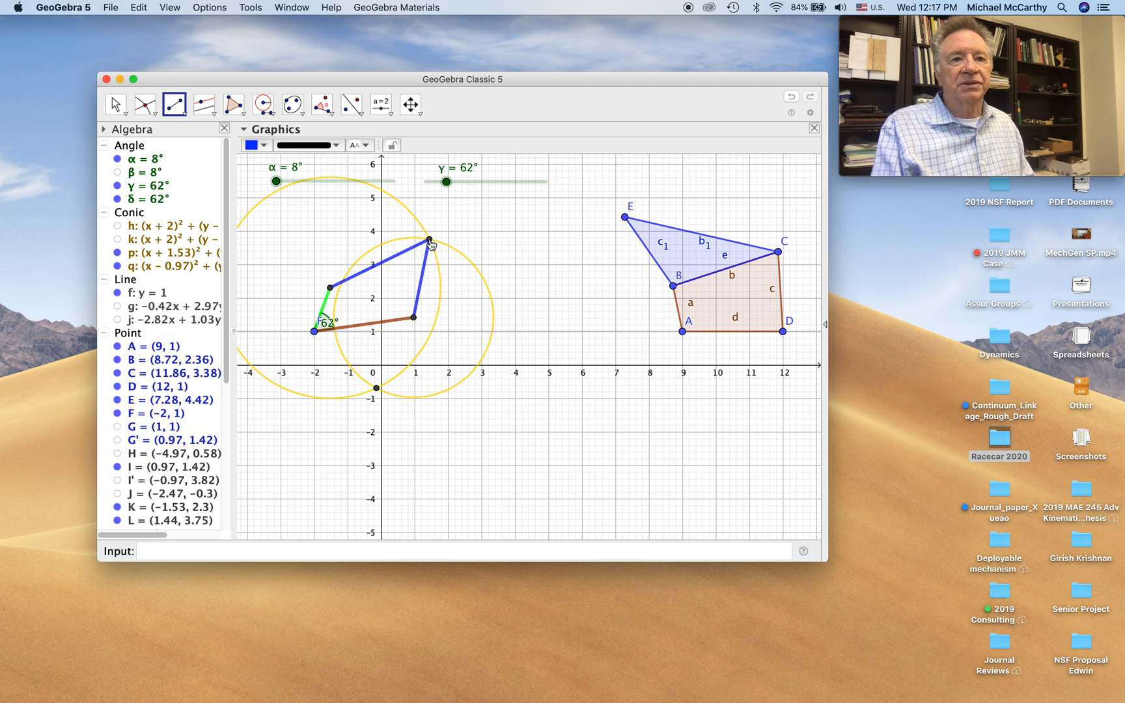
left_click(254, 144)
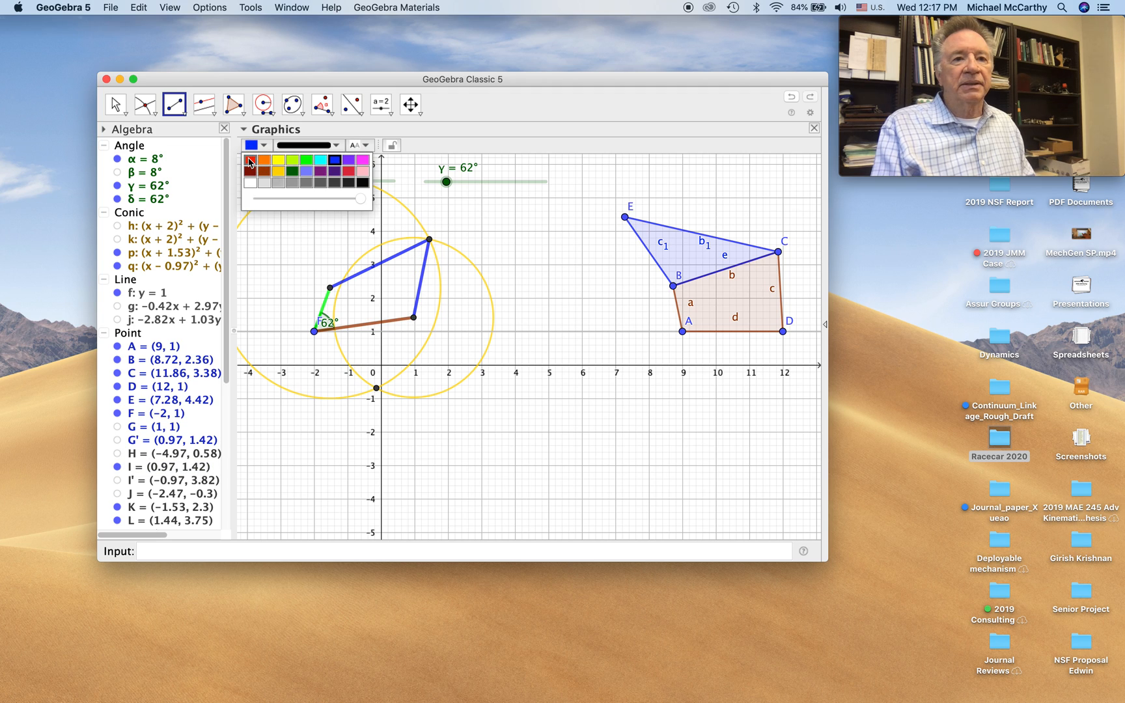
left_click(115, 104)
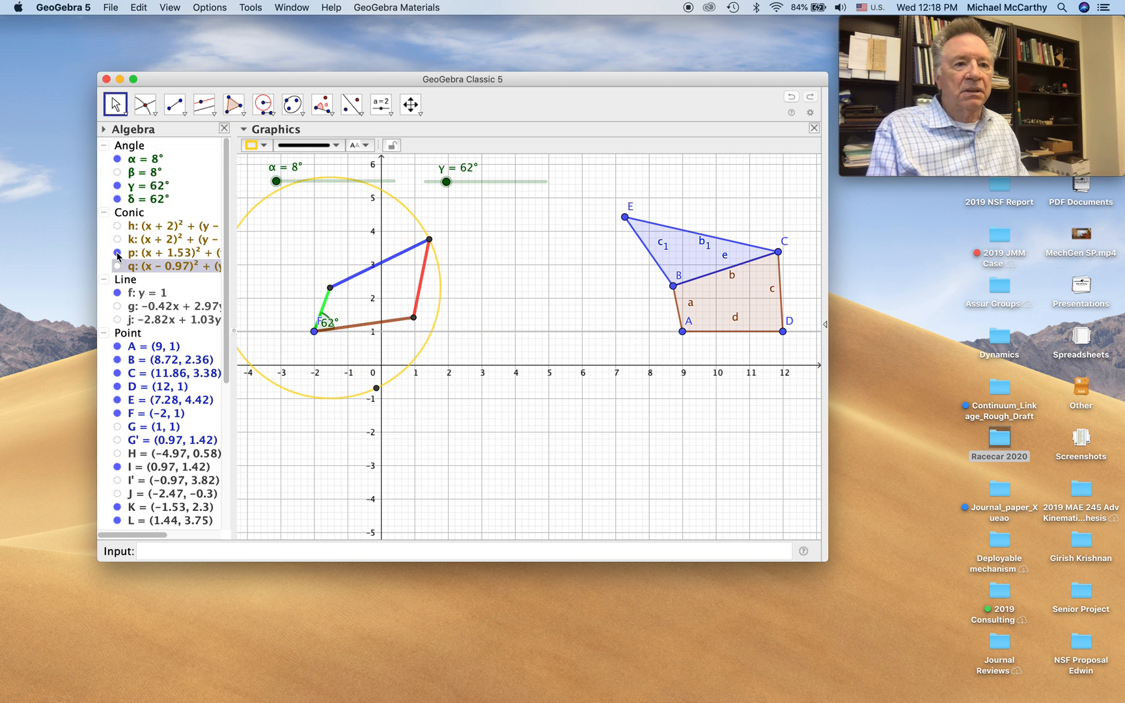
Step: Hide both remaining construction circles around the link ends
left_click(119, 253)
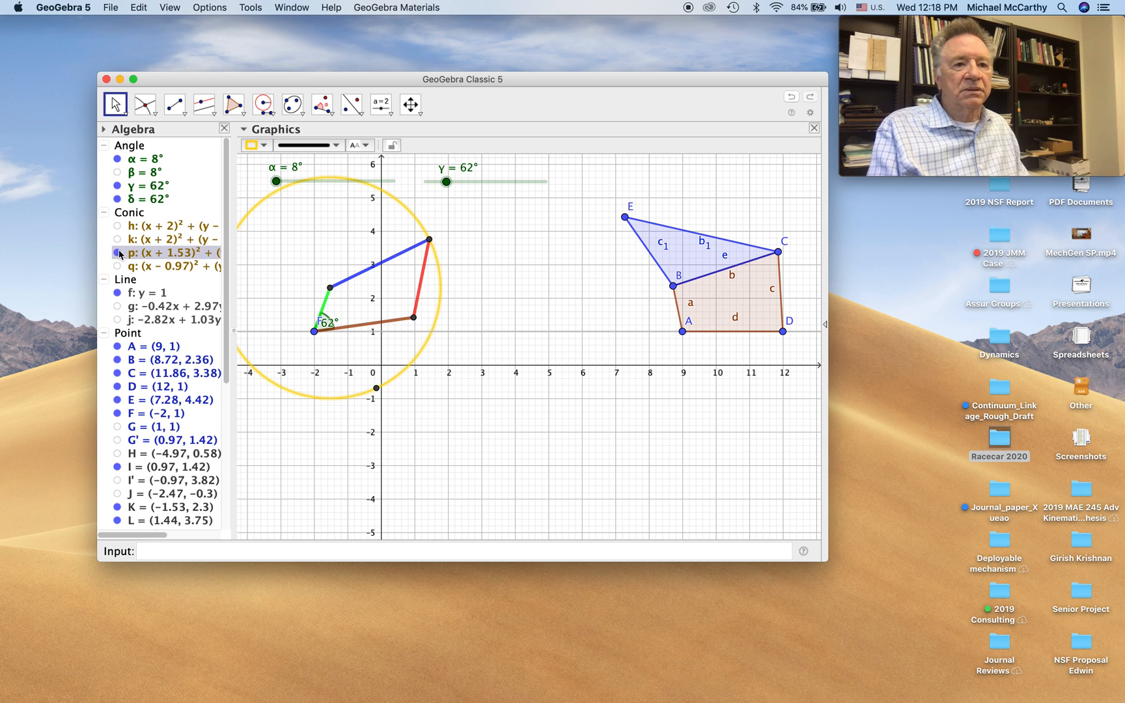
left_click(117, 253)
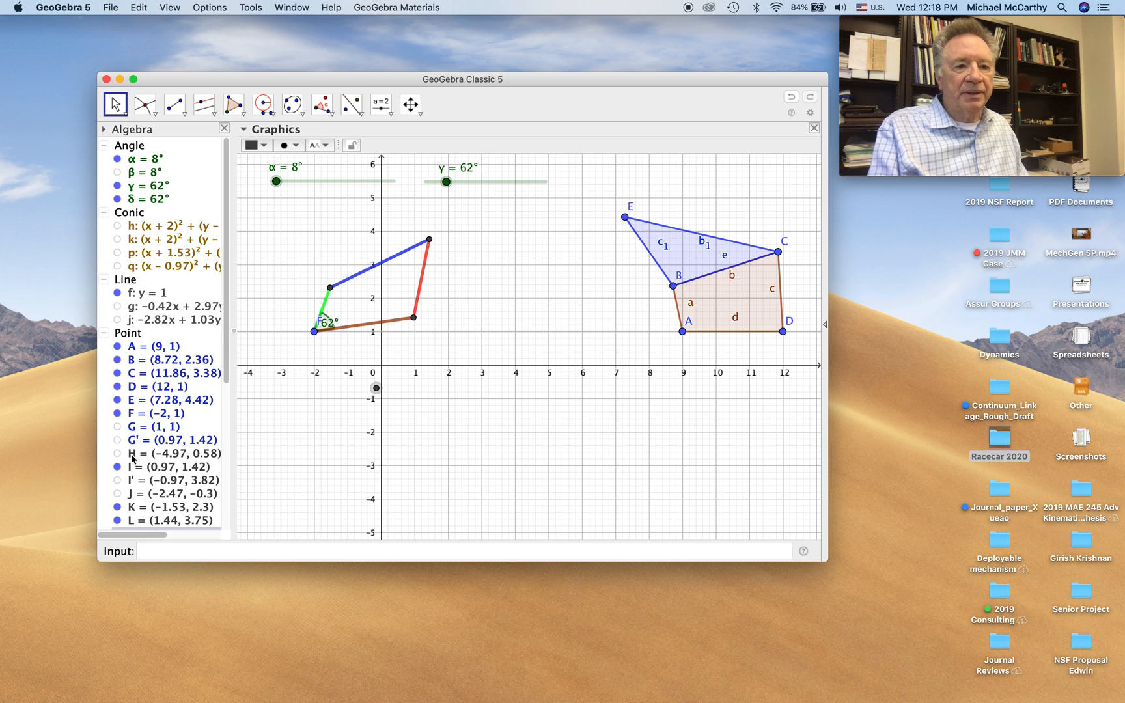
scroll("down", 3)
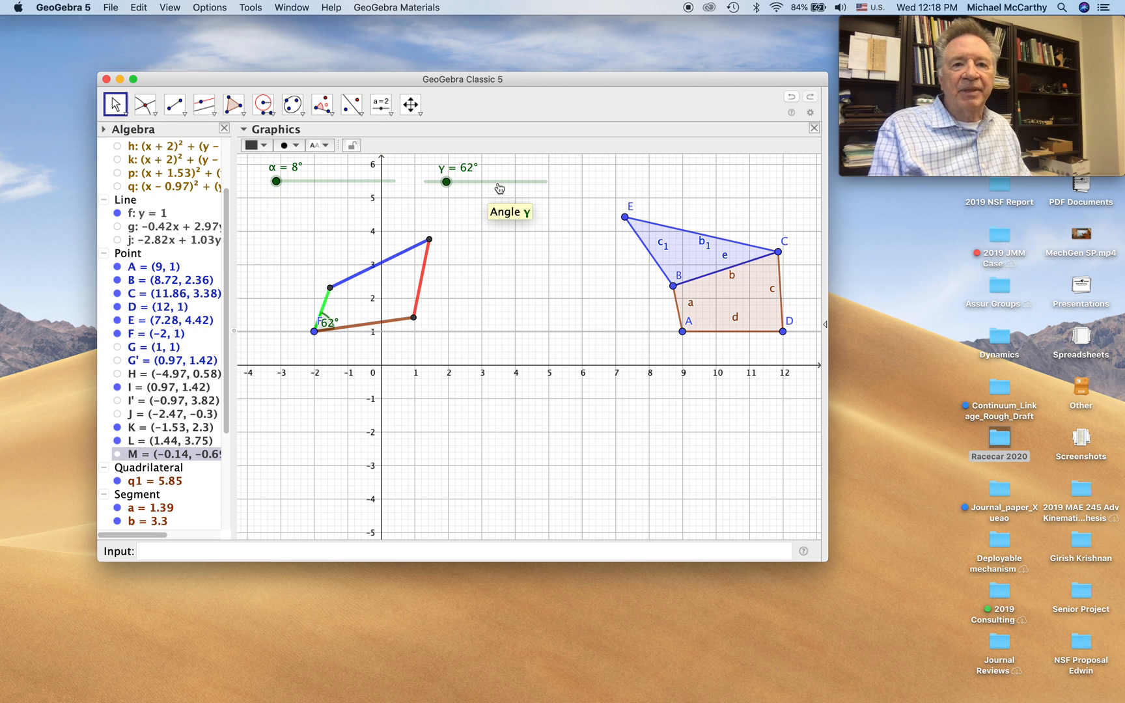
Step: Drag the γ slider to 77° so the linkage moves to that crank position
left_click_drag(445, 181, 446, 181)
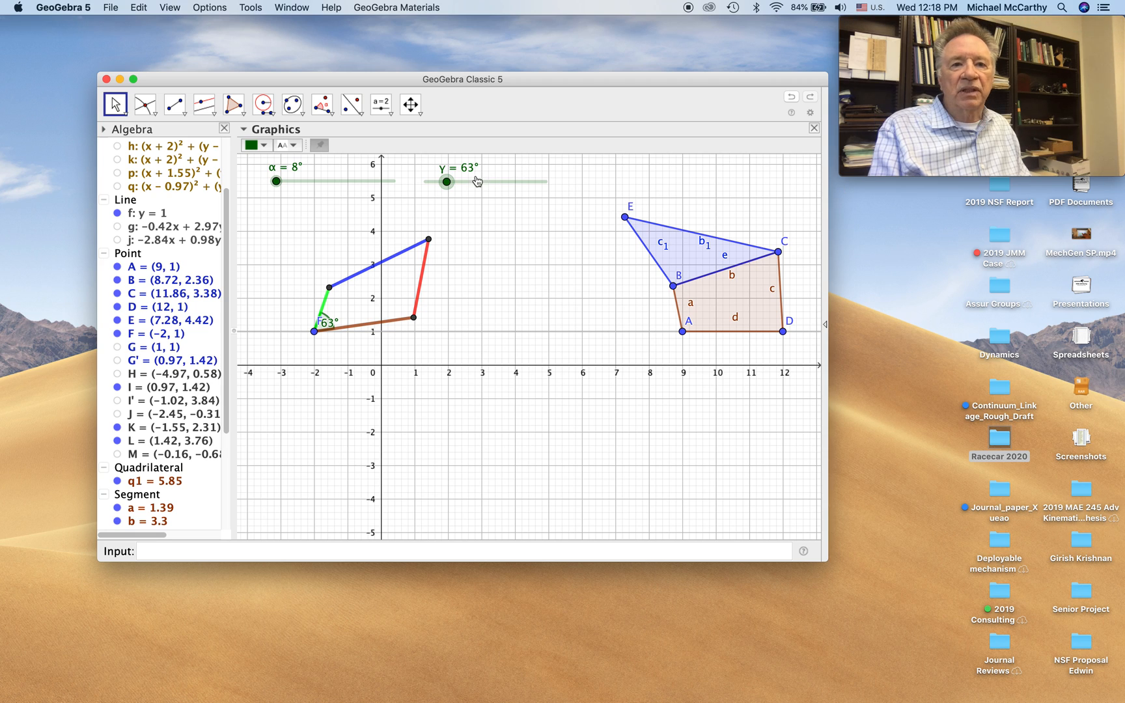
left_click_drag(444, 181, 449, 181)
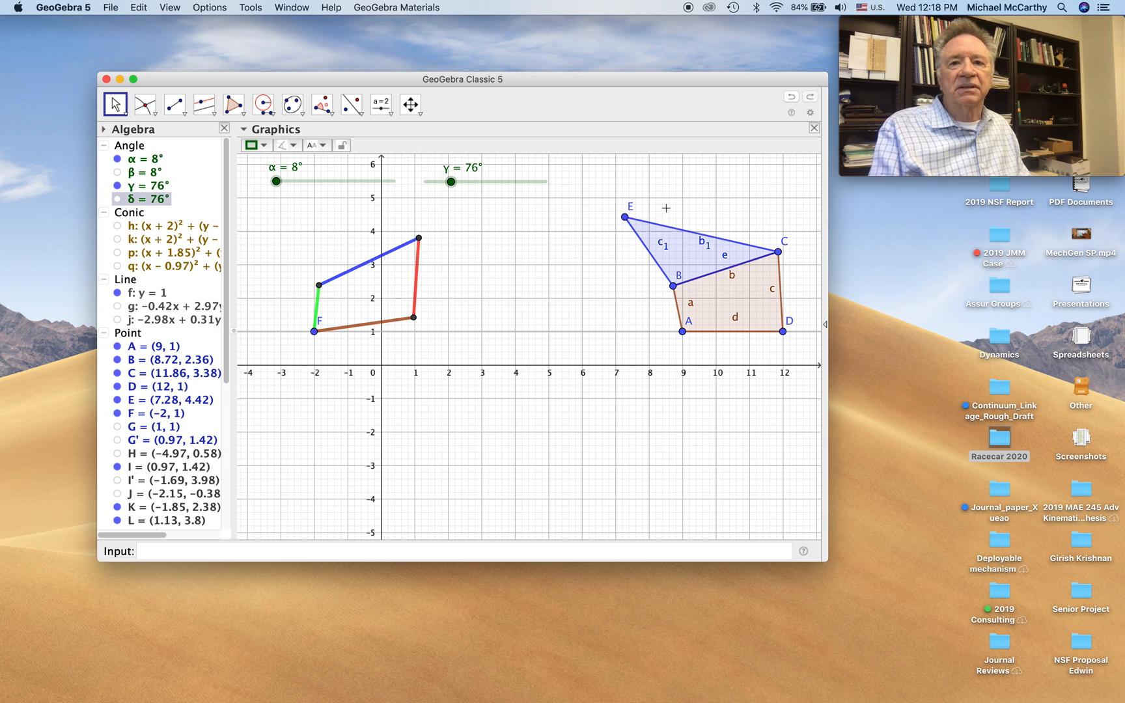
left_click_drag(449, 181, 456, 181)
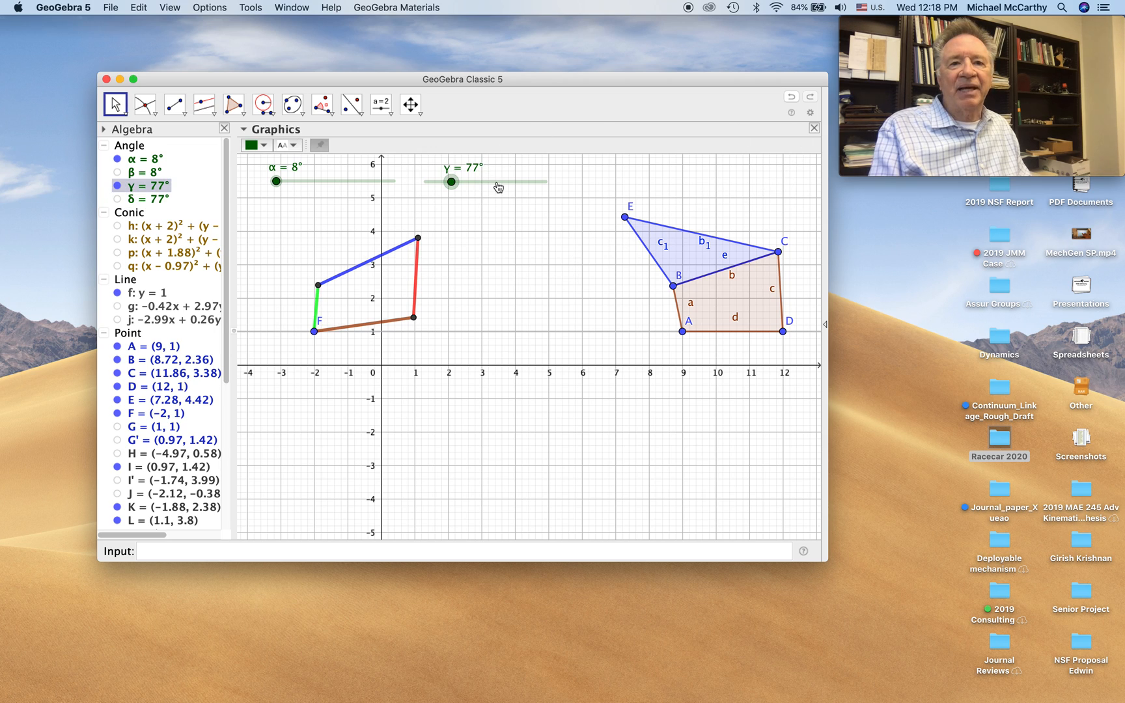
left_click(811, 113)
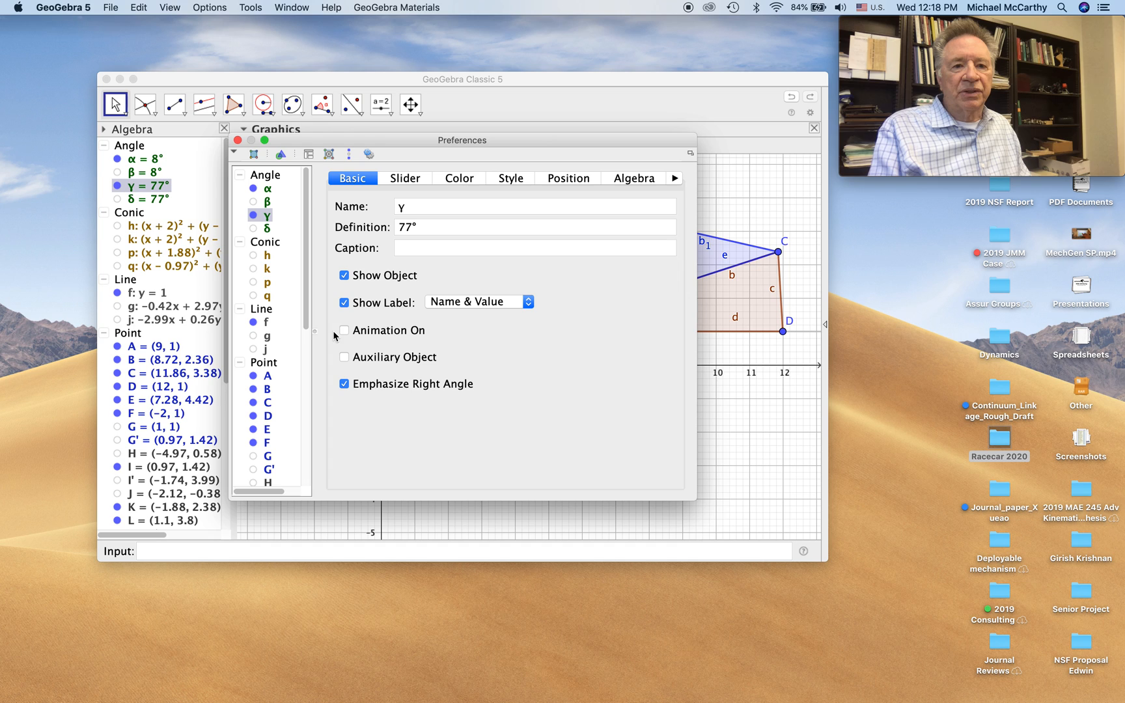
Step: Turn on animation for γ with Repeat set to Increasing, leaving the linkage at γ = 94°
left_click(344, 329)
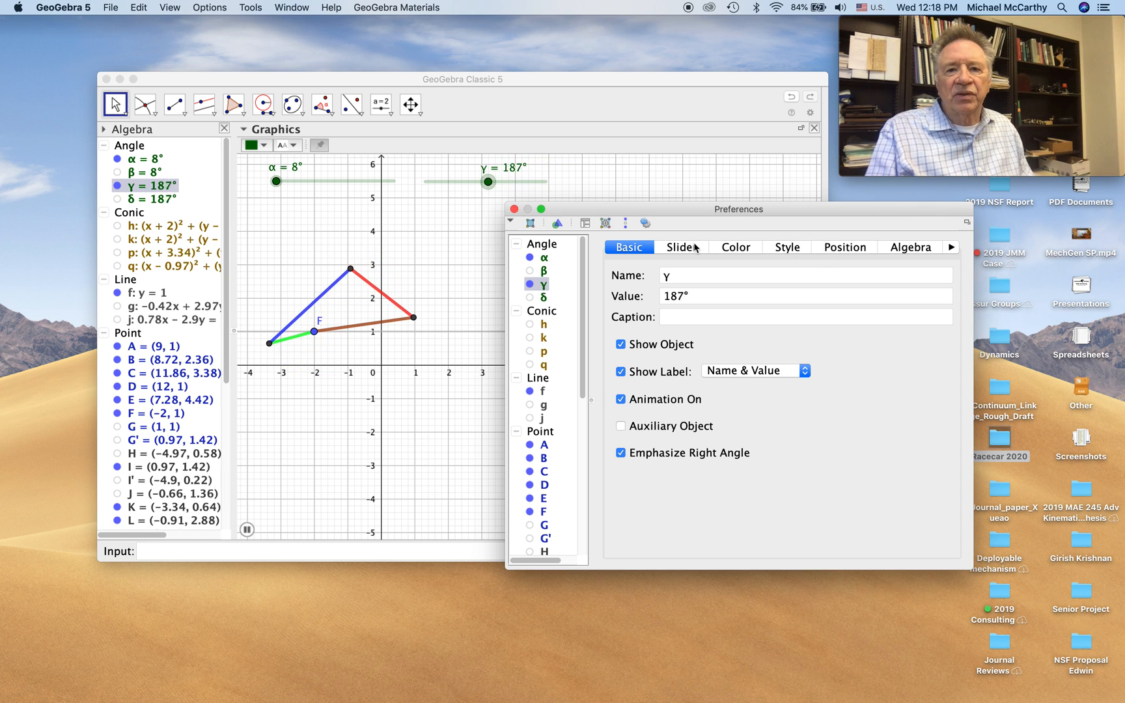
left_click(680, 247)
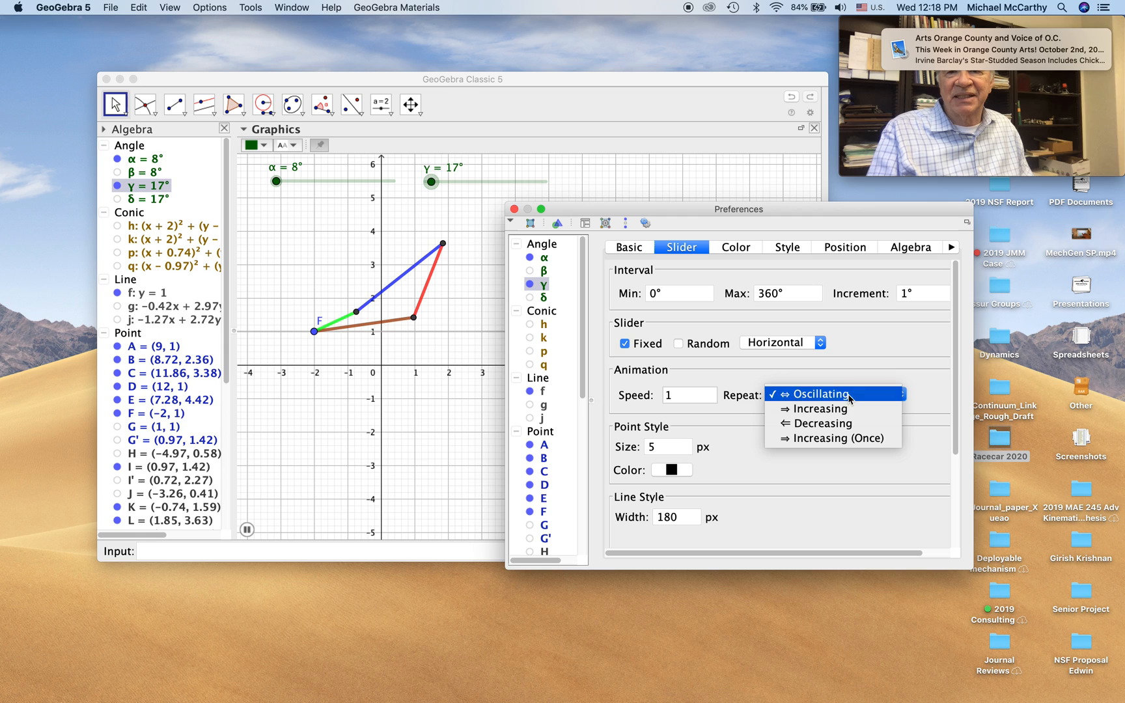
left_click(816, 409)
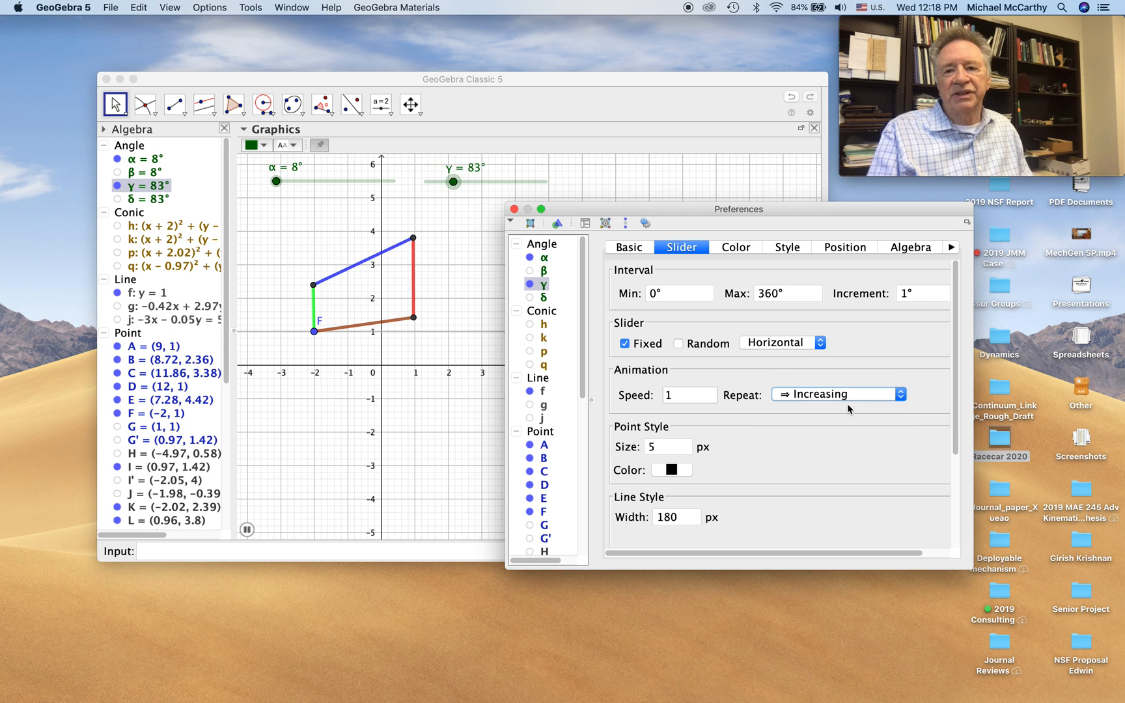
left_click_drag(452, 181, 473, 181)
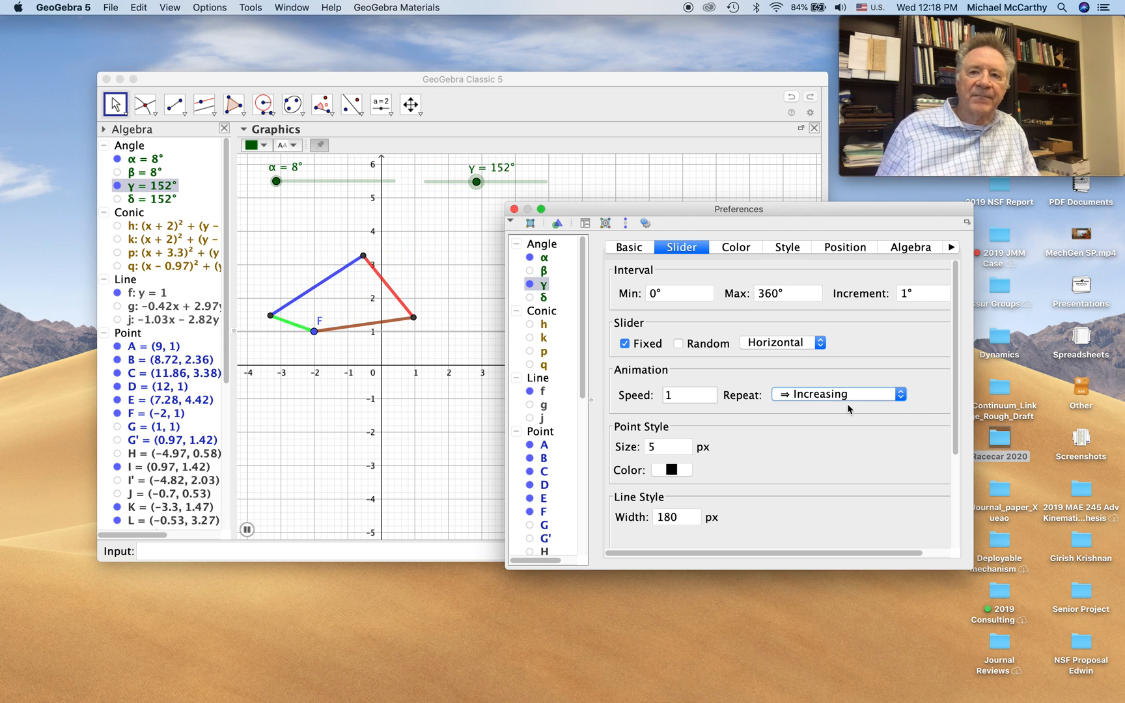
left_click_drag(473, 181, 500, 180)
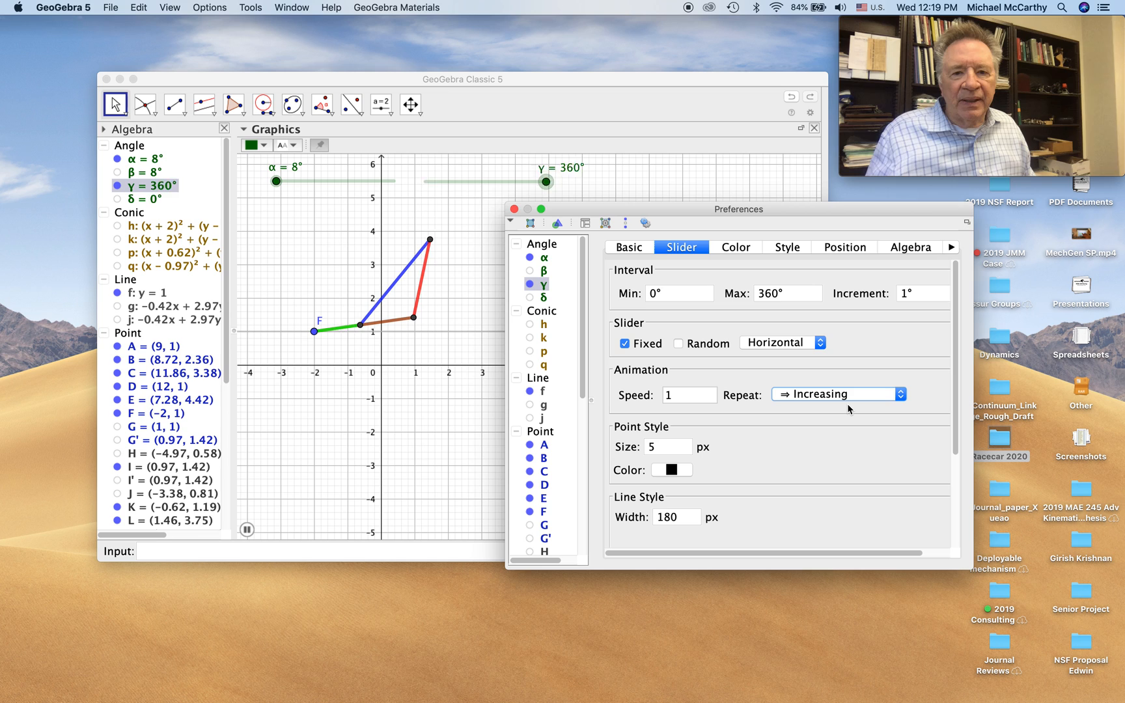
left_click_drag(546, 181, 447, 181)
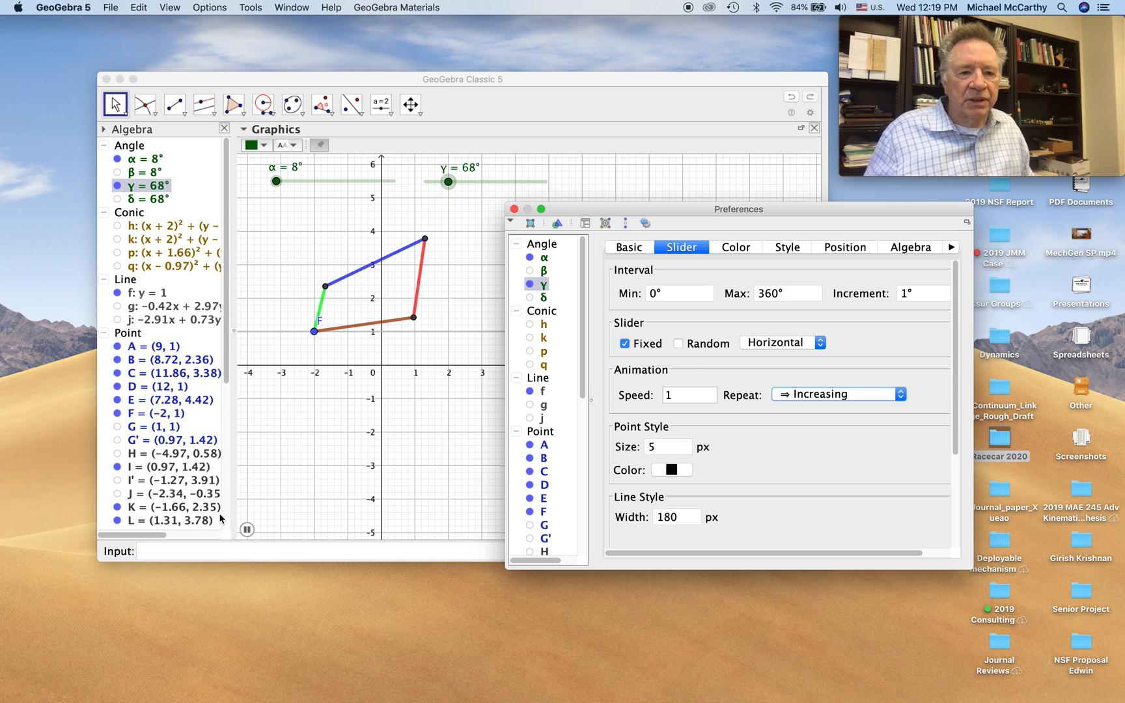
left_click_drag(447, 181, 458, 181)
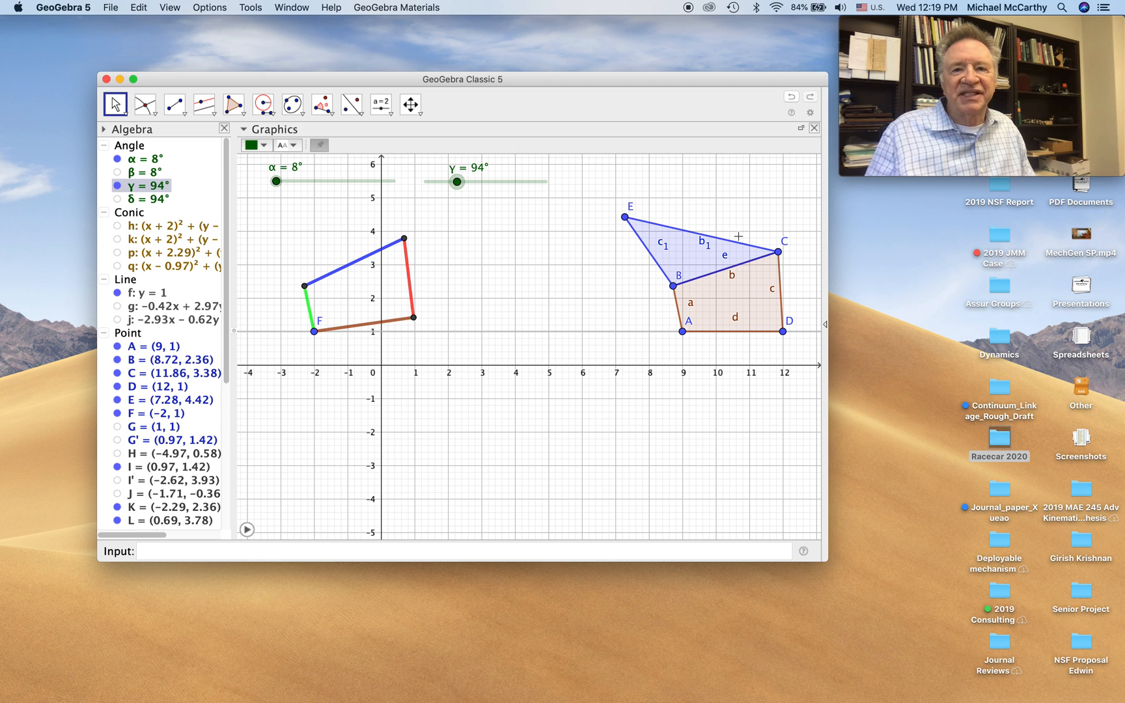
mouse_move(350, 104)
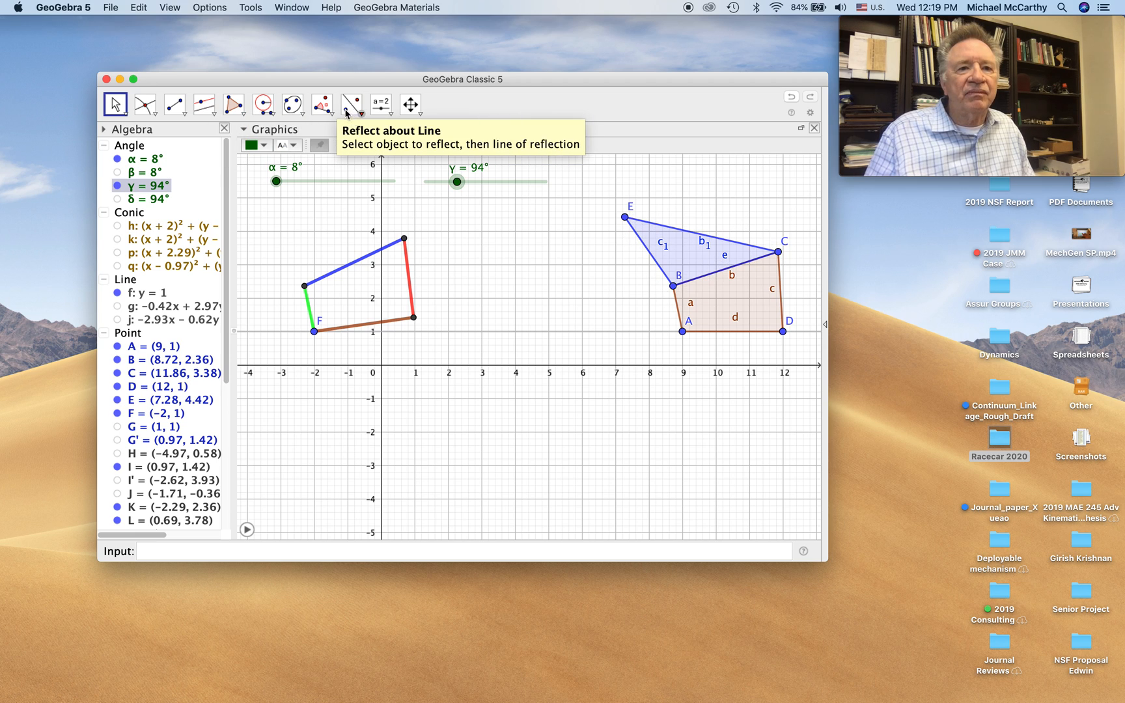
Step: Measure angle ε = 106.96° at B from E, B, C and copy it as ζ at K on the left coupler
left_click(321, 104)
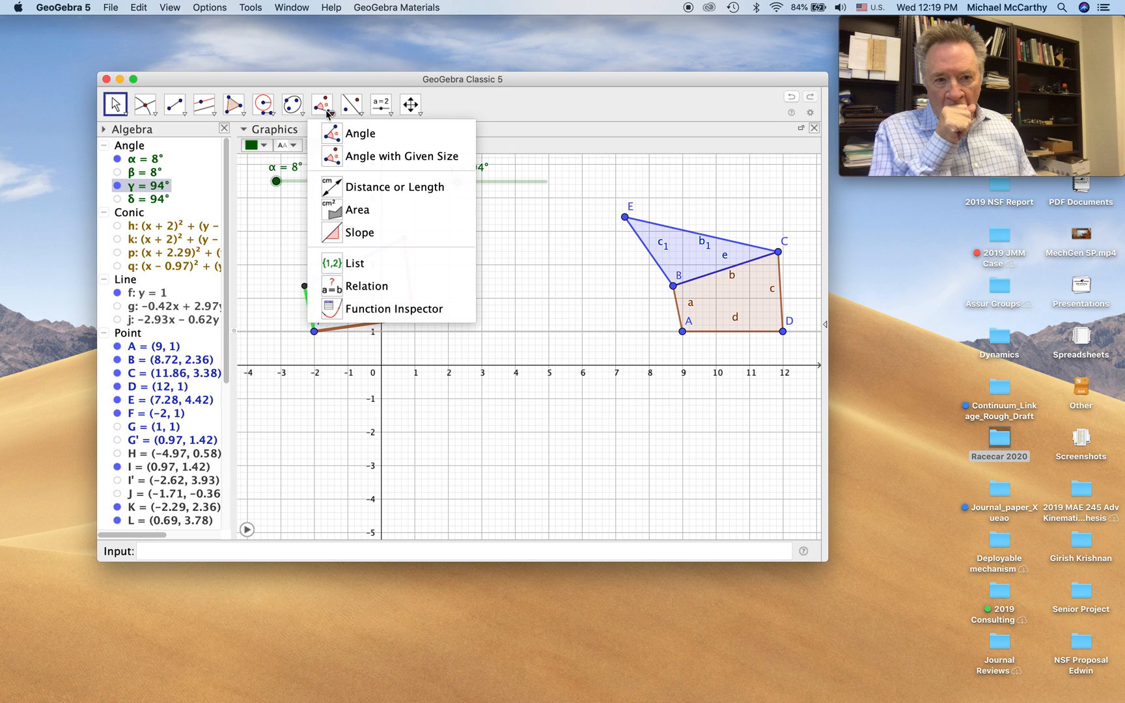
left_click(360, 133)
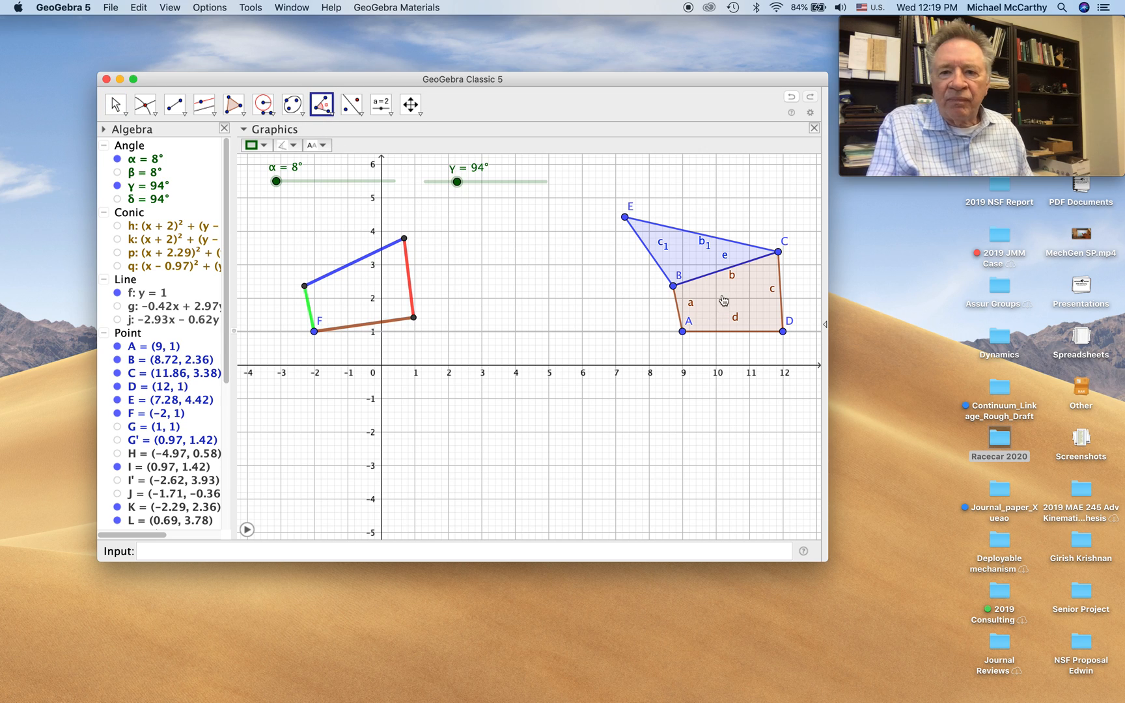
left_click(777, 251)
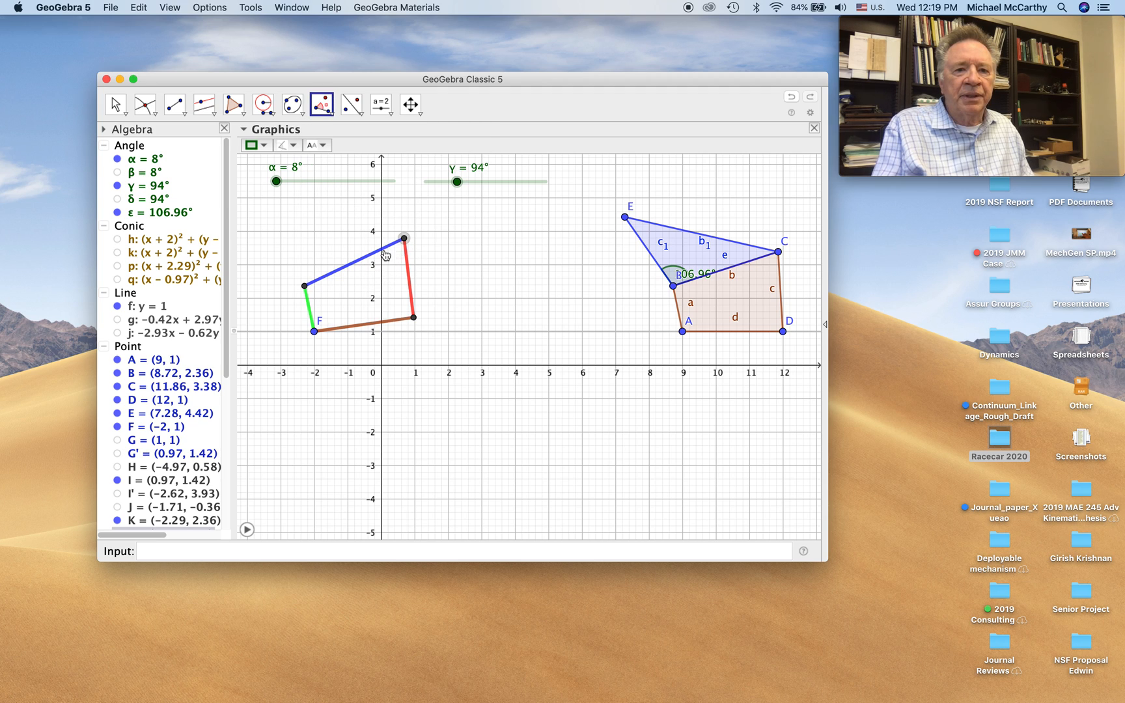
left_click(404, 238)
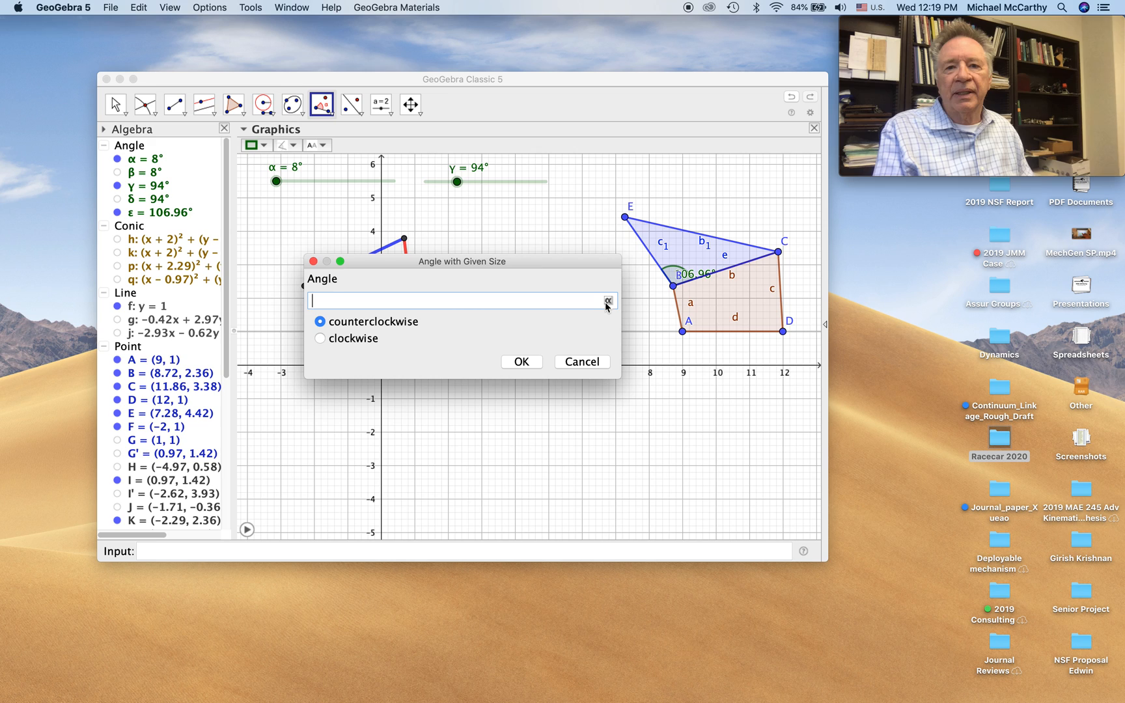
type("ε")
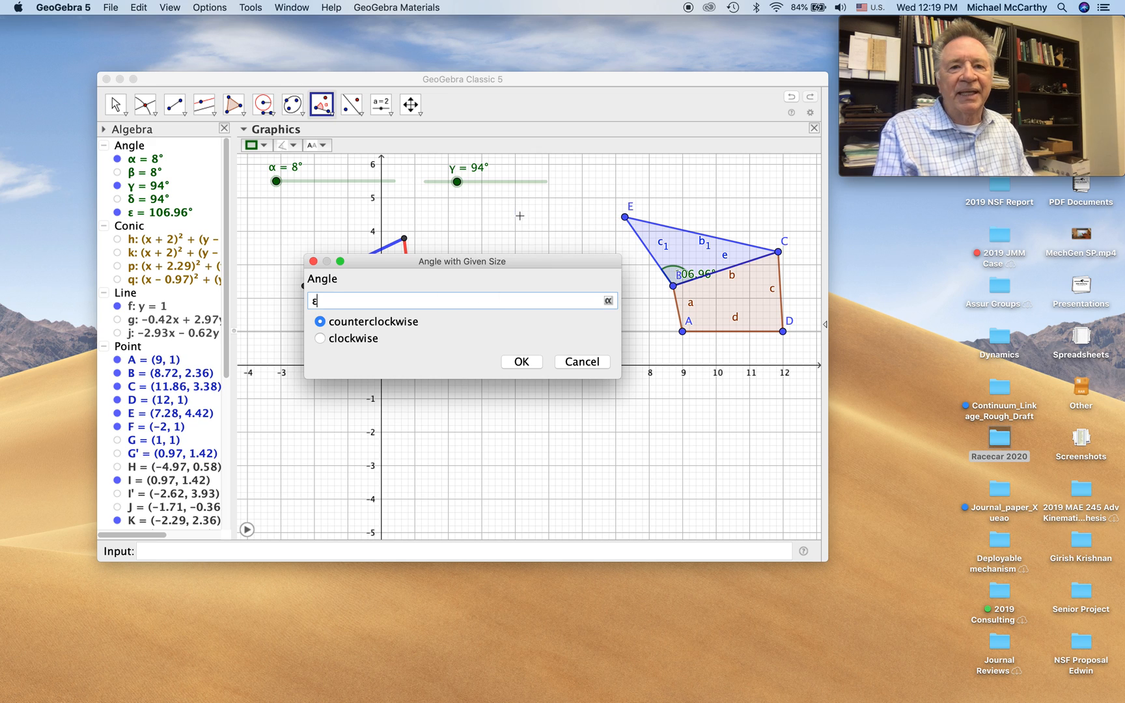
left_click(521, 361)
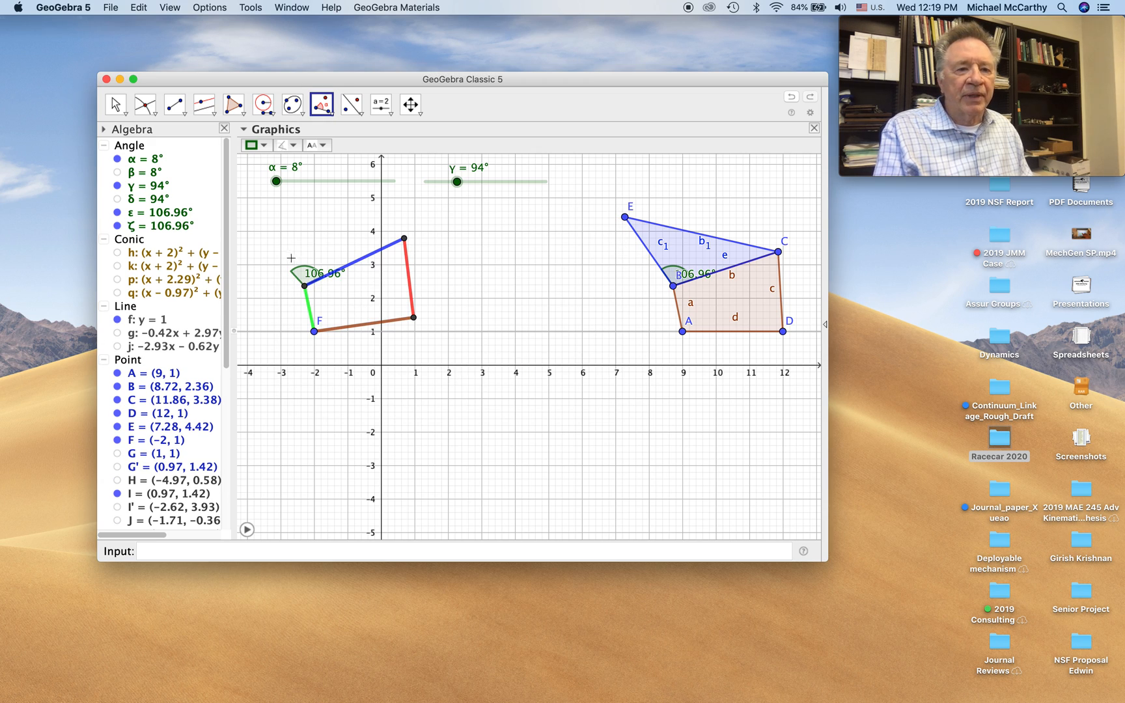
left_click(410, 104)
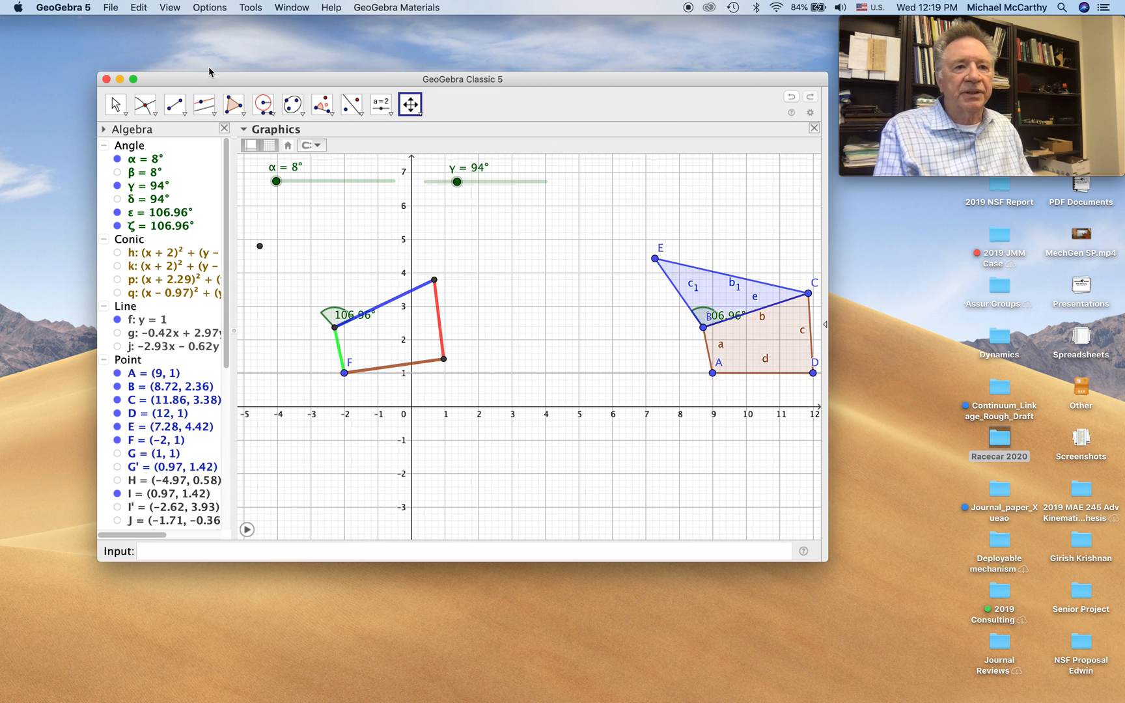
Step: Construct points O and P where circle s crosses line r along the copied angle, hiding both helpers
left_click(174, 104)
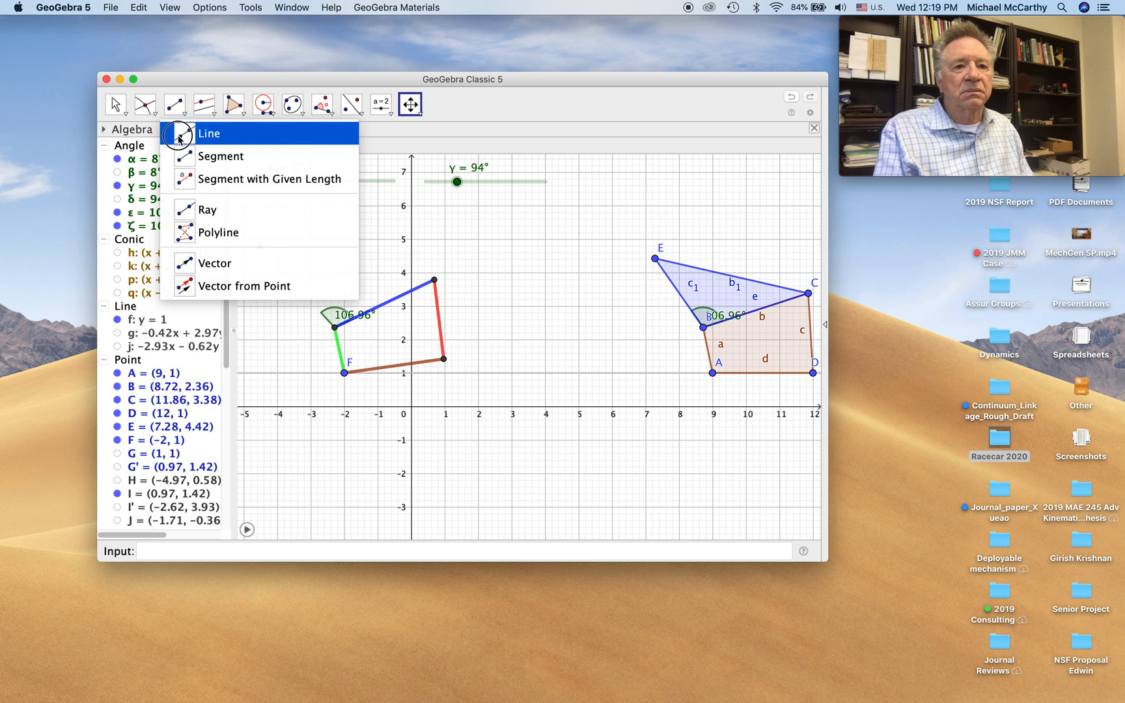
left_click(208, 132)
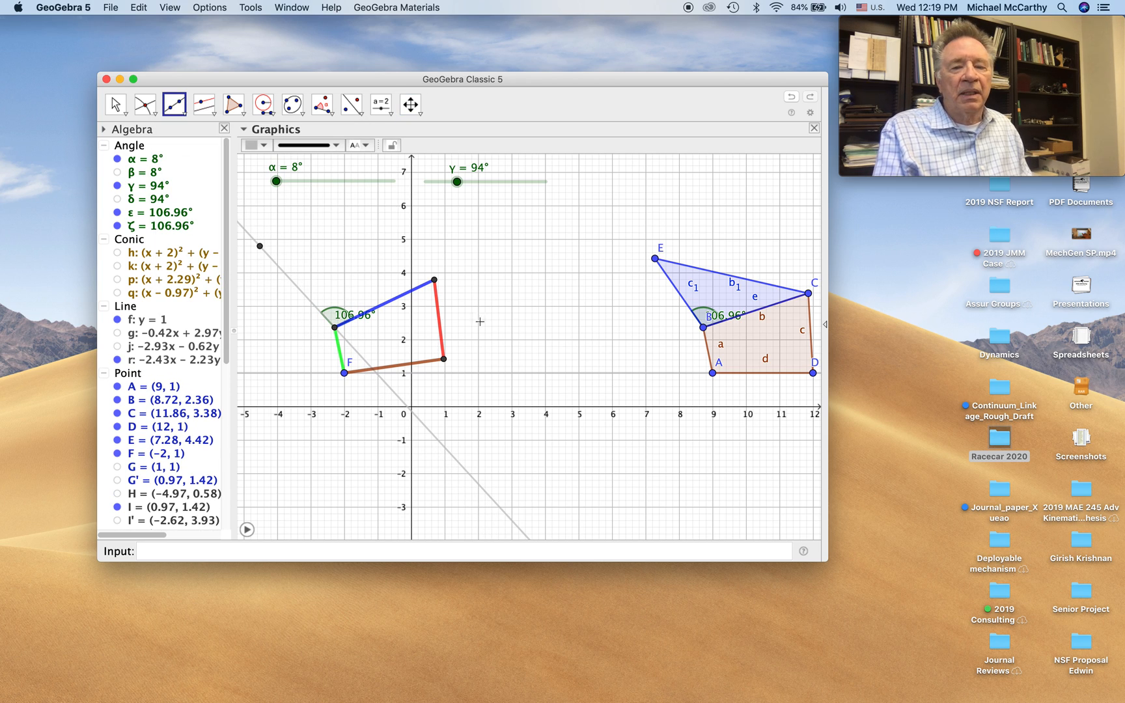
mouse_move(663, 255)
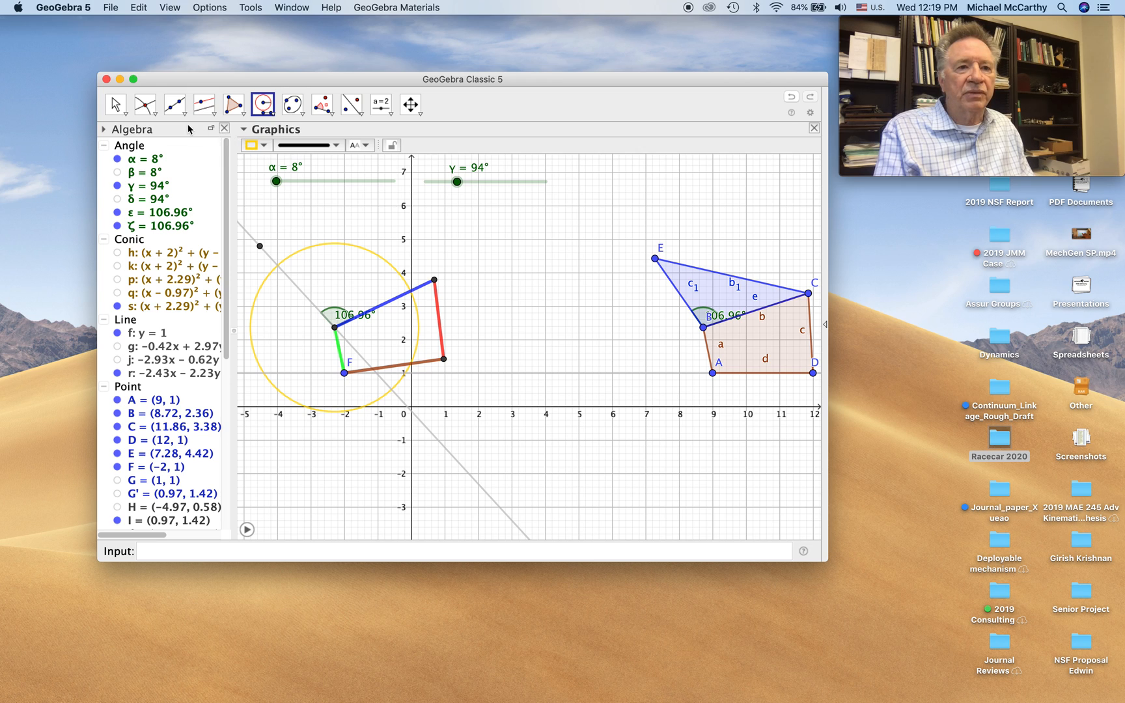
left_click(144, 104)
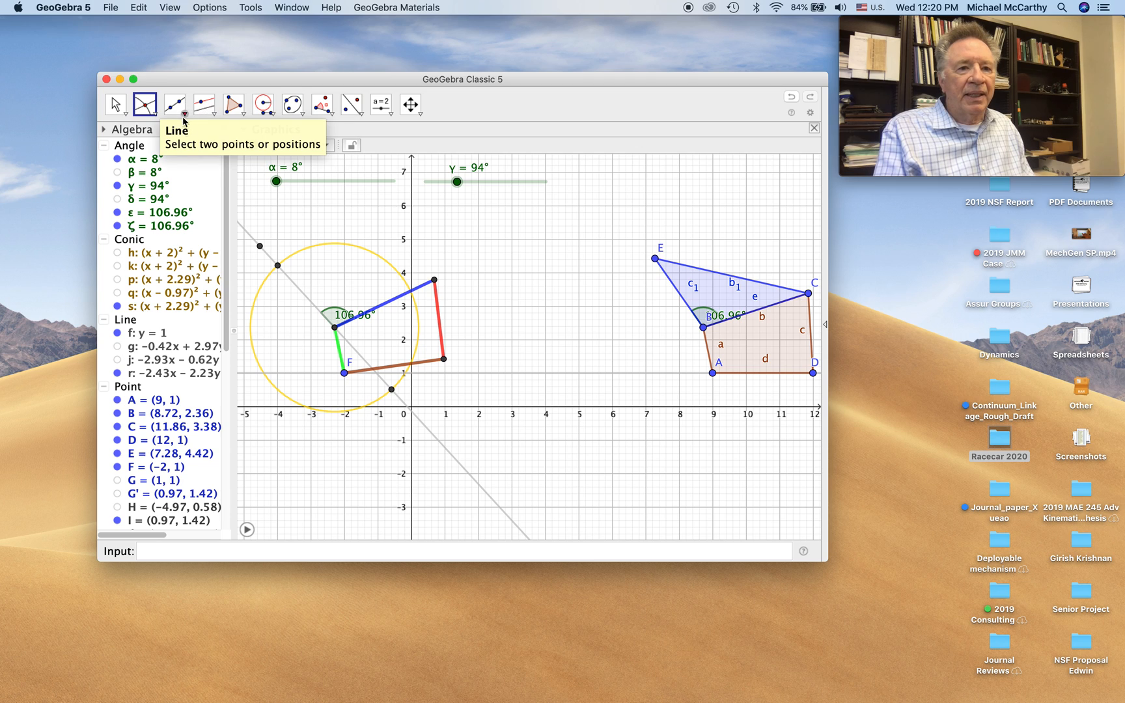
mouse_move(390, 393)
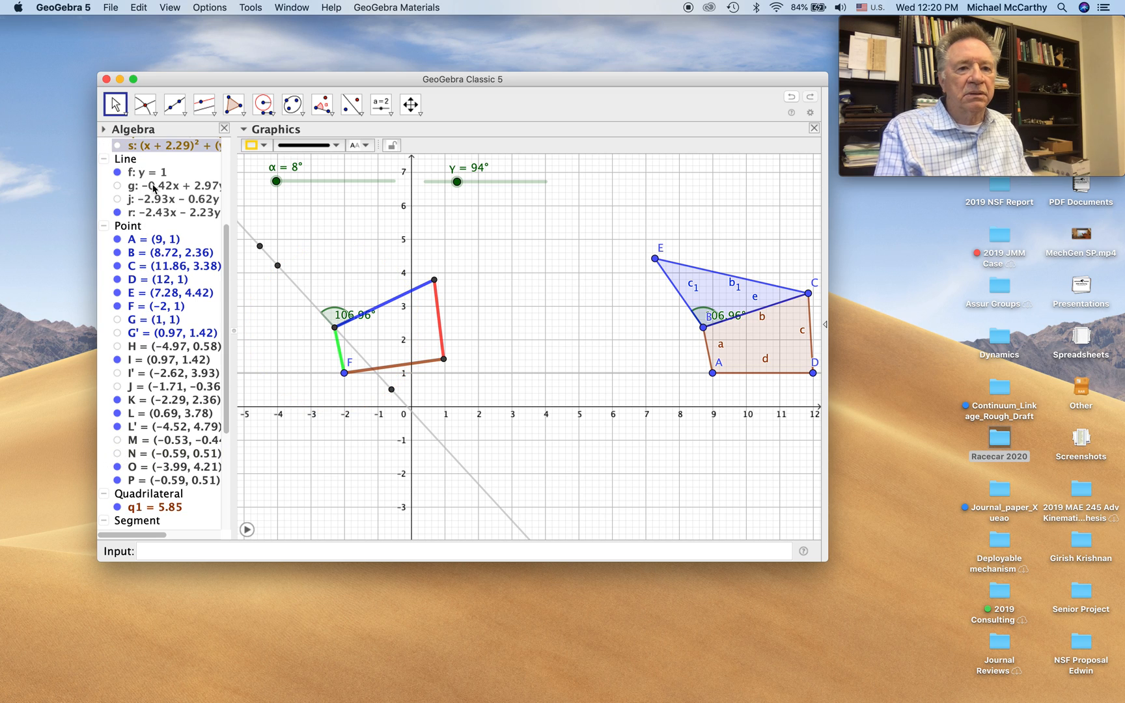
left_click(162, 426)
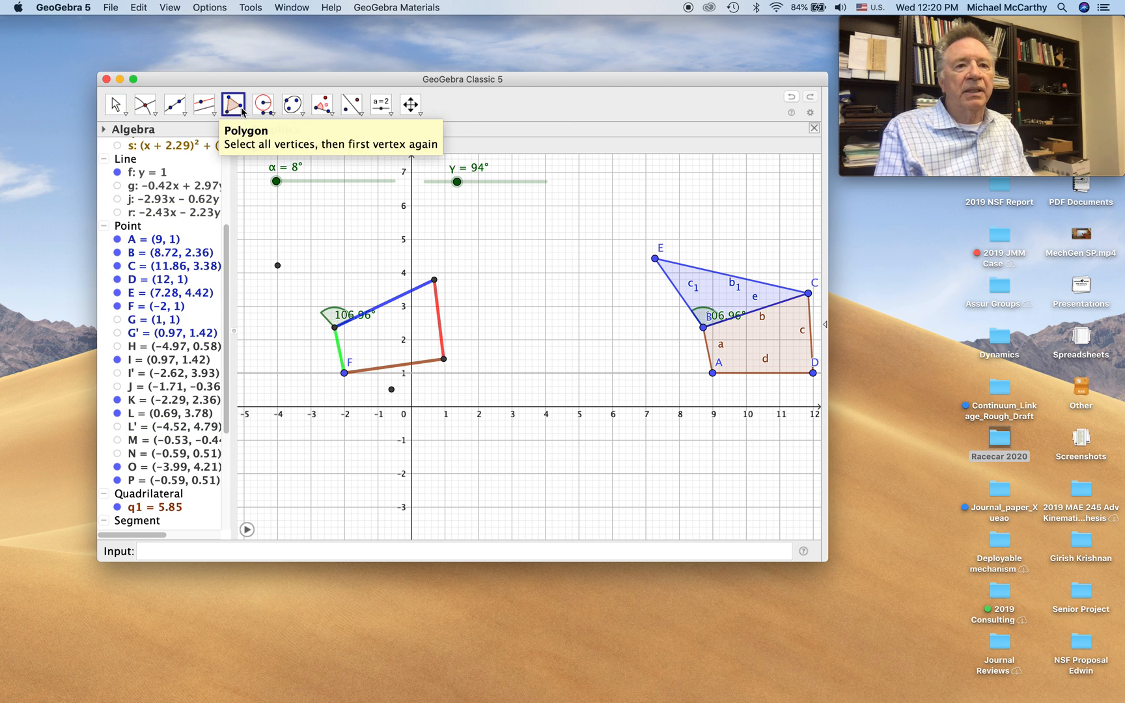
Step: Draw a blue triangle joining O, K and L and colour point O orange
left_click(279, 264)
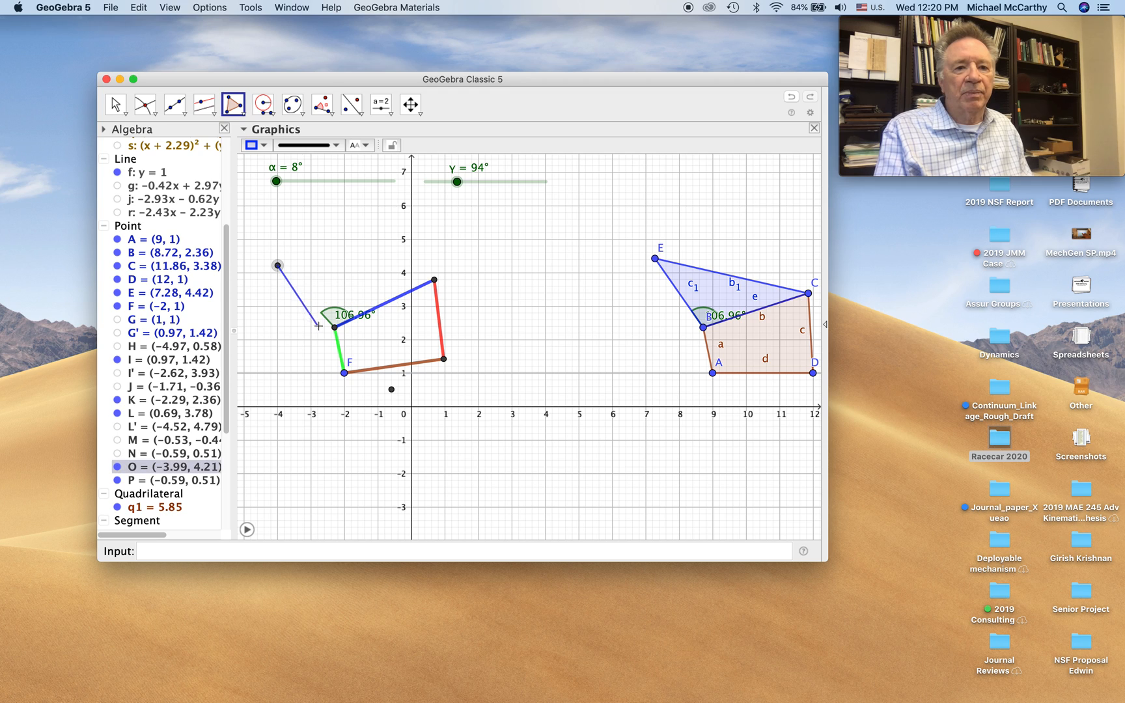
left_click(432, 279)
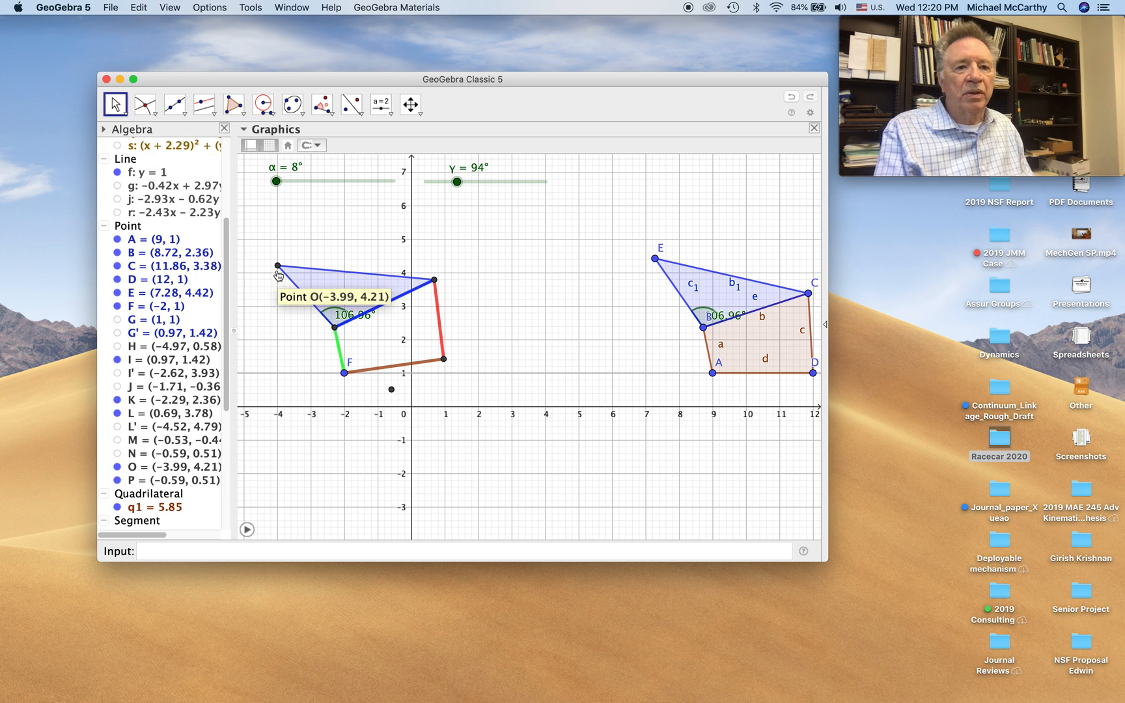
left_click(277, 267)
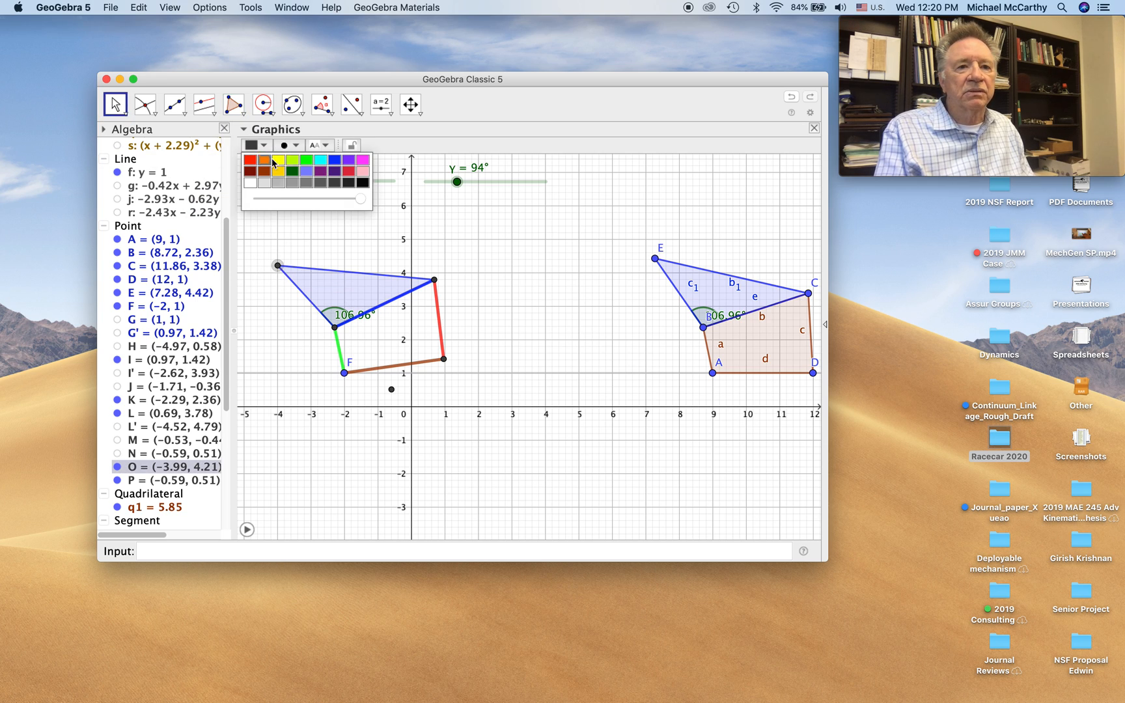
left_click(264, 160)
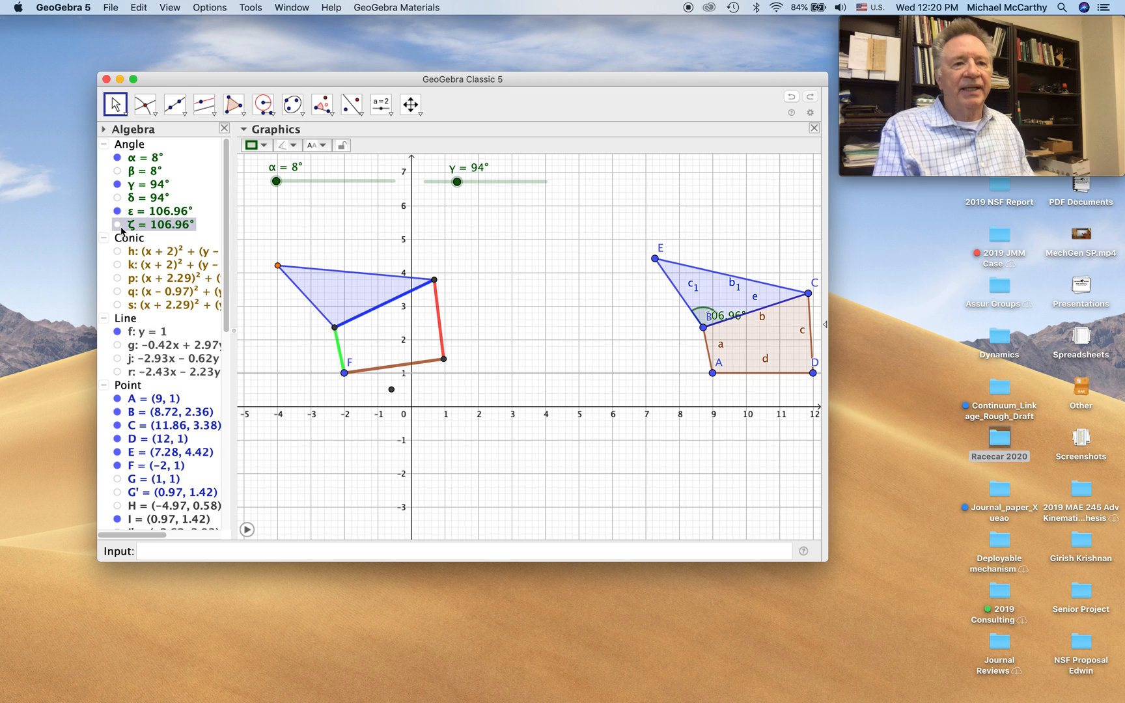
mouse_move(536, 284)
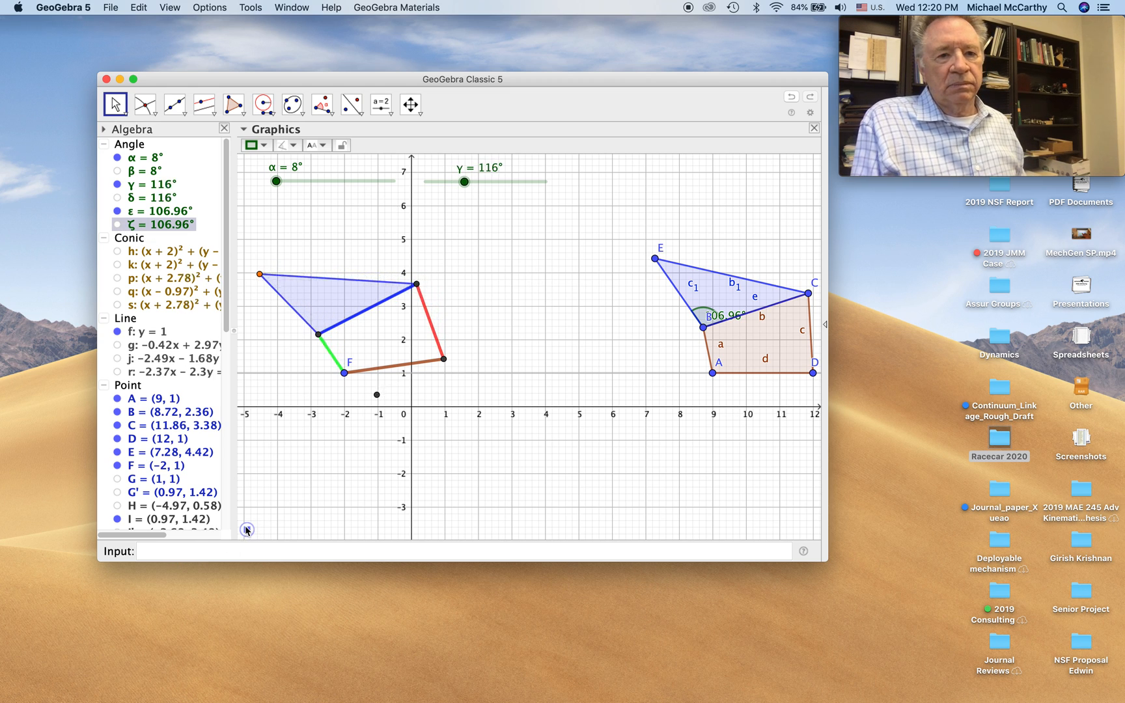
Step: Sweep the linkage through a full turn of γ and pause the animation at γ = 17°
left_click_drag(462, 181, 488, 181)
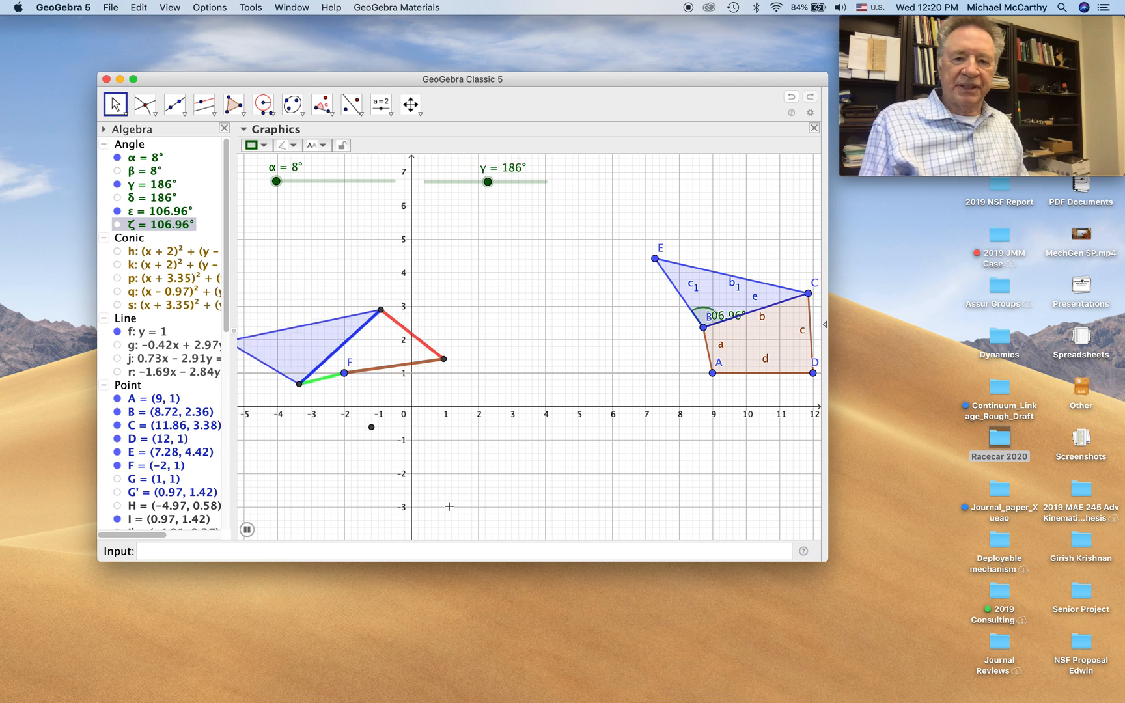
left_click_drag(491, 180, 510, 181)
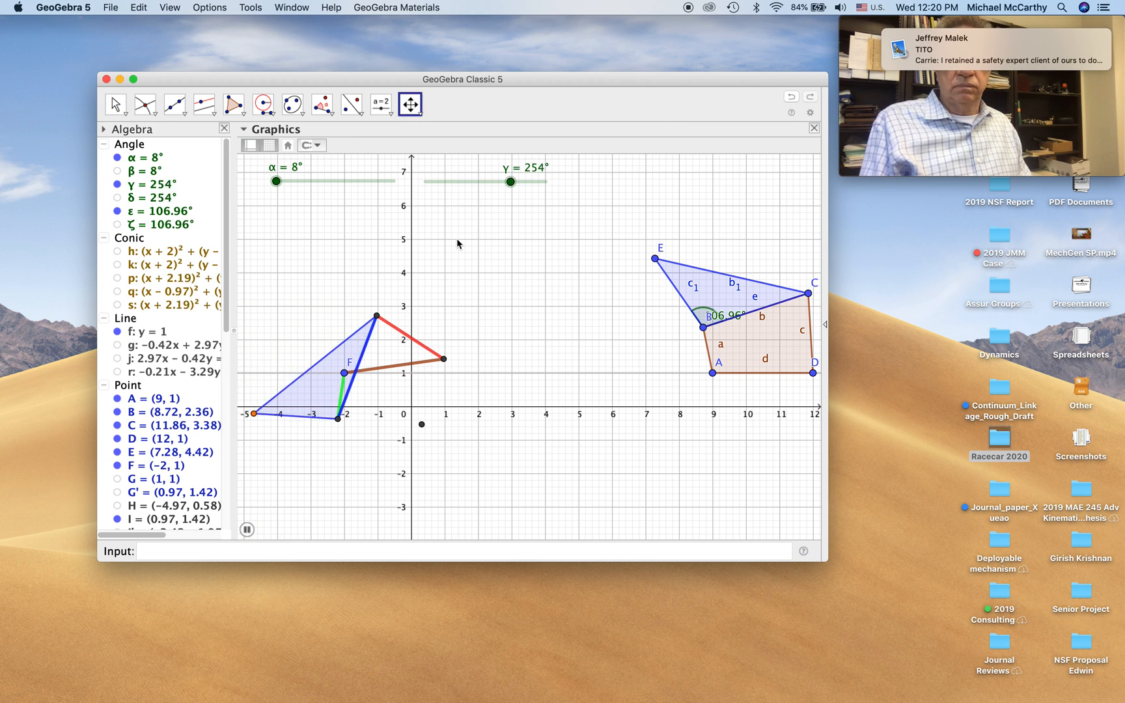
left_click_drag(510, 181, 532, 181)
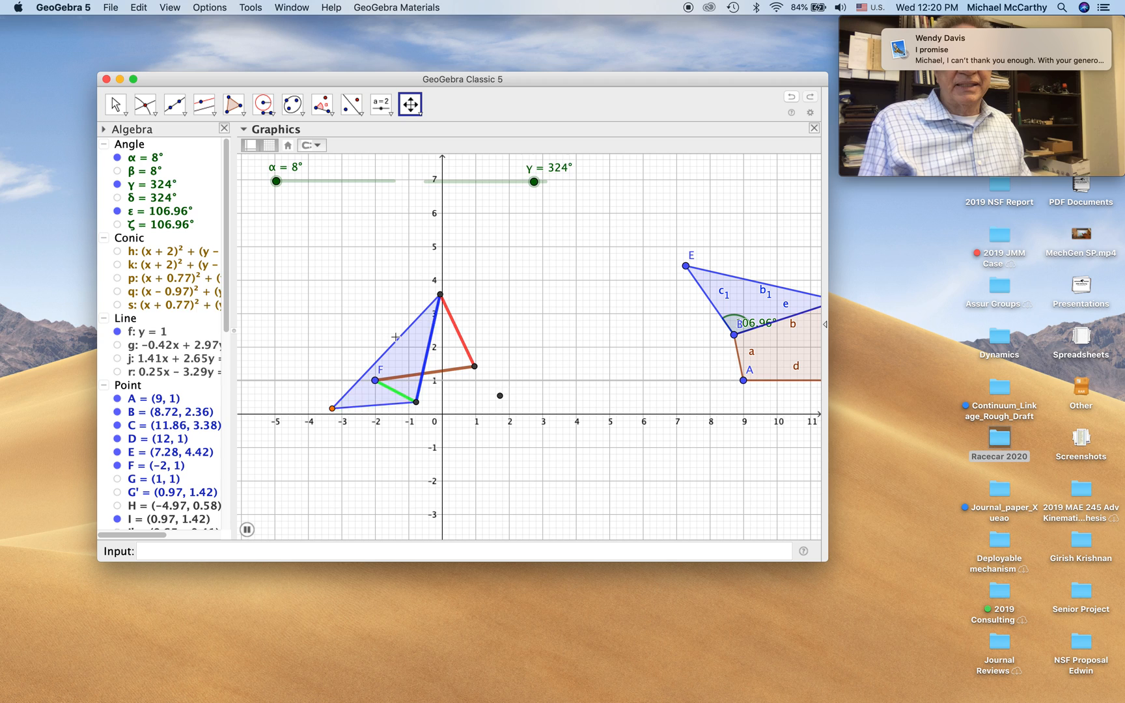
left_click_drag(534, 181, 431, 181)
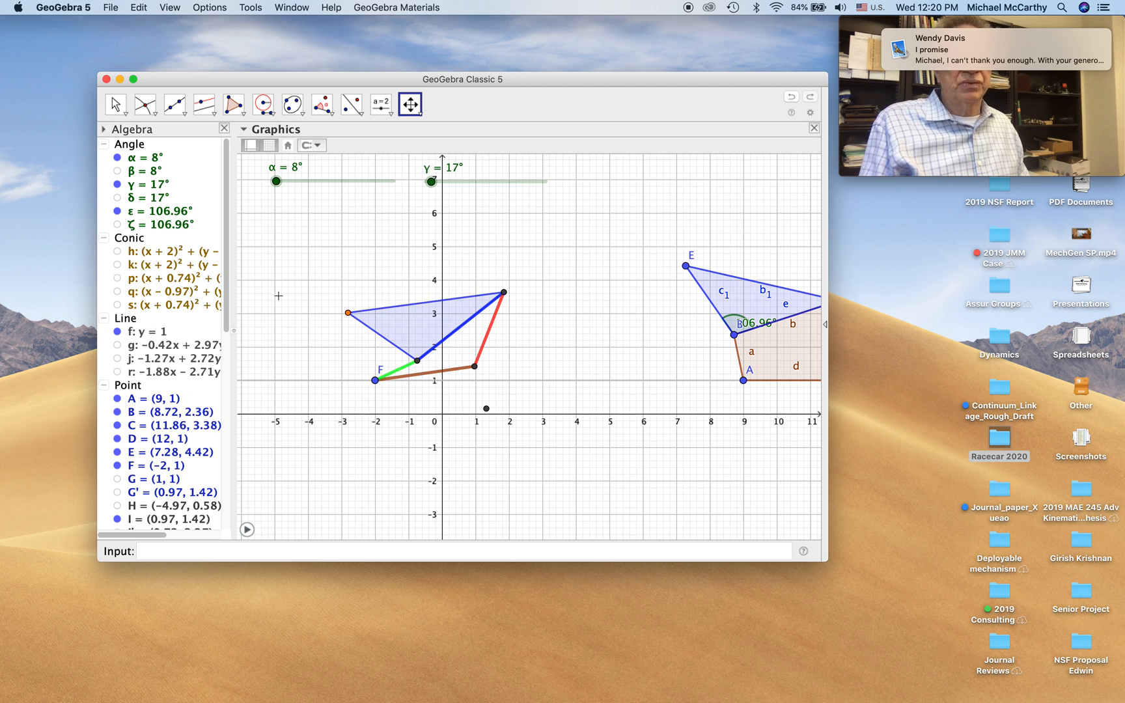
left_click(203, 105)
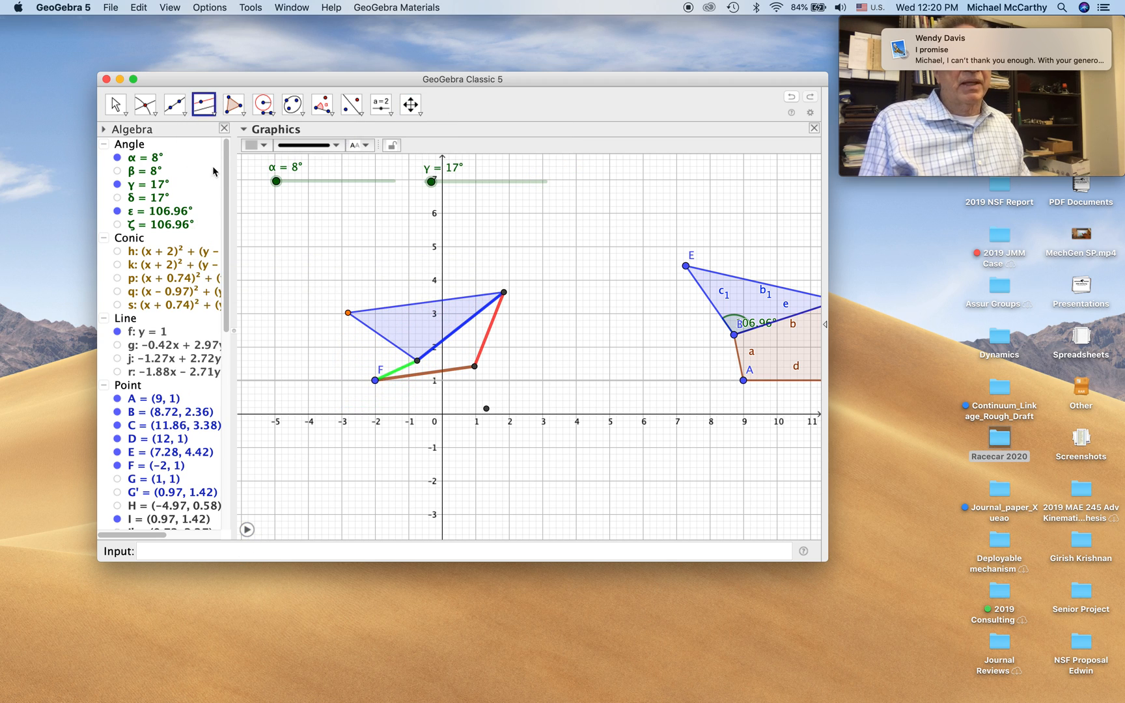
Step: Trace coupler point O's path as an orange locus curve and restart the γ animation
left_click(203, 105)
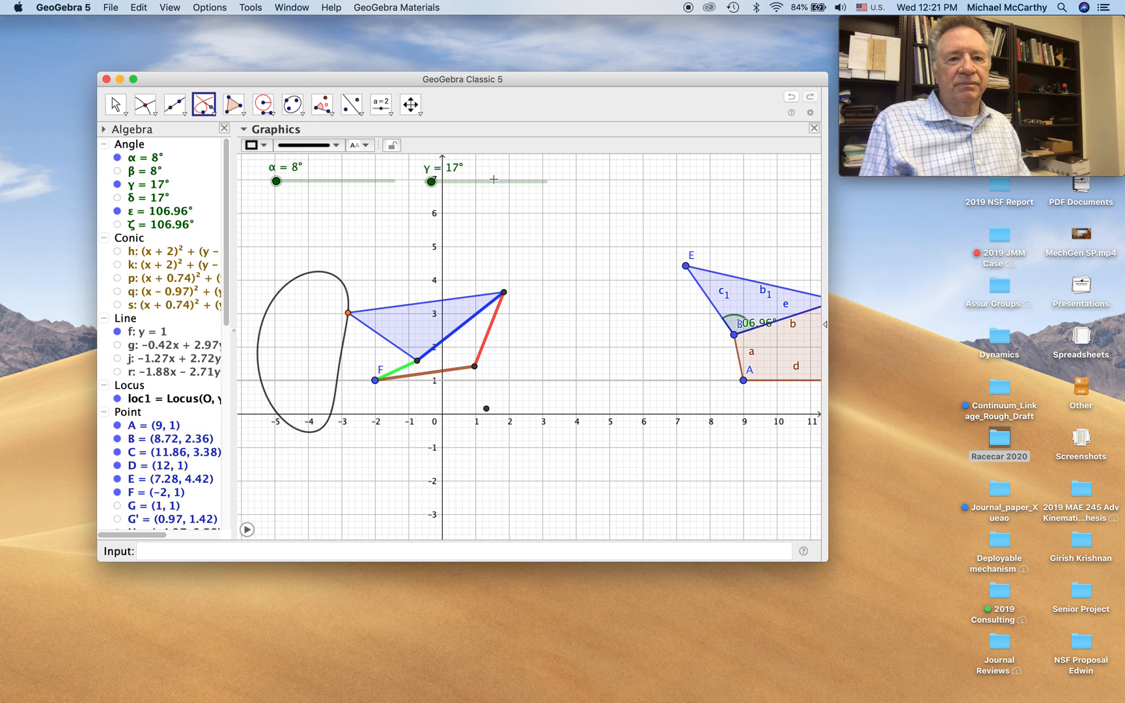
left_click(256, 144)
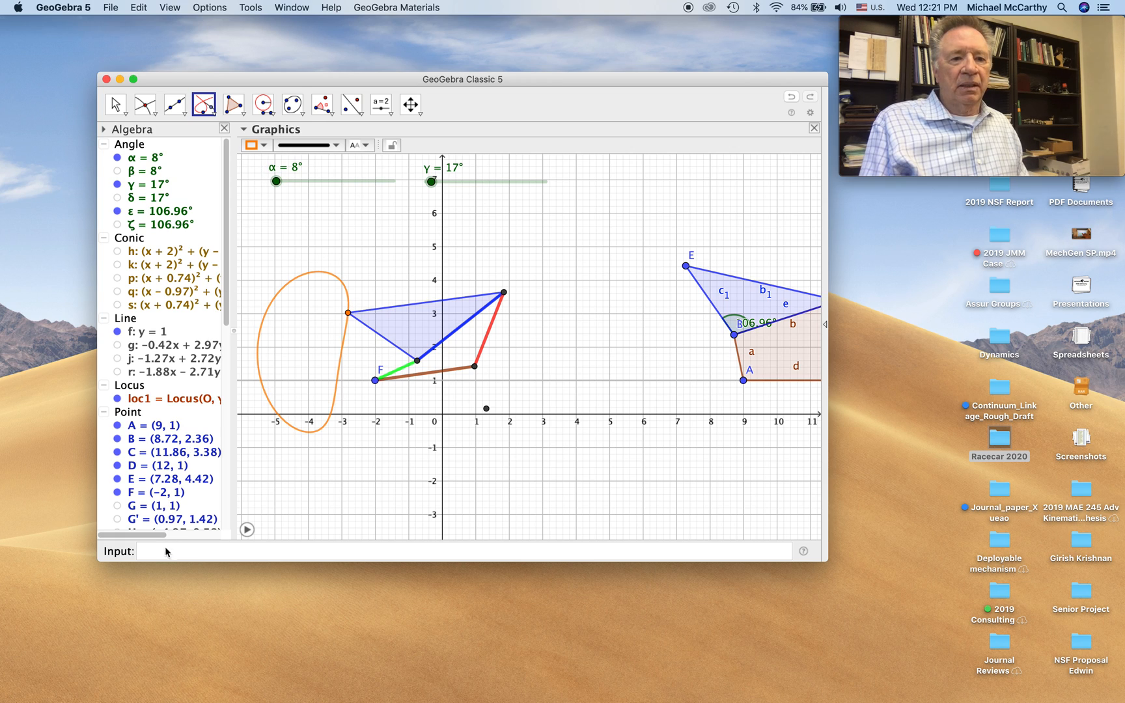
left_click(248, 530)
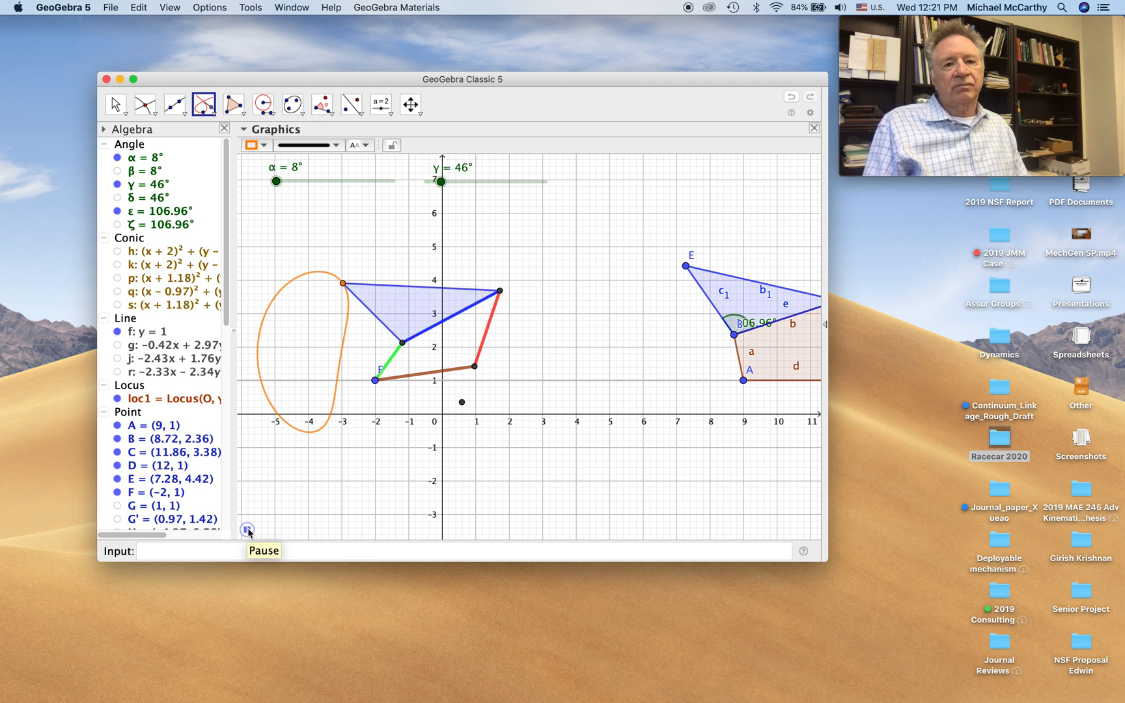
left_click_drag(440, 181, 462, 181)
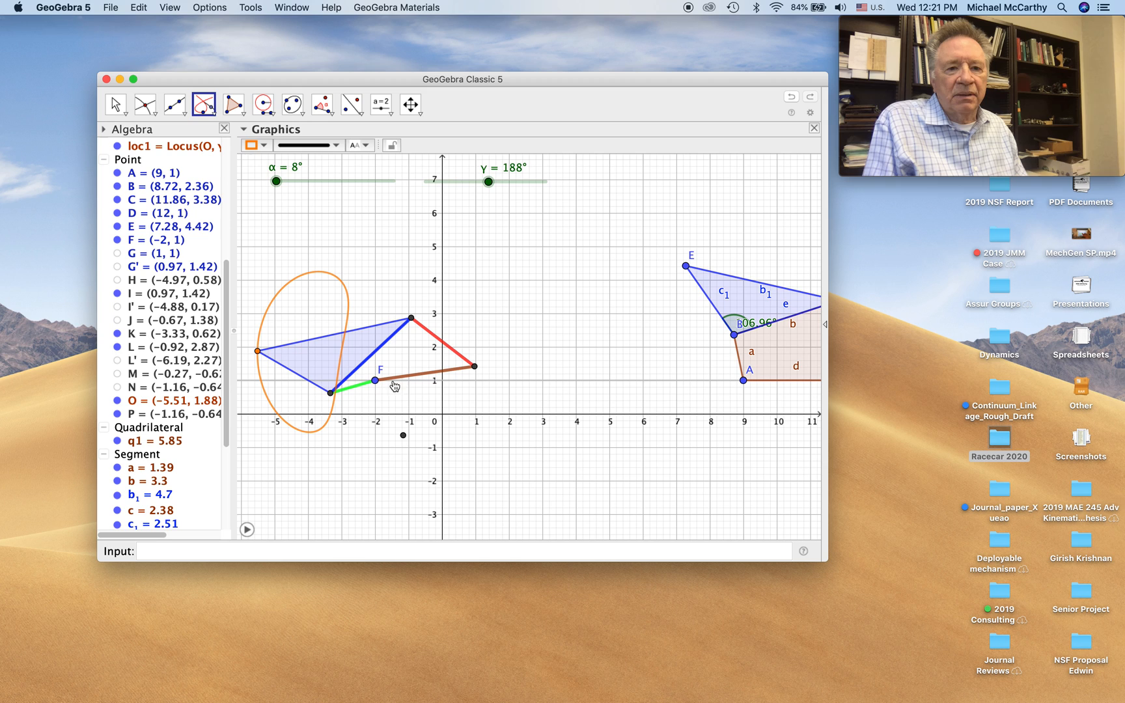
Step: Drag ground pivot F from (−2, 1) to (−1, 1), shifting the linkage and locus right
left_click_drag(489, 181, 430, 181)
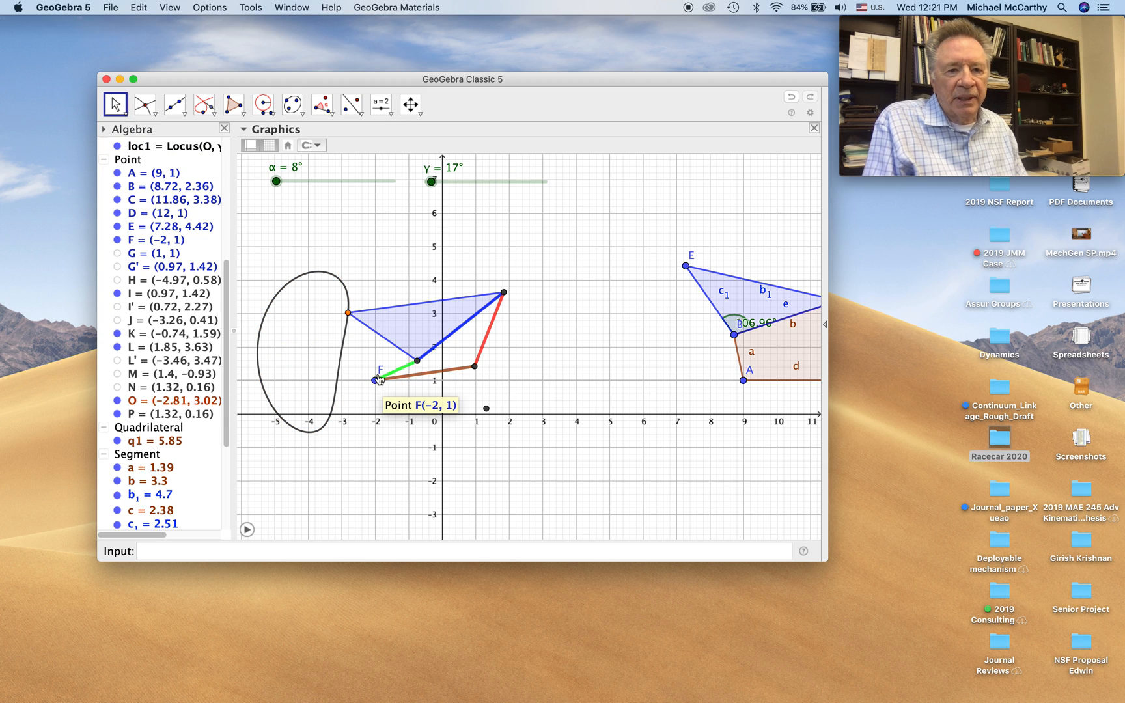
left_click_drag(378, 379, 474, 378)
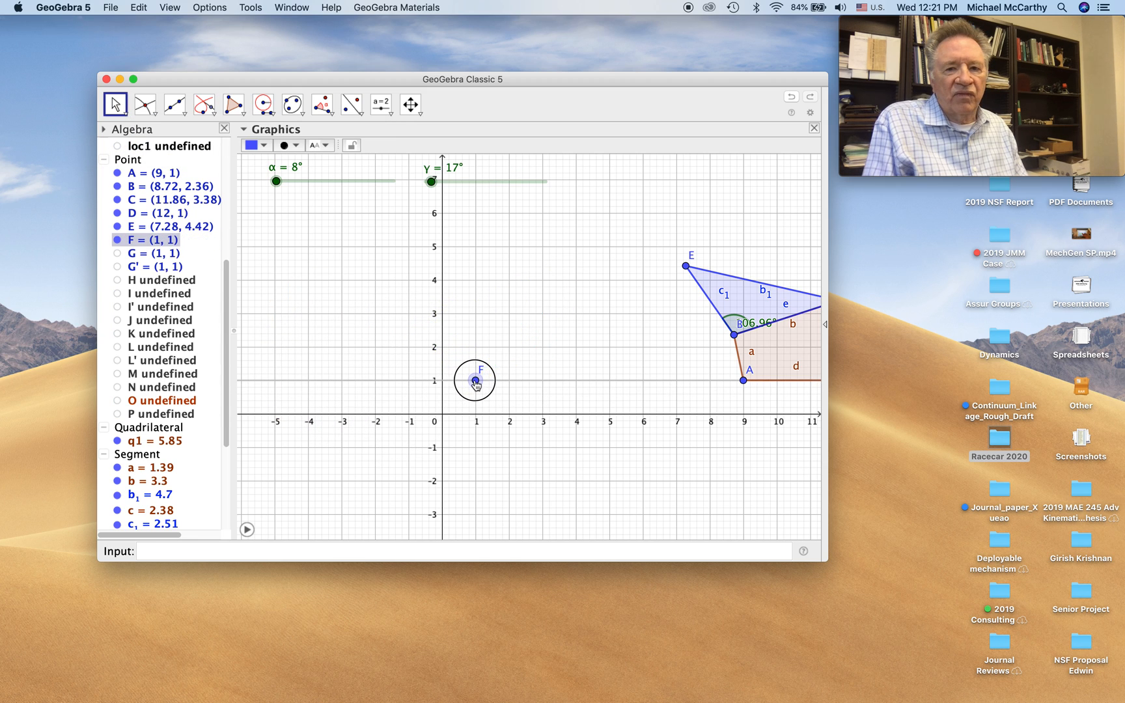
left_click_drag(475, 379, 429, 377)
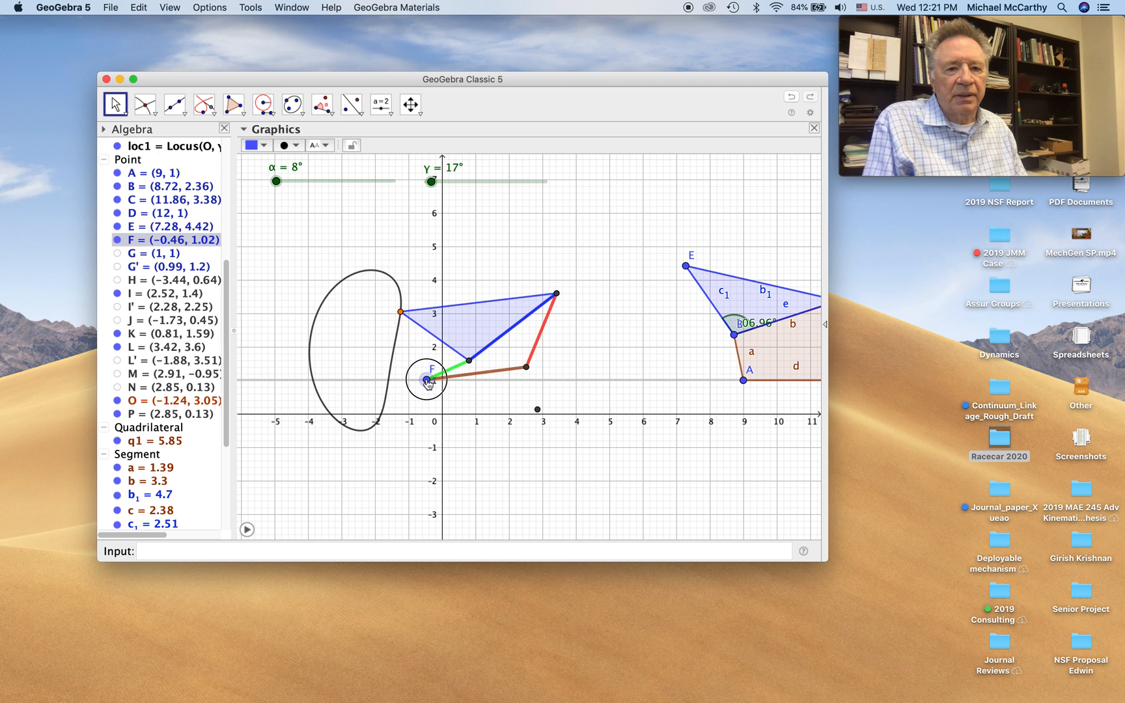
left_click_drag(431, 378, 410, 379)
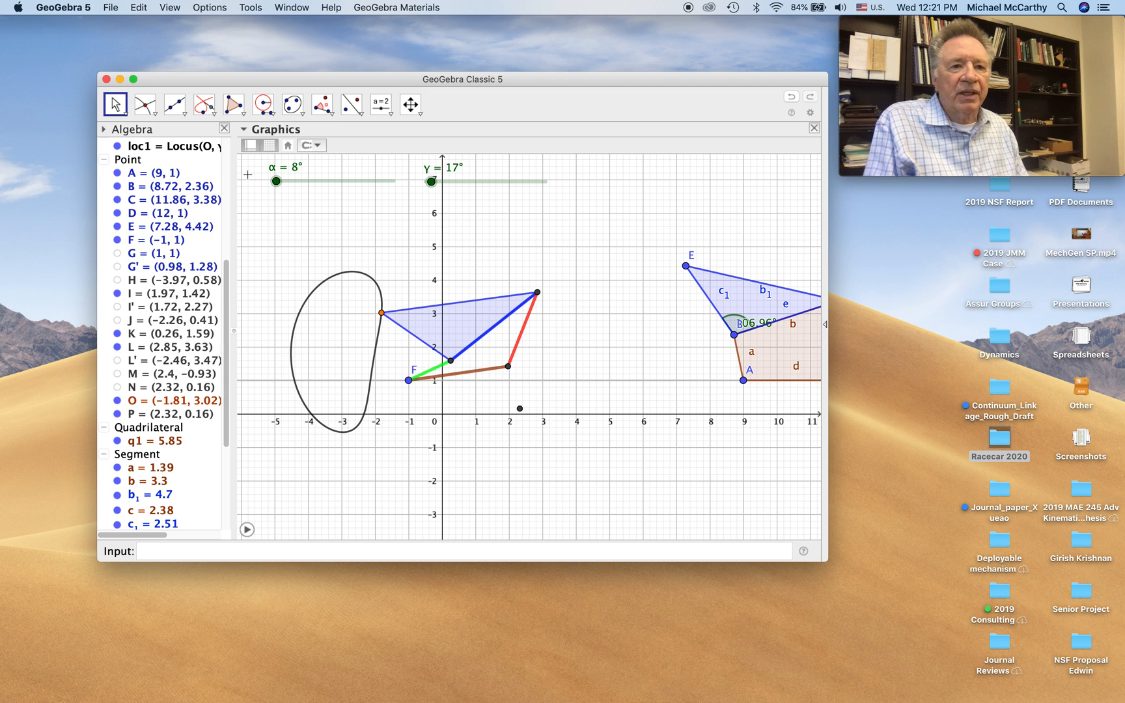
mouse_move(114, 103)
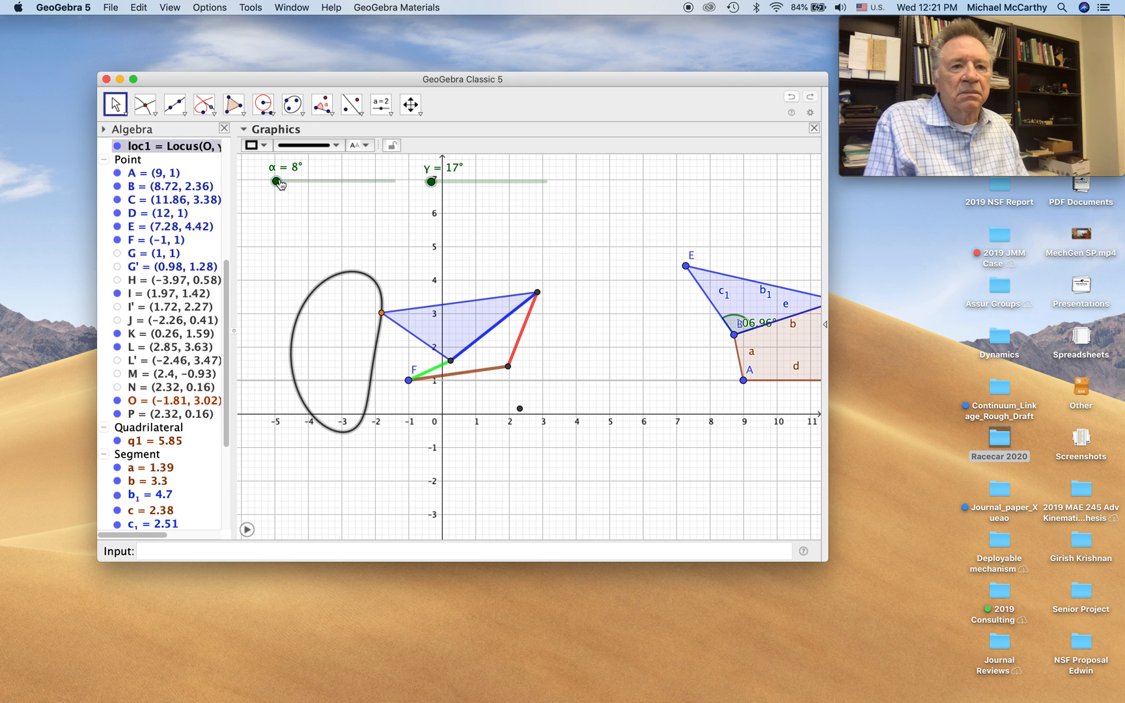
left_click(253, 144)
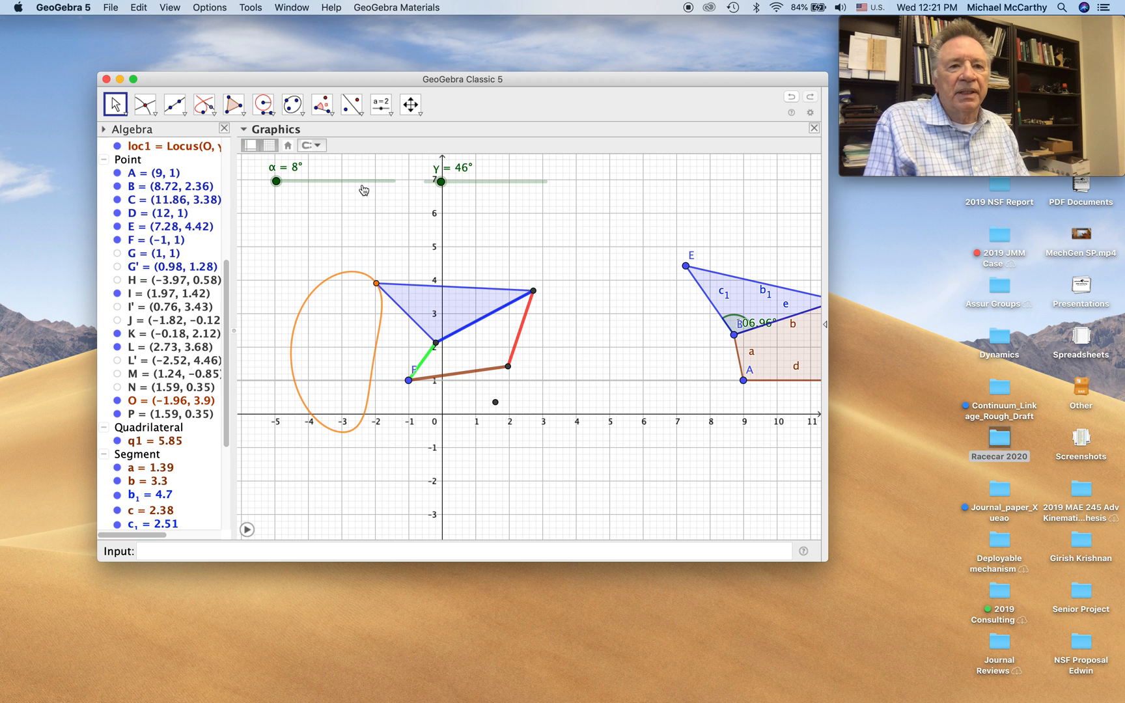
Step: Raise α to about 126° so the locus hangs below the pivot and shorten crank a to 0.64
left_click_drag(276, 181, 297, 181)
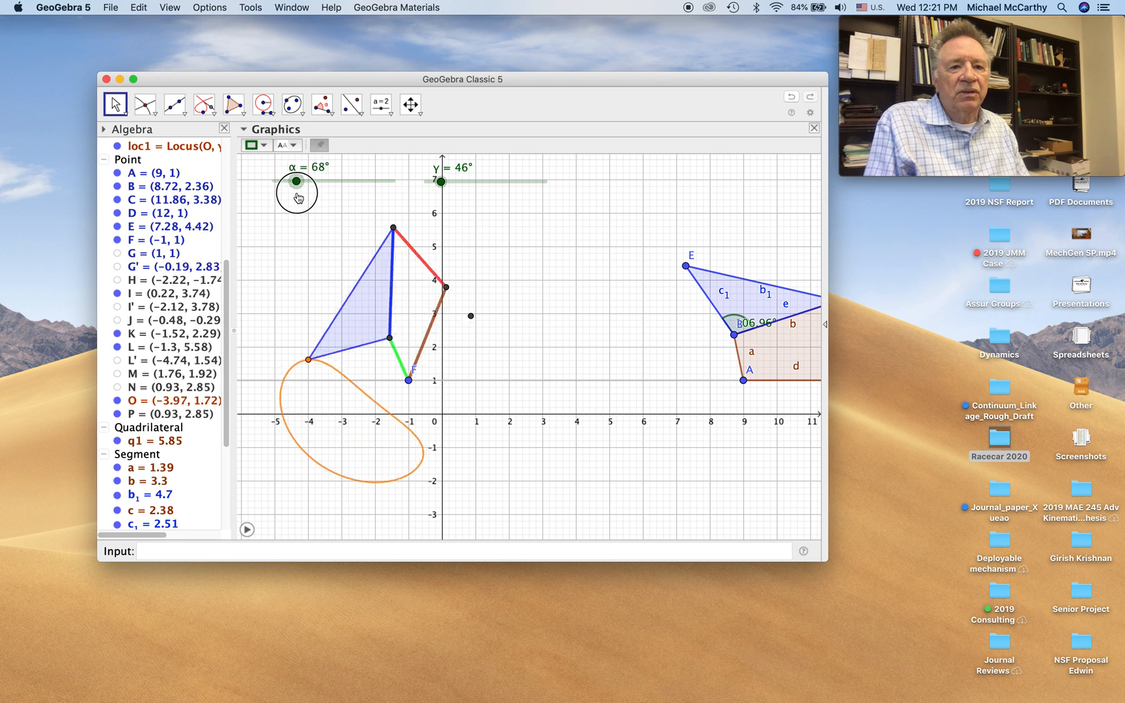
left_click_drag(295, 181, 310, 181)
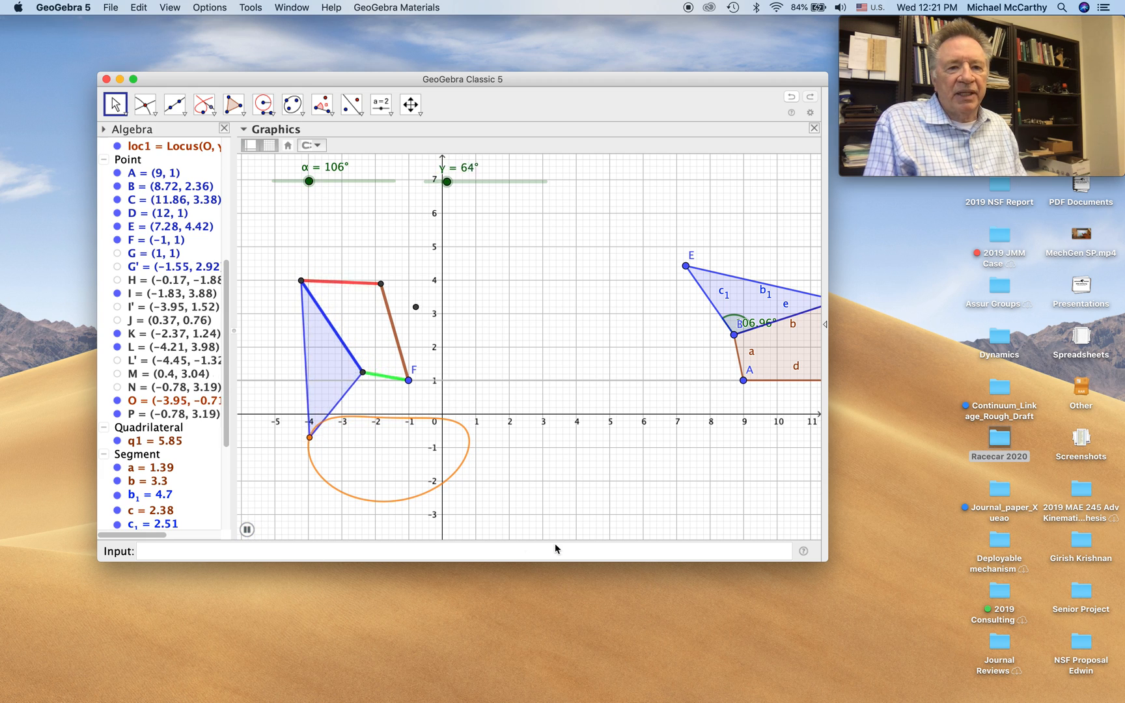
left_click_drag(450, 181, 470, 181)
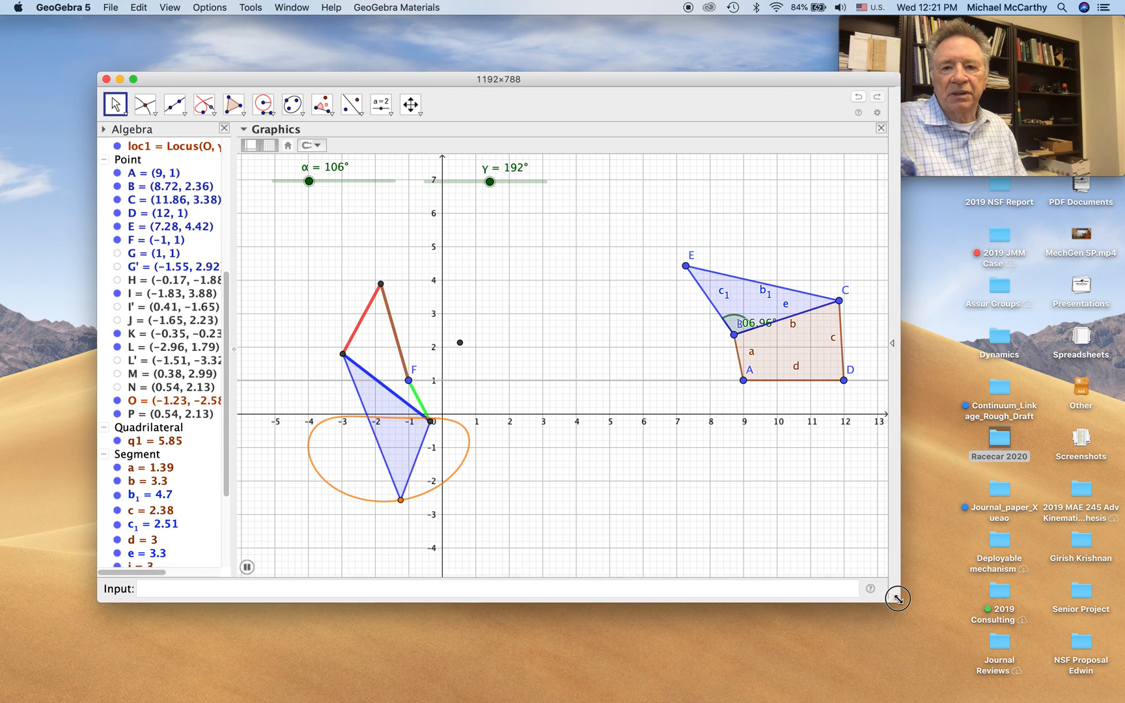
left_click_drag(490, 181, 511, 181)
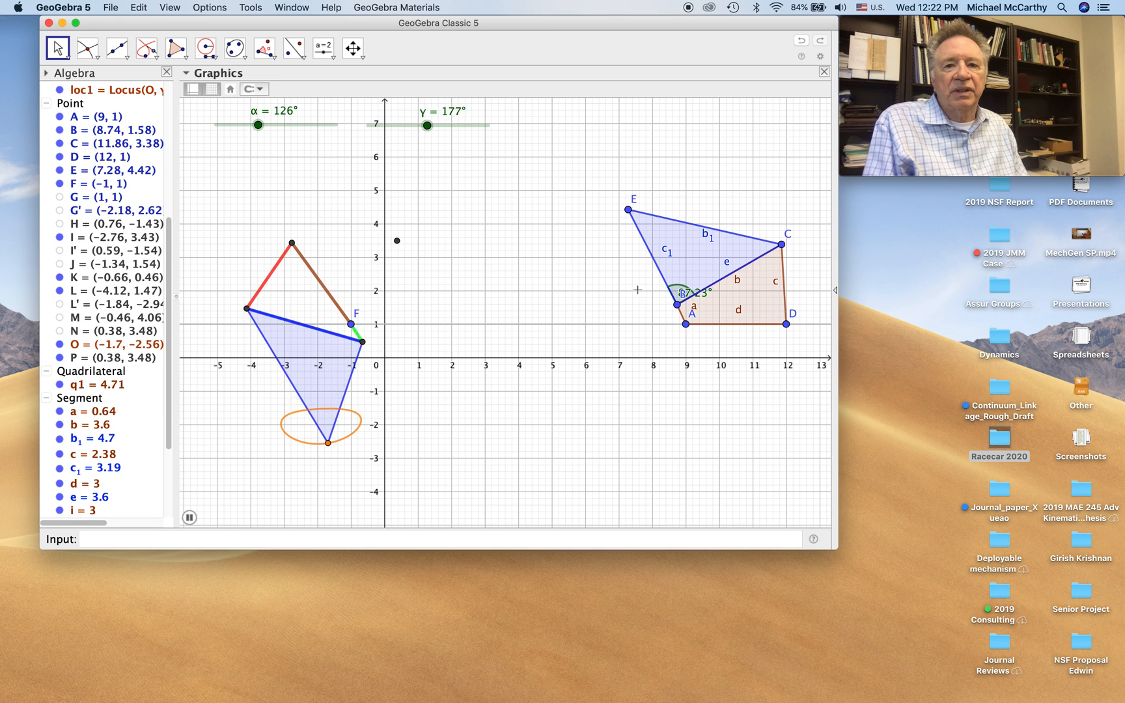
Step: Drag E up-left and lower C to (11.26, 2.48), stretching the coupler triangle into a long leg
left_click_drag(628, 210, 588, 173)
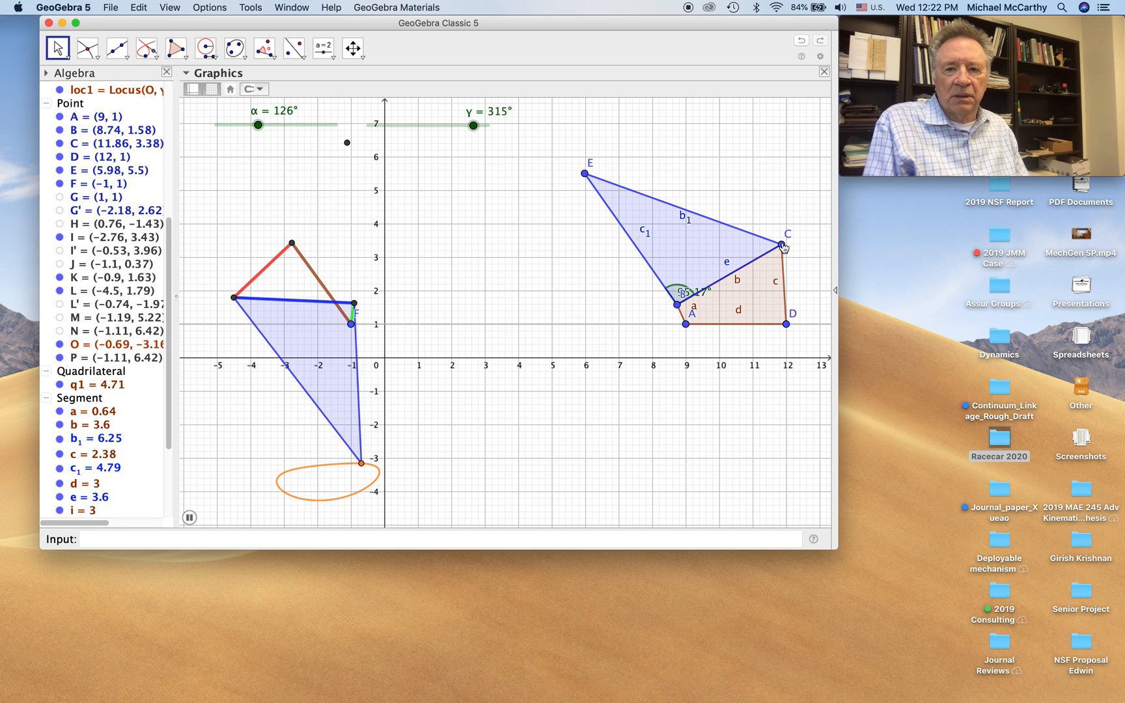
left_click_drag(786, 246, 761, 270)
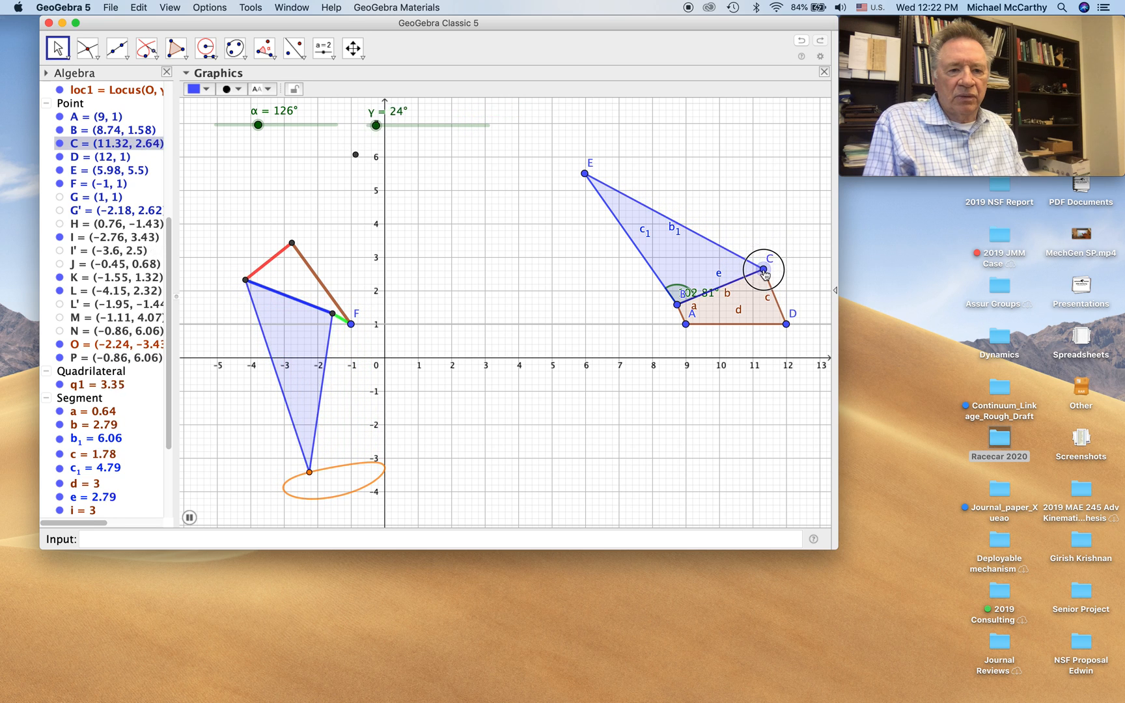
left_click_drag(374, 125, 398, 125)
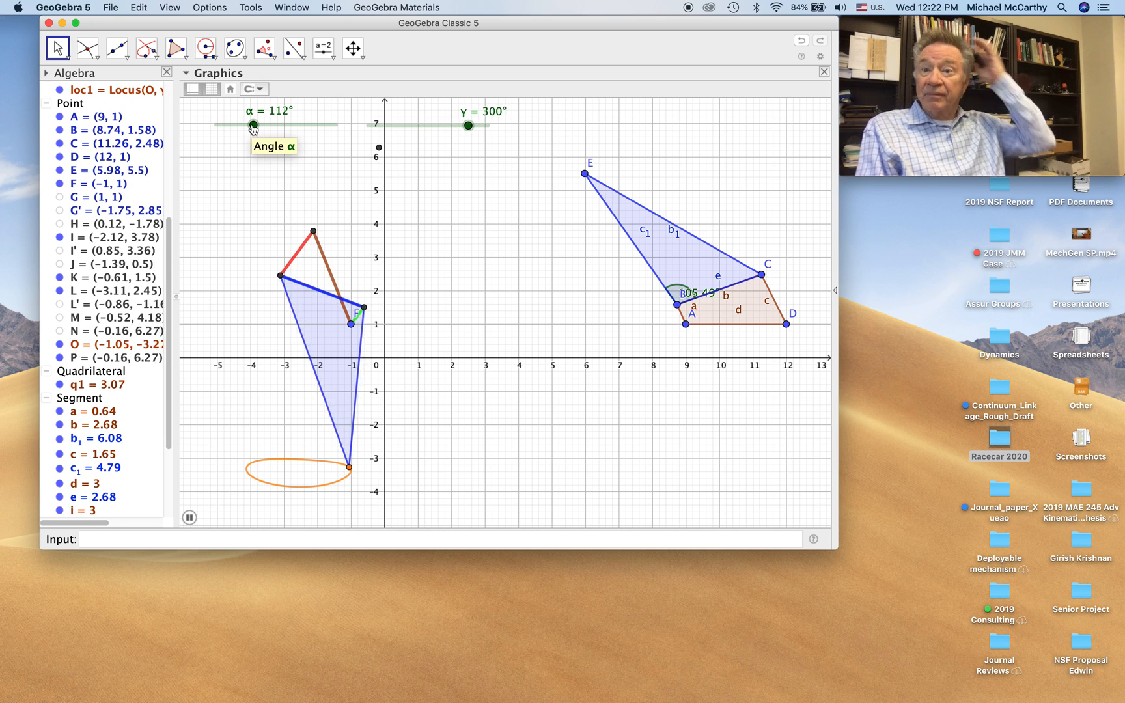
Step: Set α to 112°, let the flattened foot-path locus animate, then pause at γ = 23°
left_click_drag(470, 125, 368, 125)
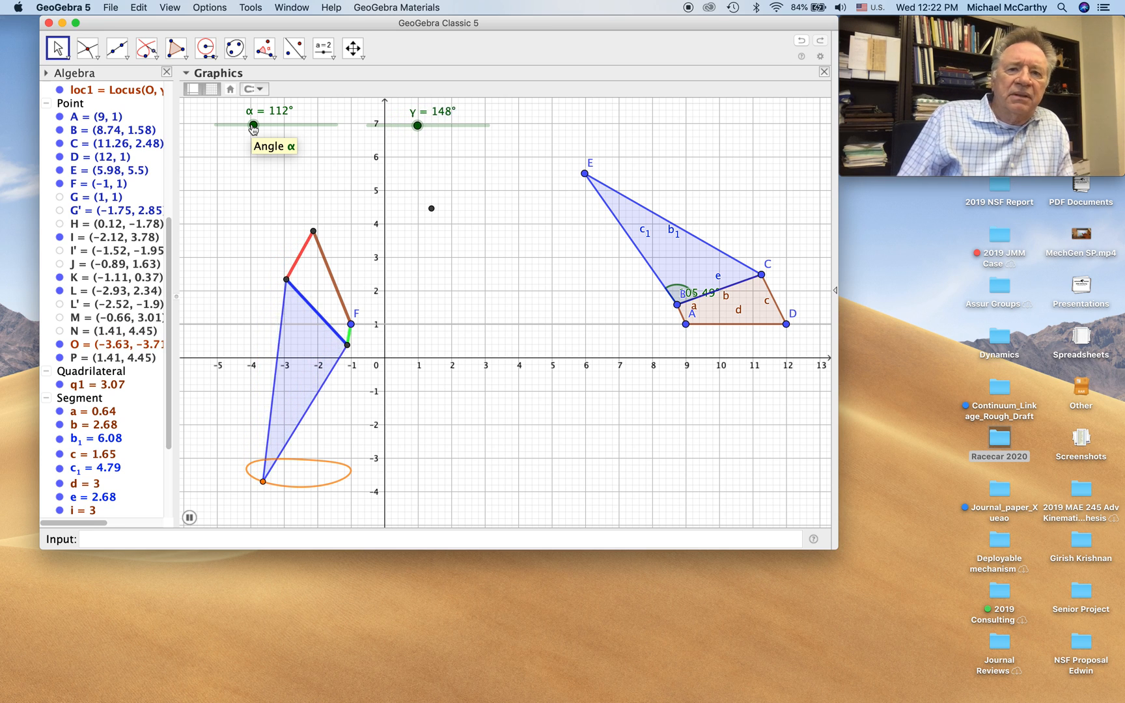
left_click_drag(417, 125, 442, 125)
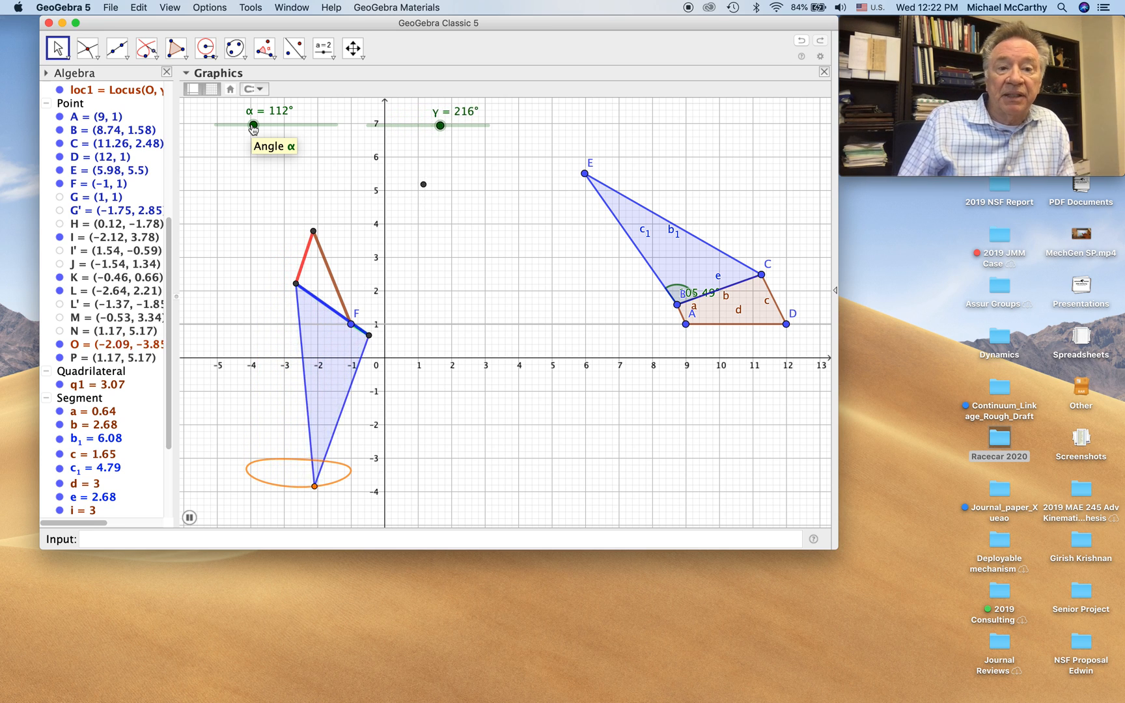
left_click_drag(440, 125, 462, 125)
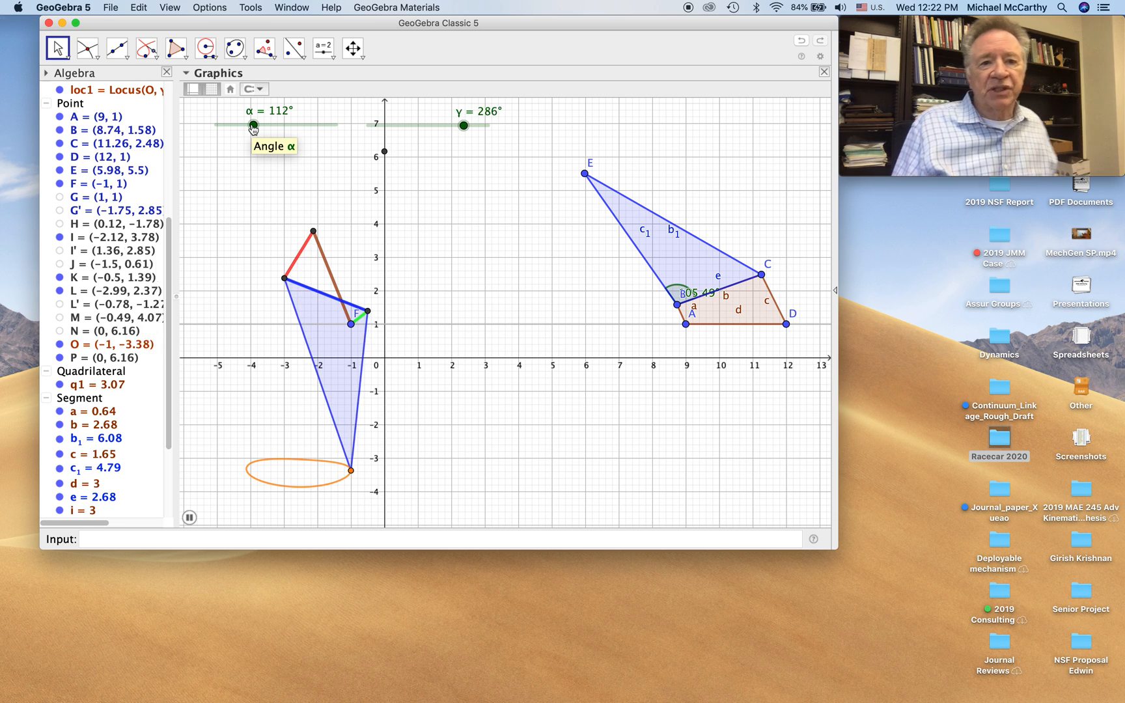
left_click_drag(462, 125, 488, 125)
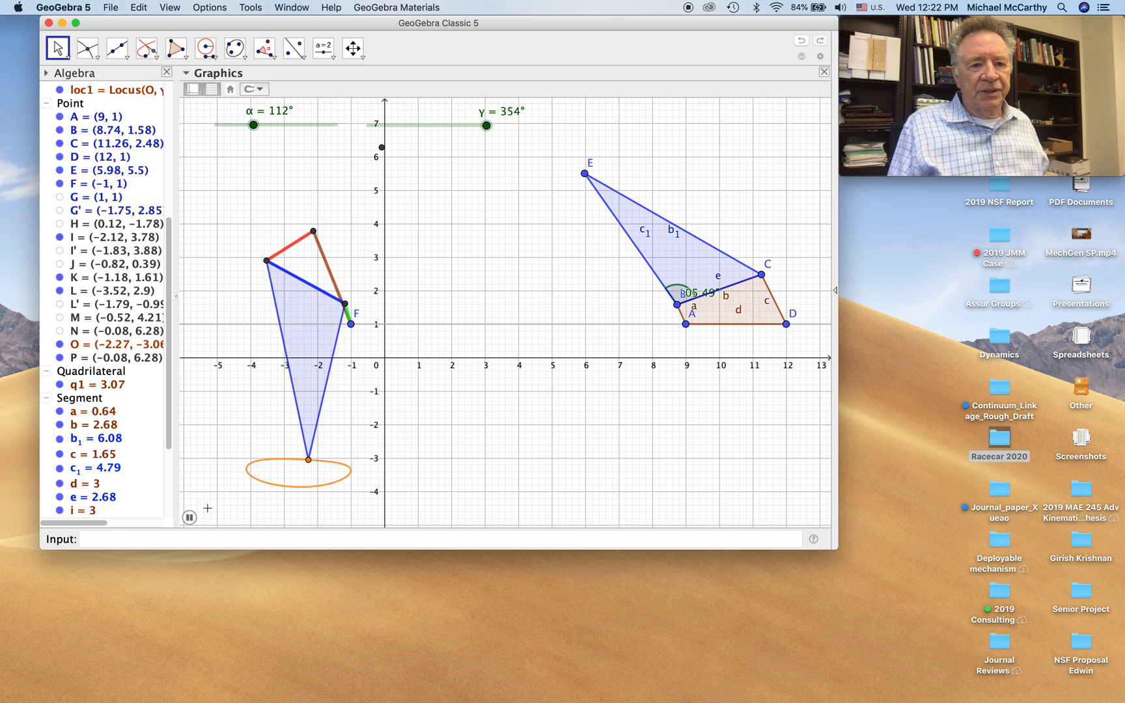
left_click_drag(488, 125, 374, 125)
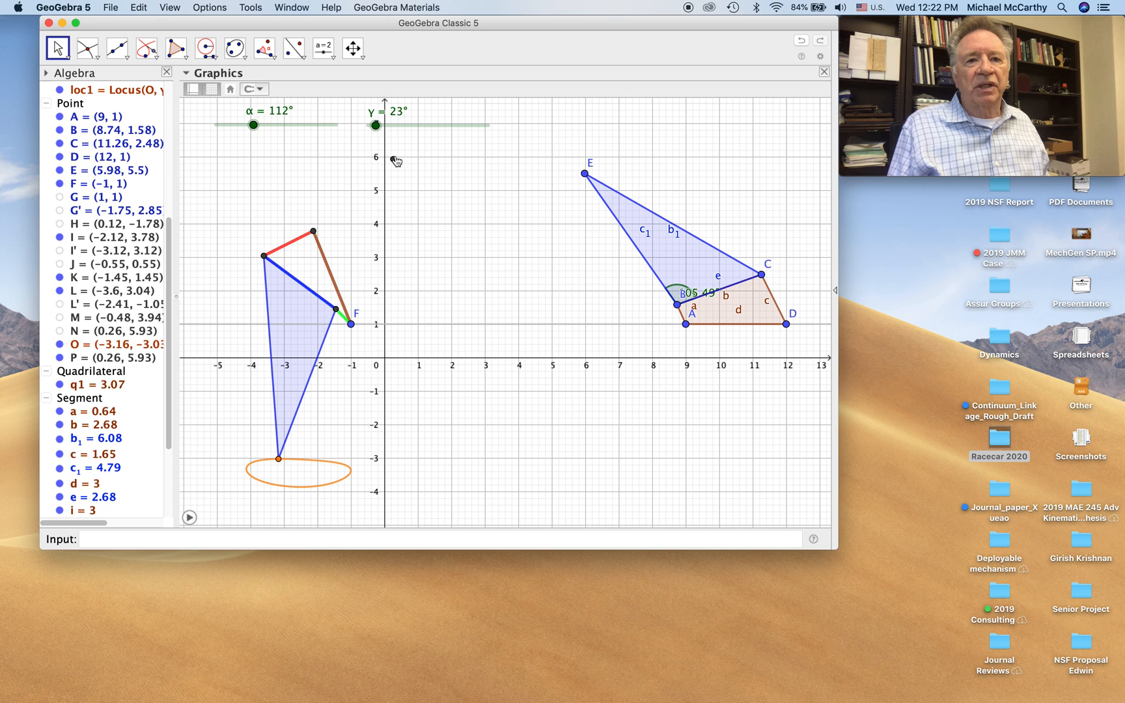